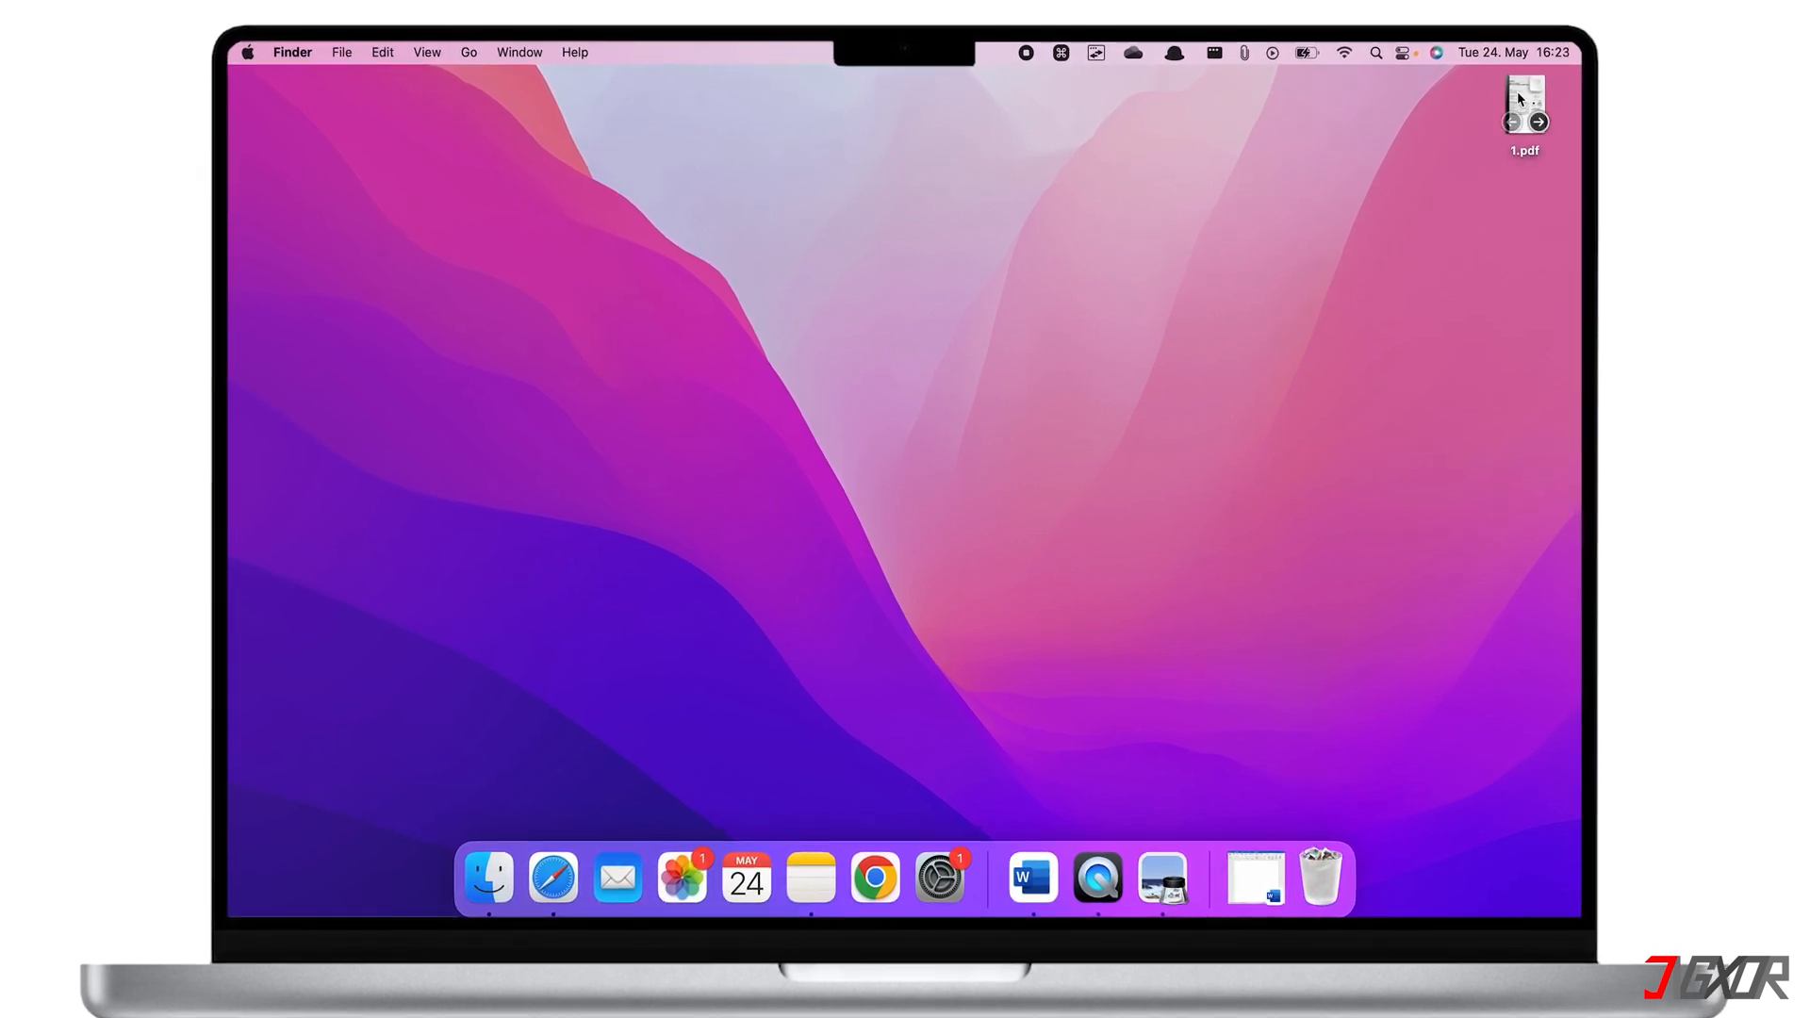
- Open the 1.pdf transistor datasheet from the desktop and scroll its first page
double_click(1524, 103)
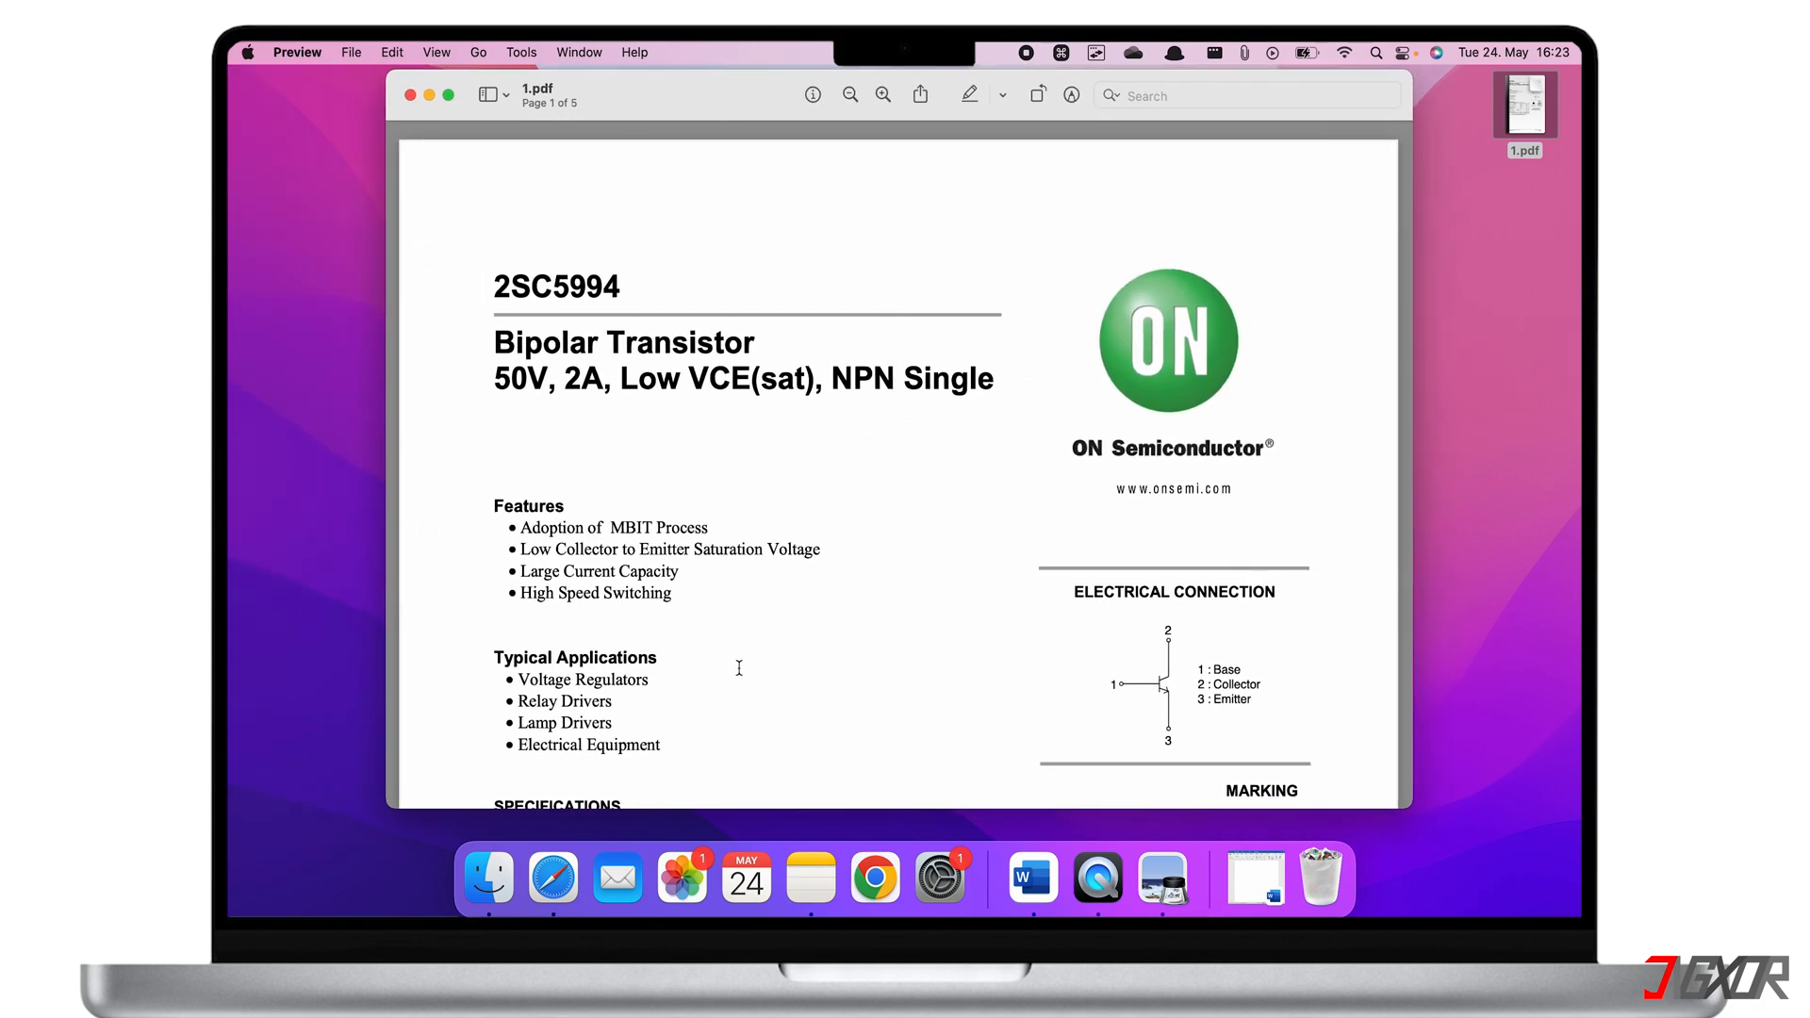
scroll("down", 3)
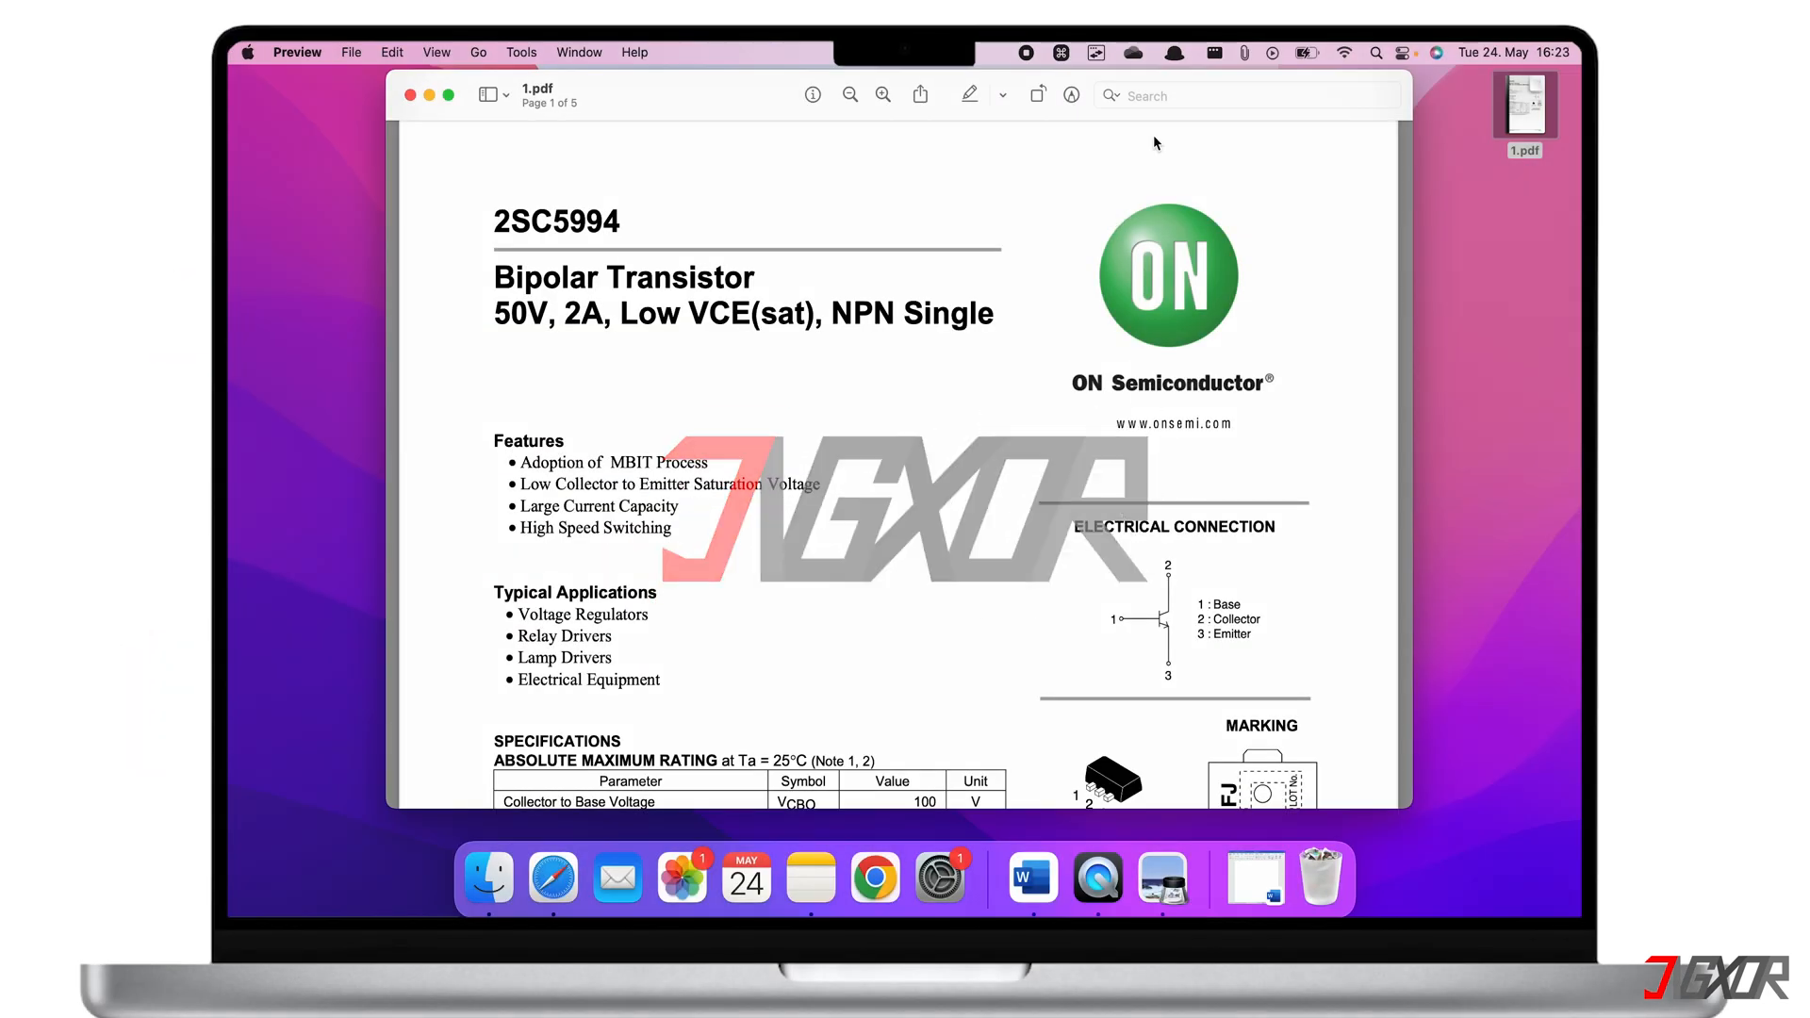
- Search the datasheet for 'Bip' to confirm the text is searchable, then close the search
type("B")
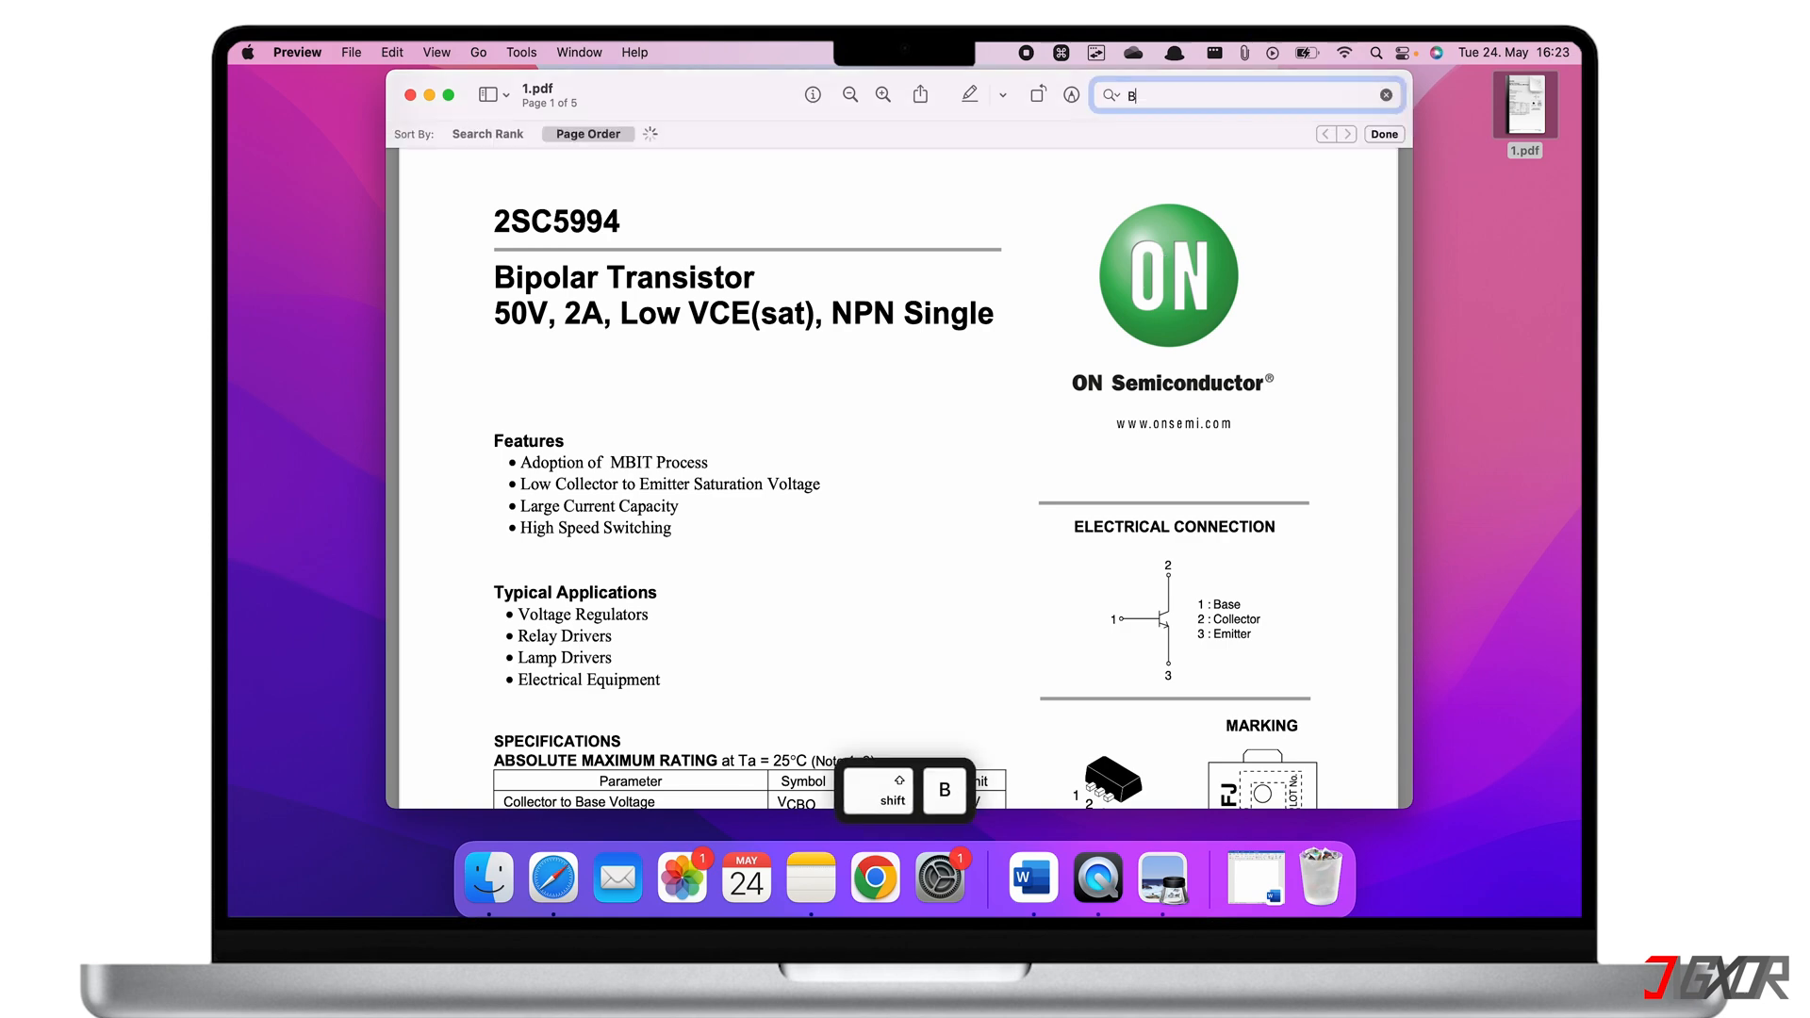
type("ipol")
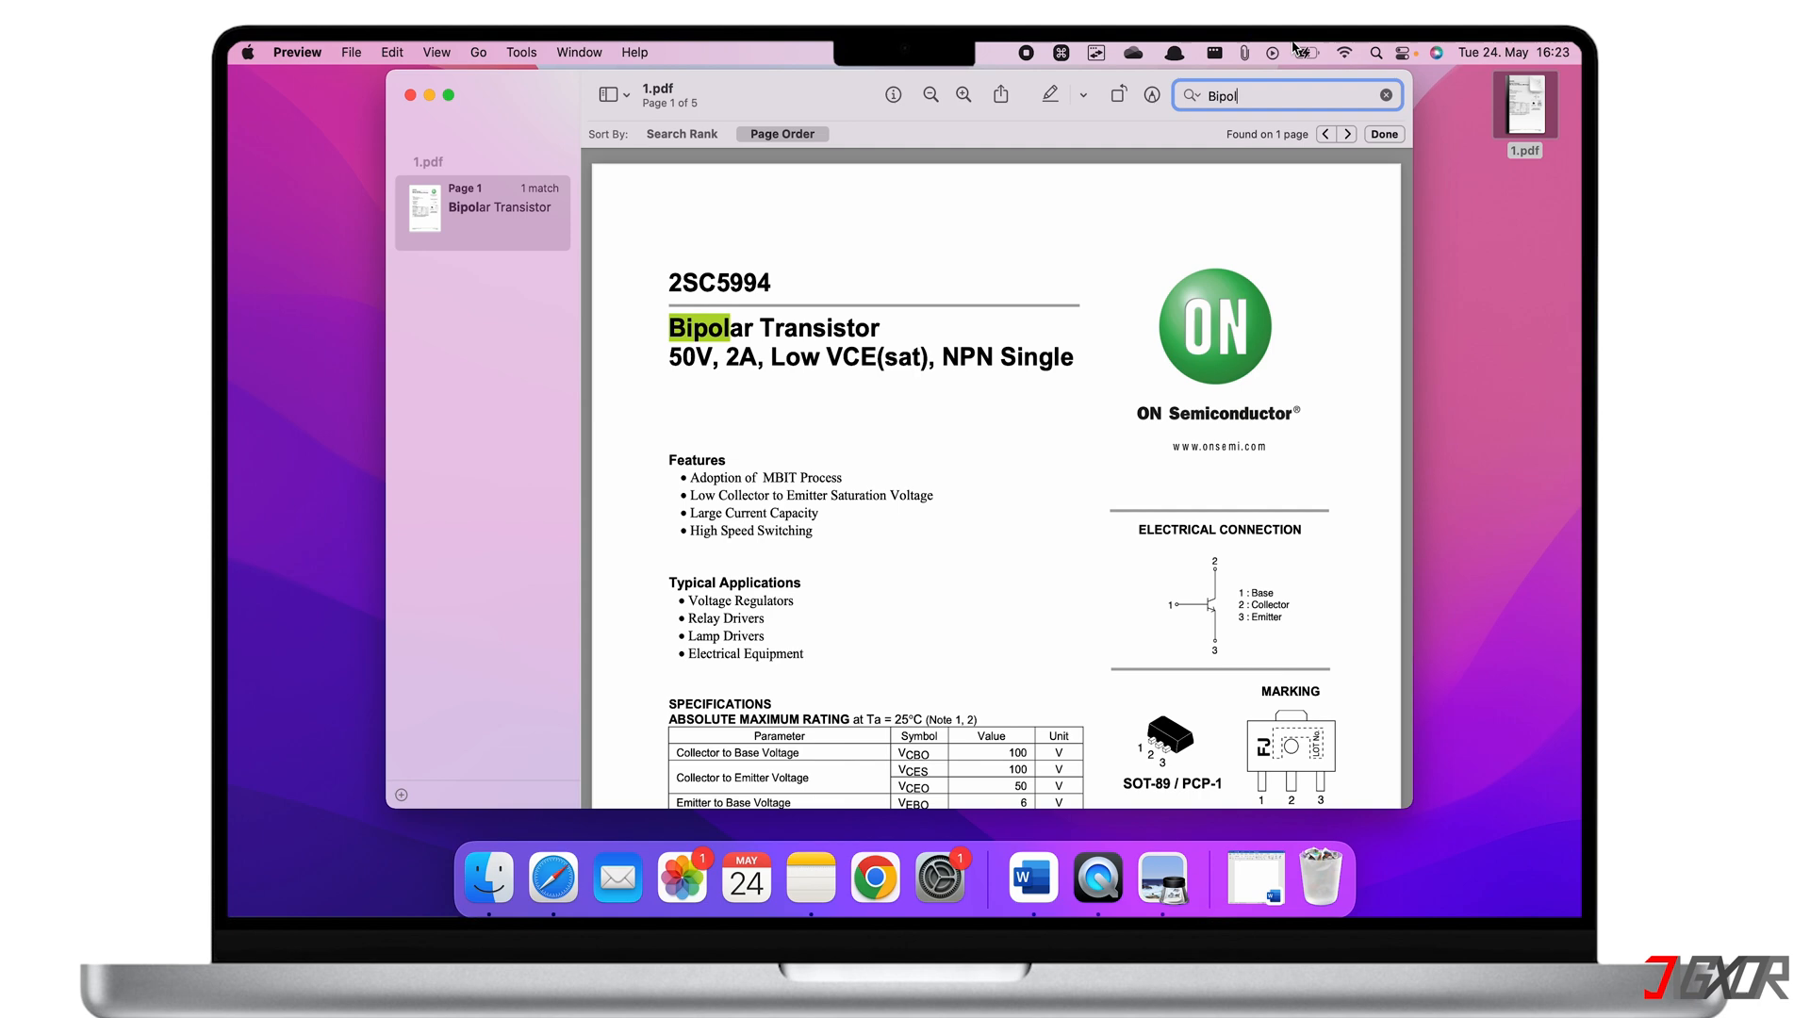
left_click(1382, 134)
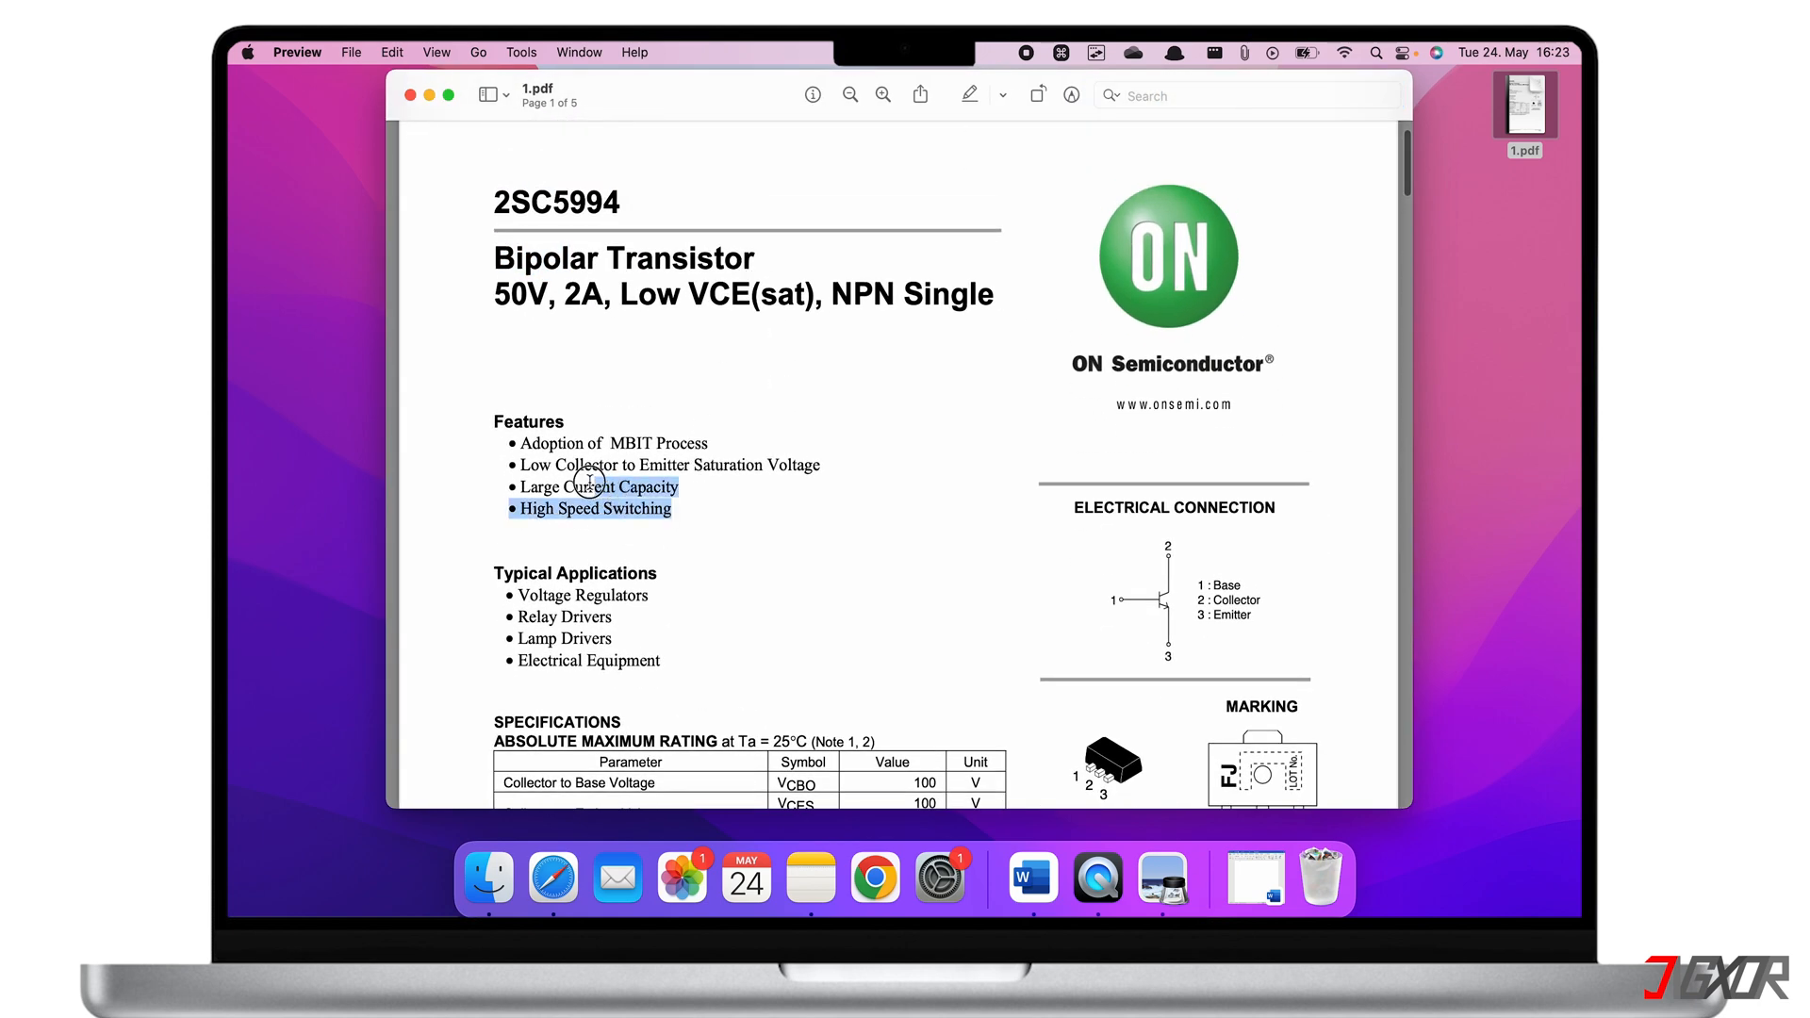
- Attempt copying the feature lines, cancel the owner-password prompt, and close the datasheet window
key("cmd+c")
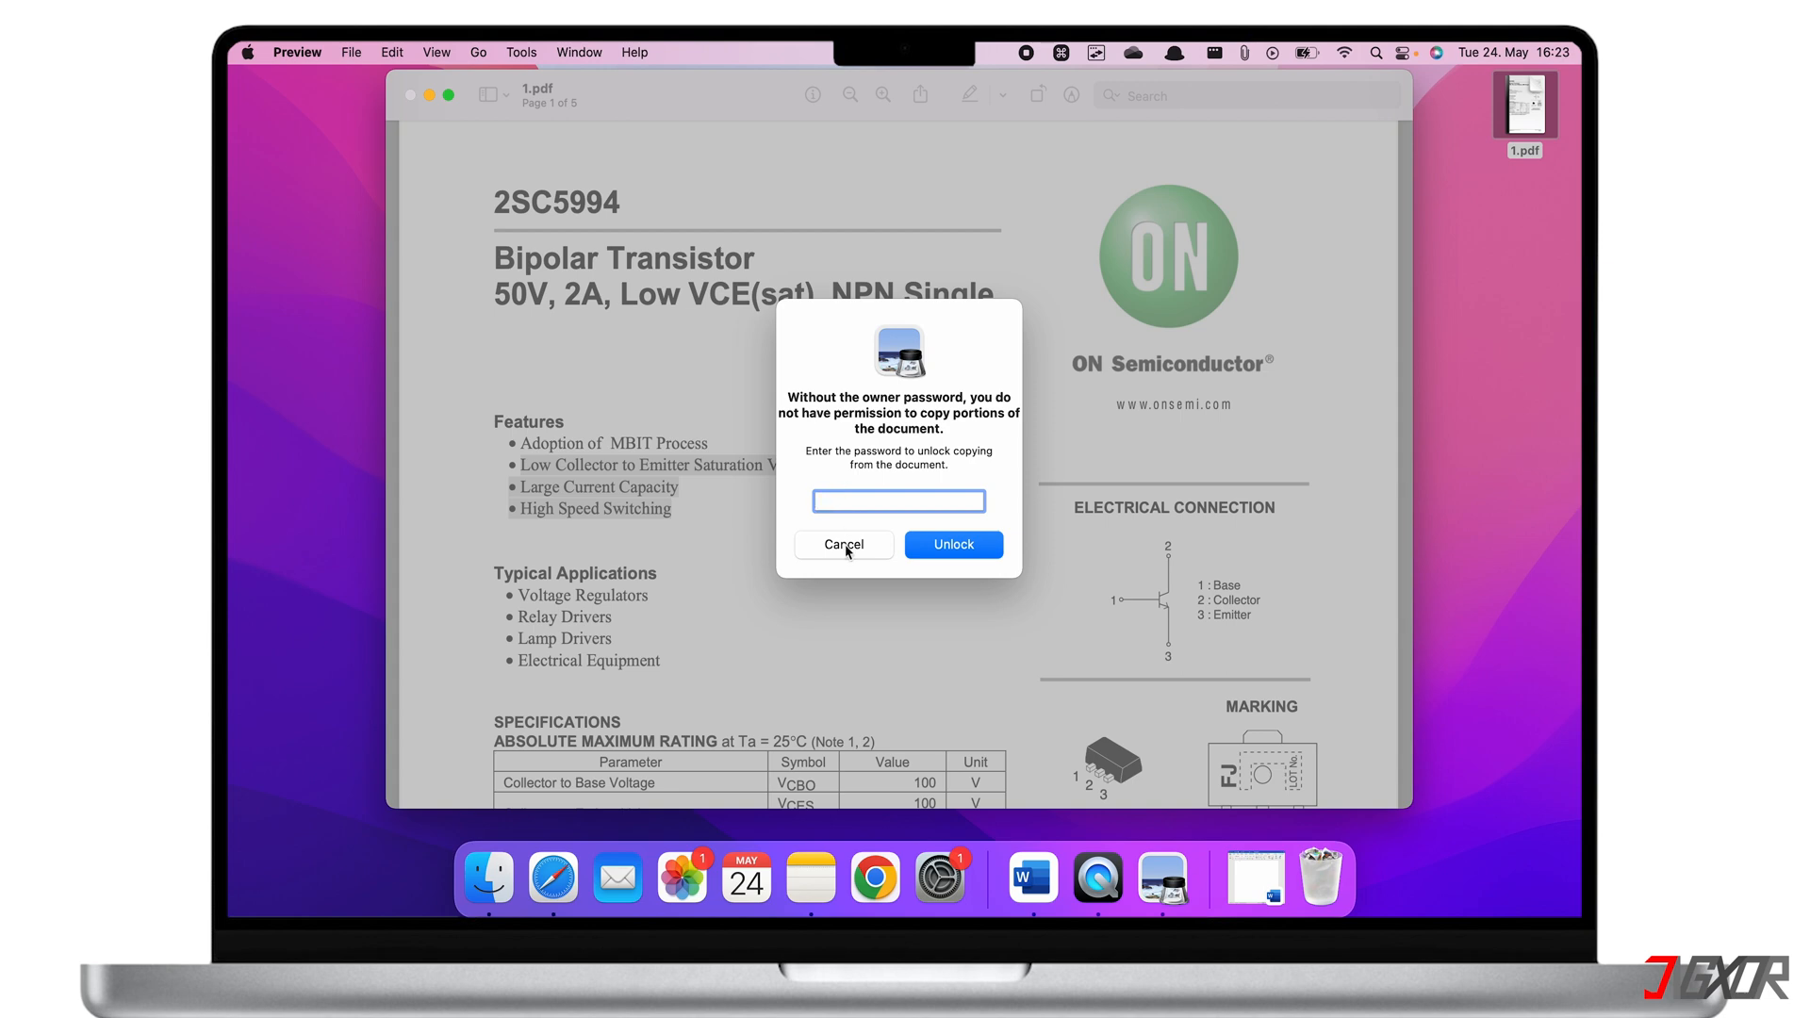
left_click(843, 544)
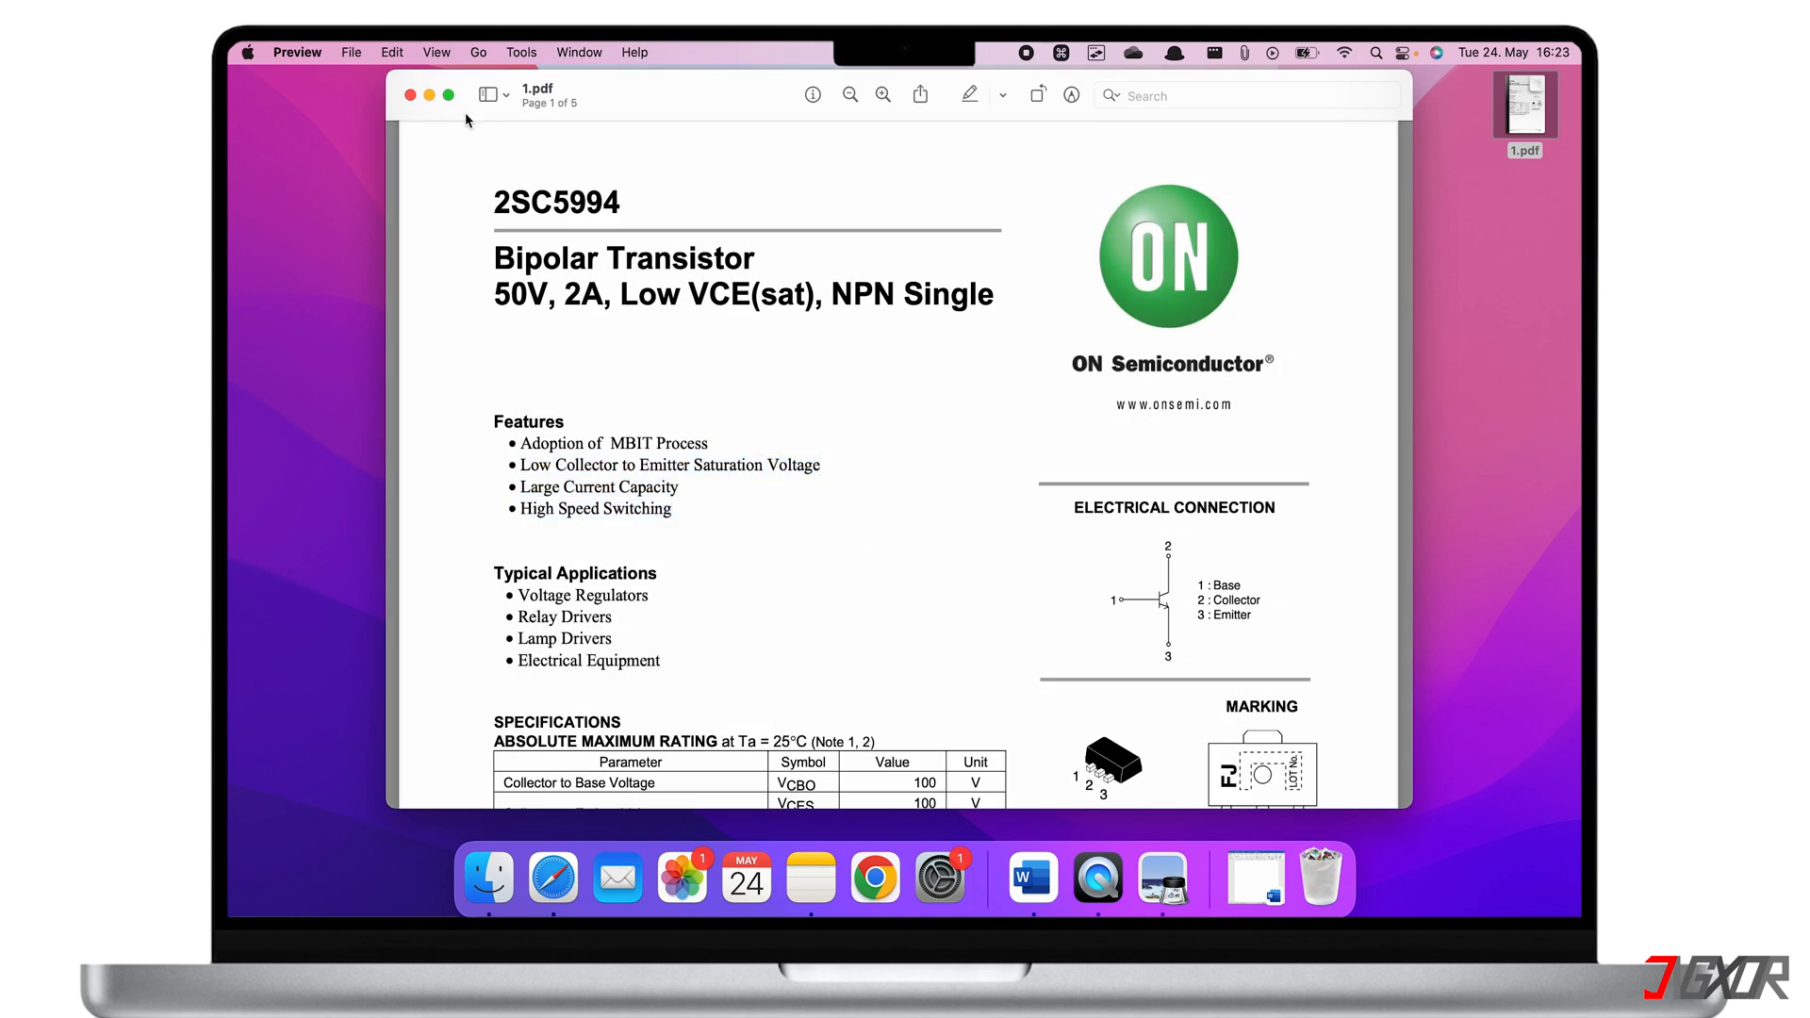
left_click(408, 94)
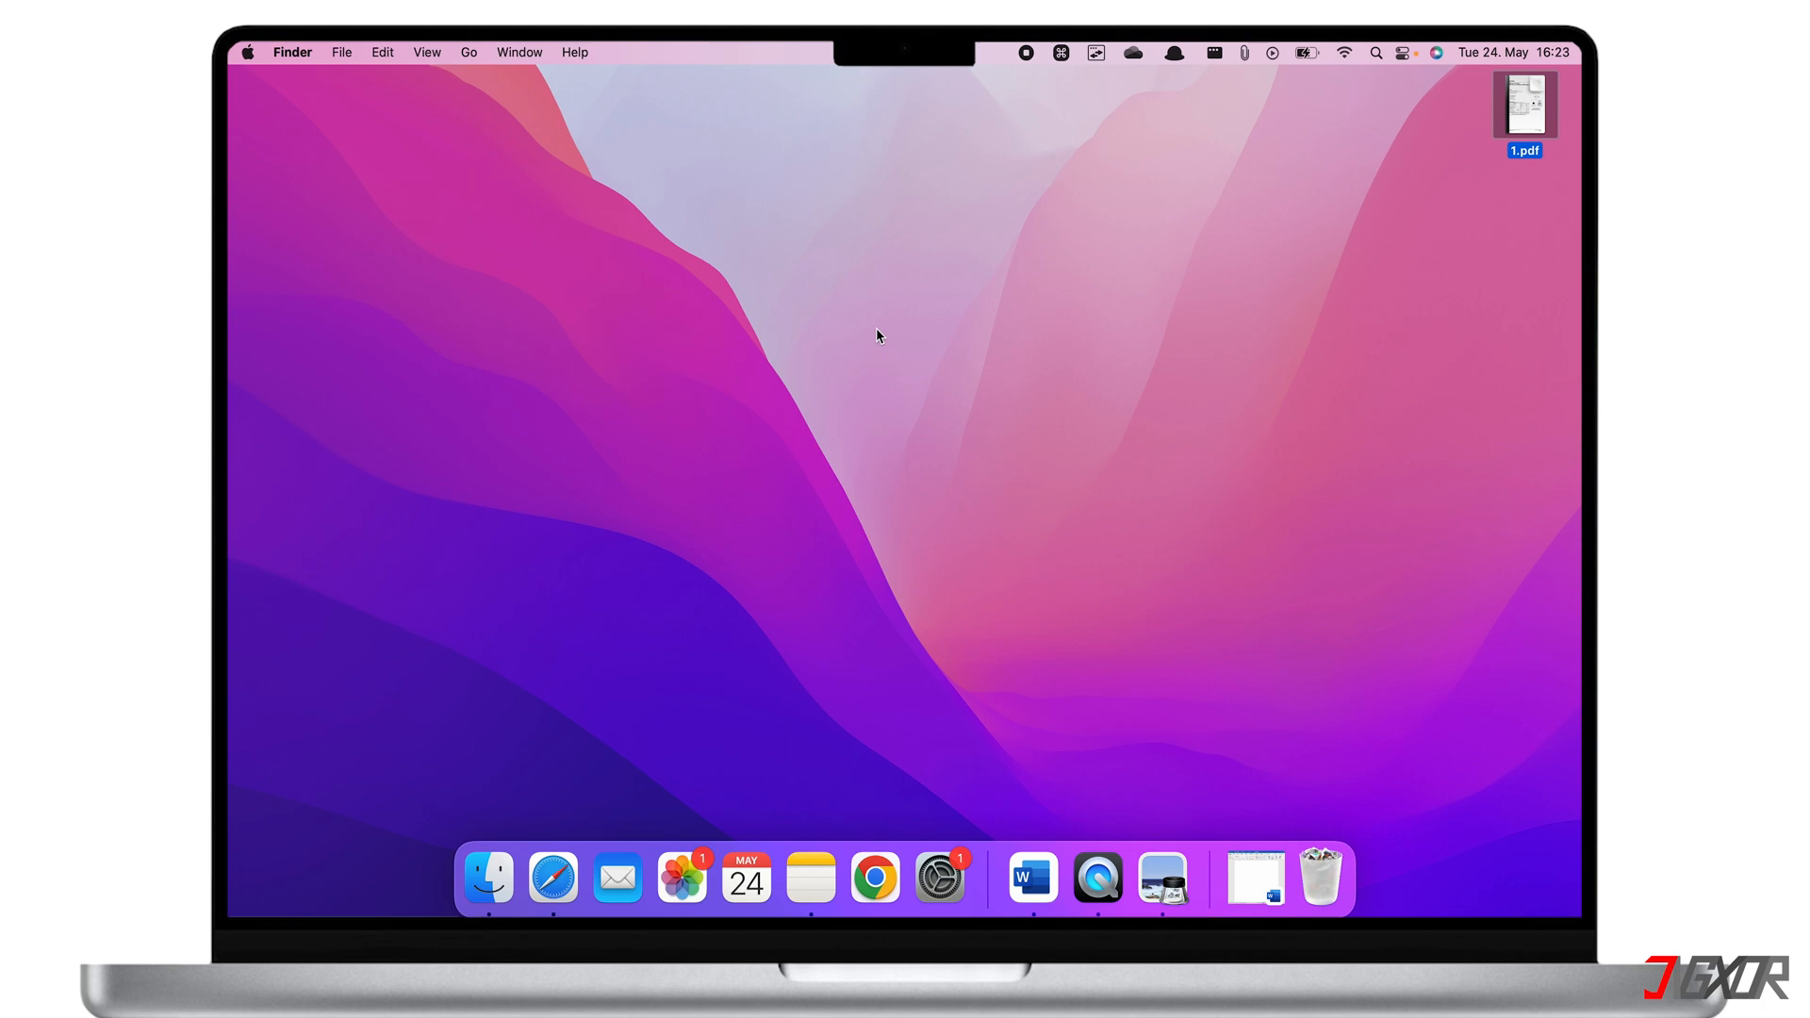
- Clear the desktop selection and bring up the context menu for 1.pdf
left_click(877, 335)
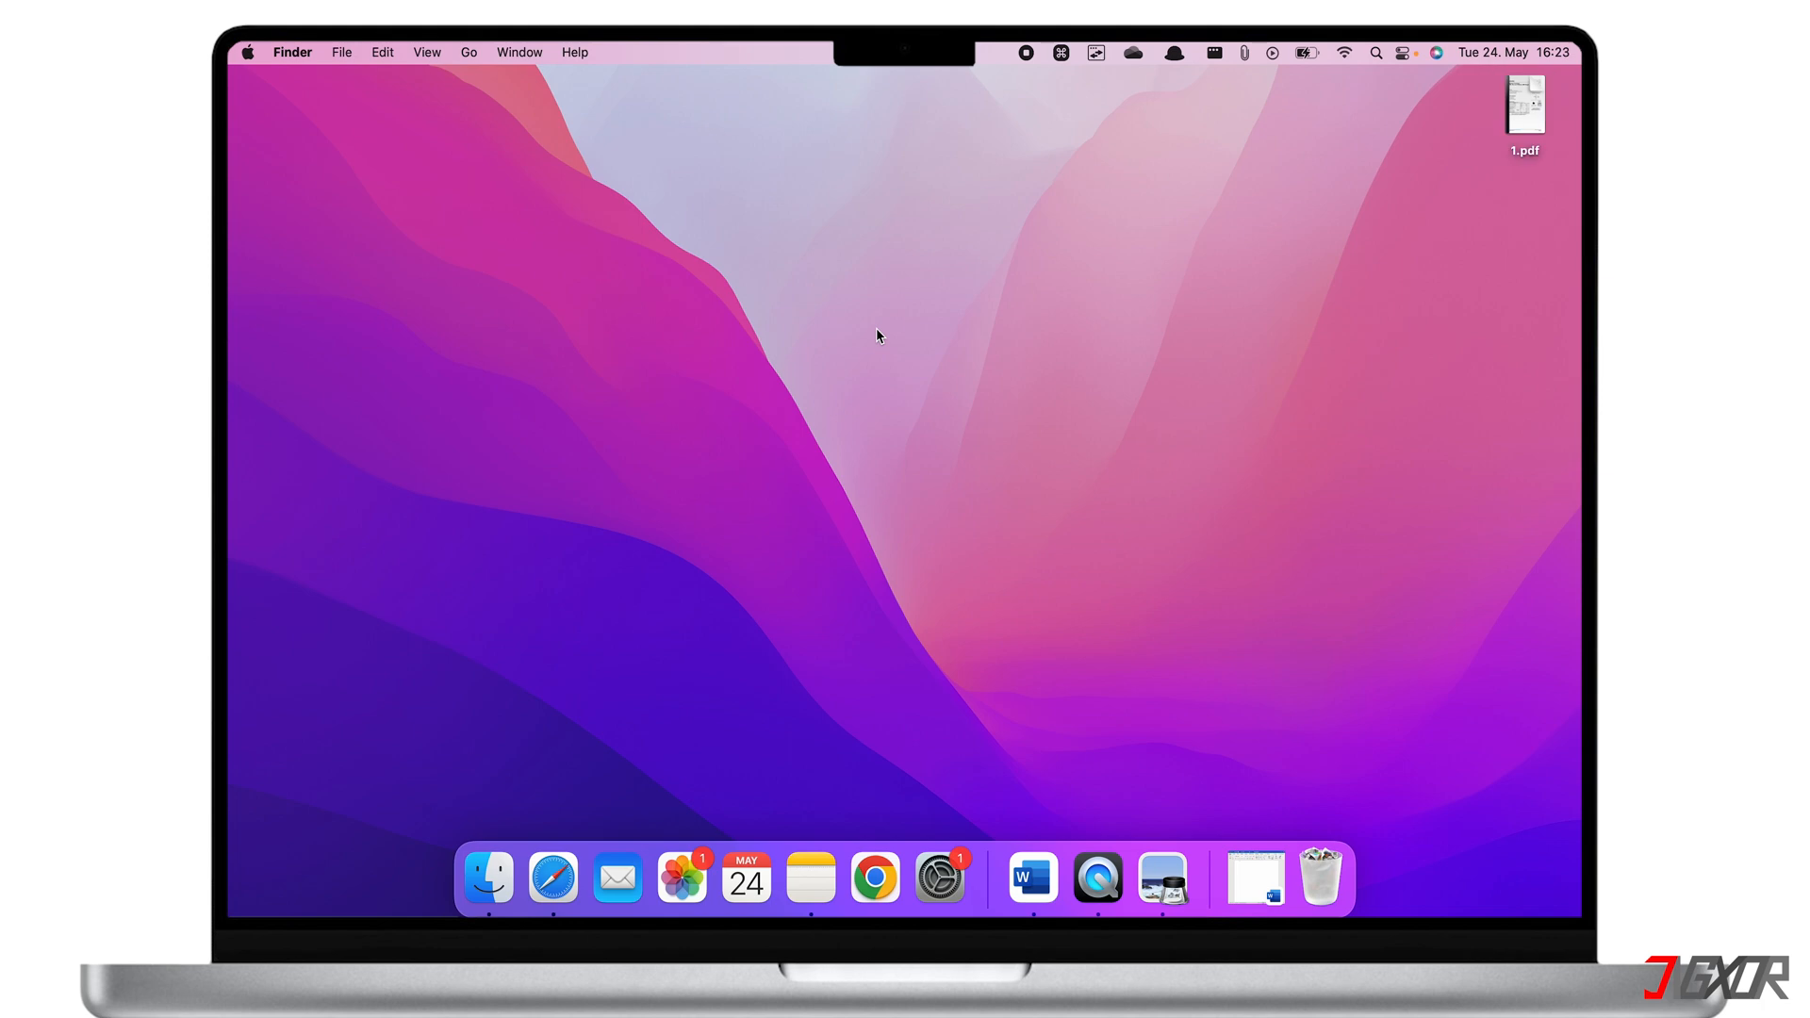
right_click(1524, 104)
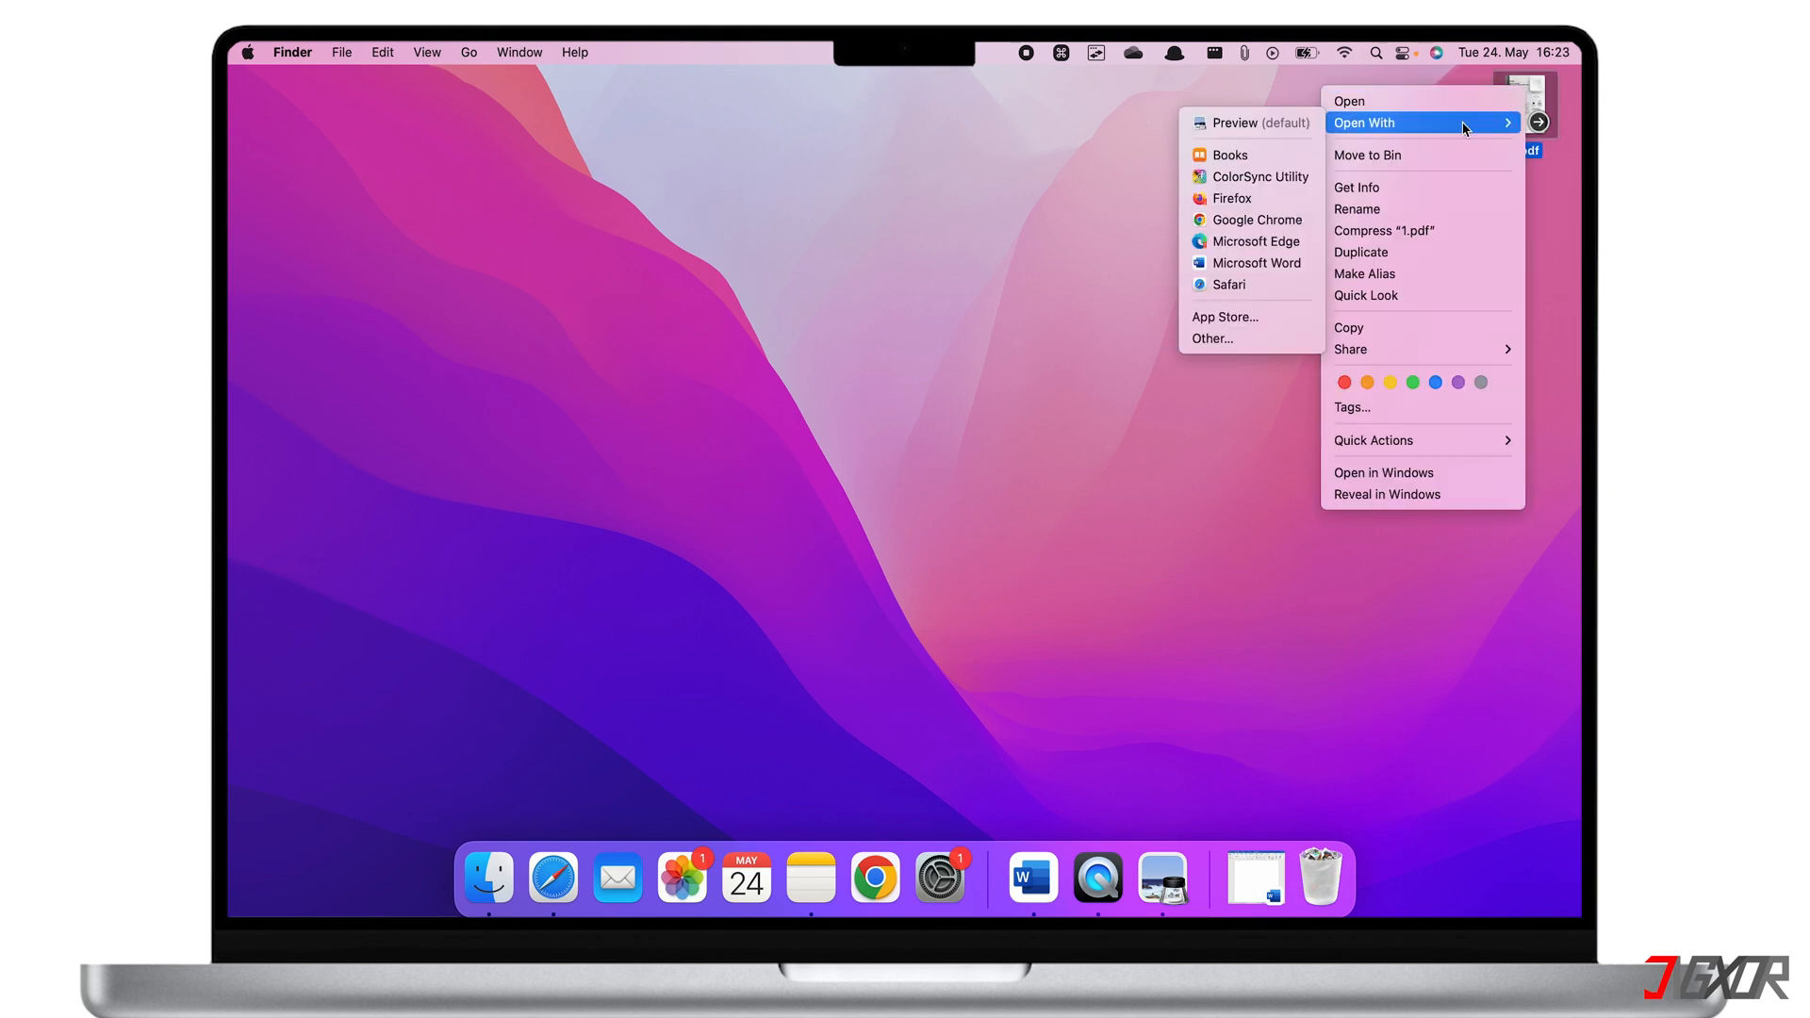
mouse_move(1282, 219)
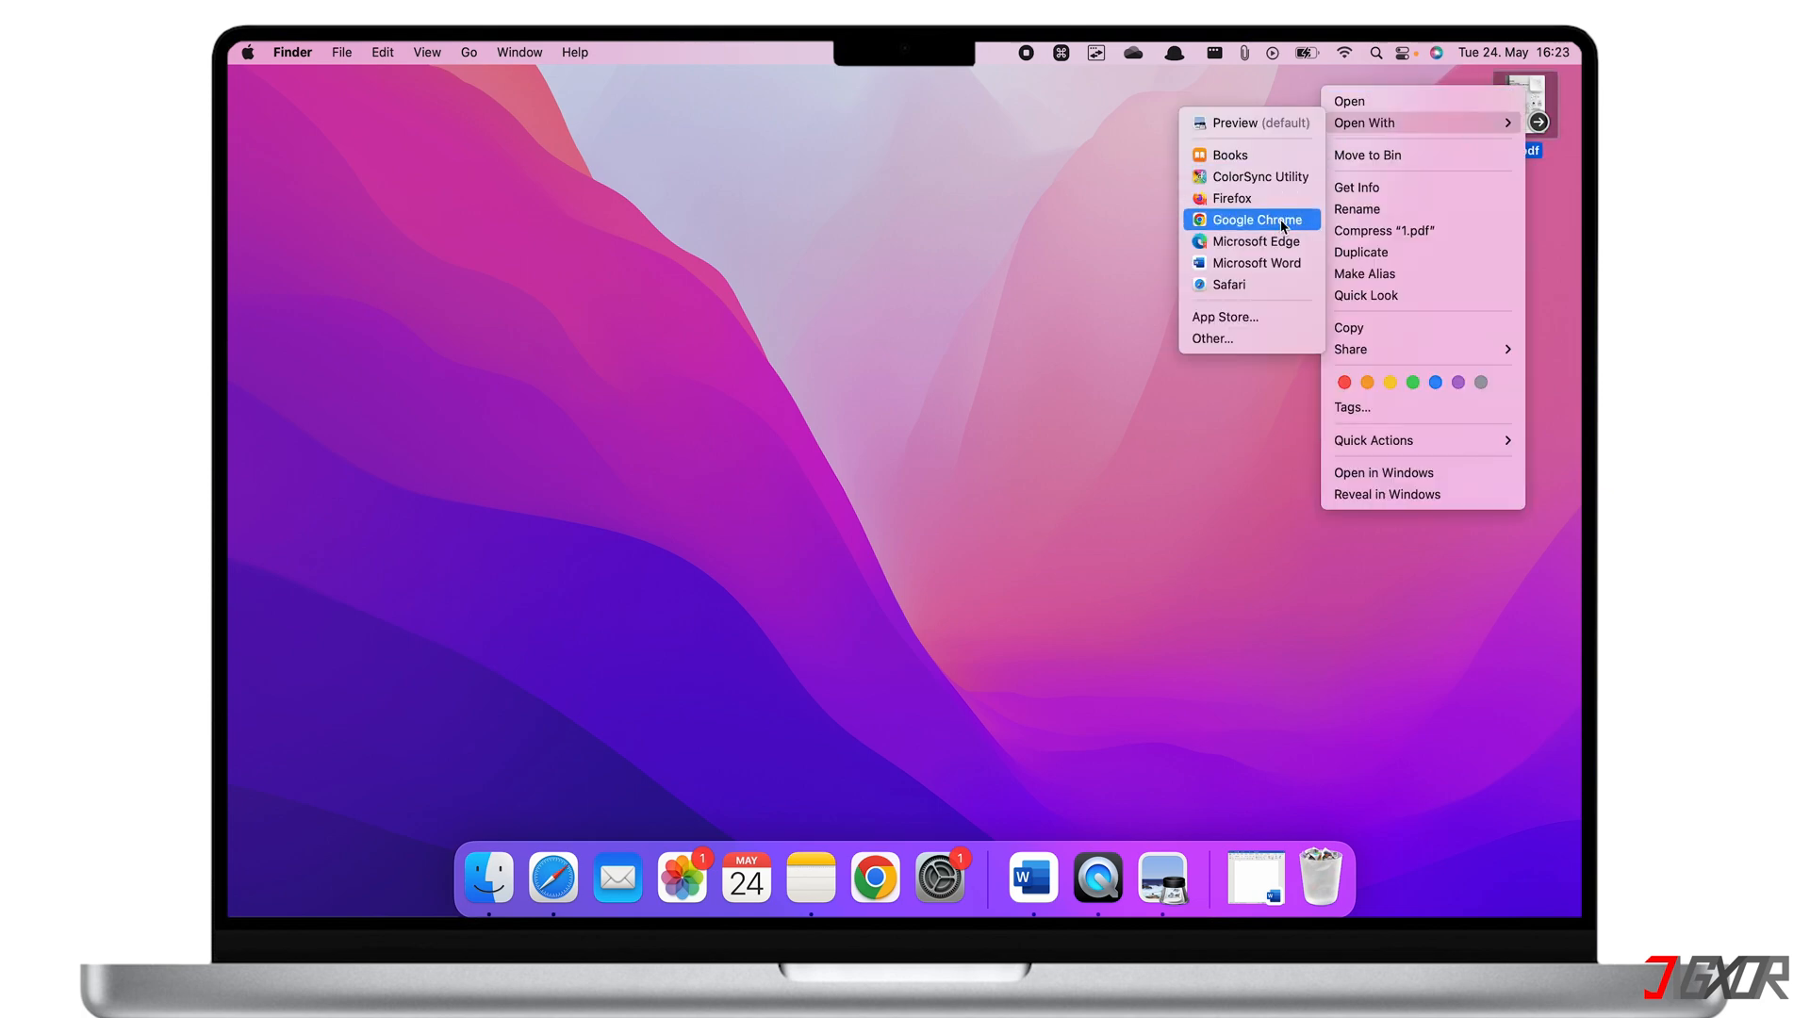
mouse_move(1267, 220)
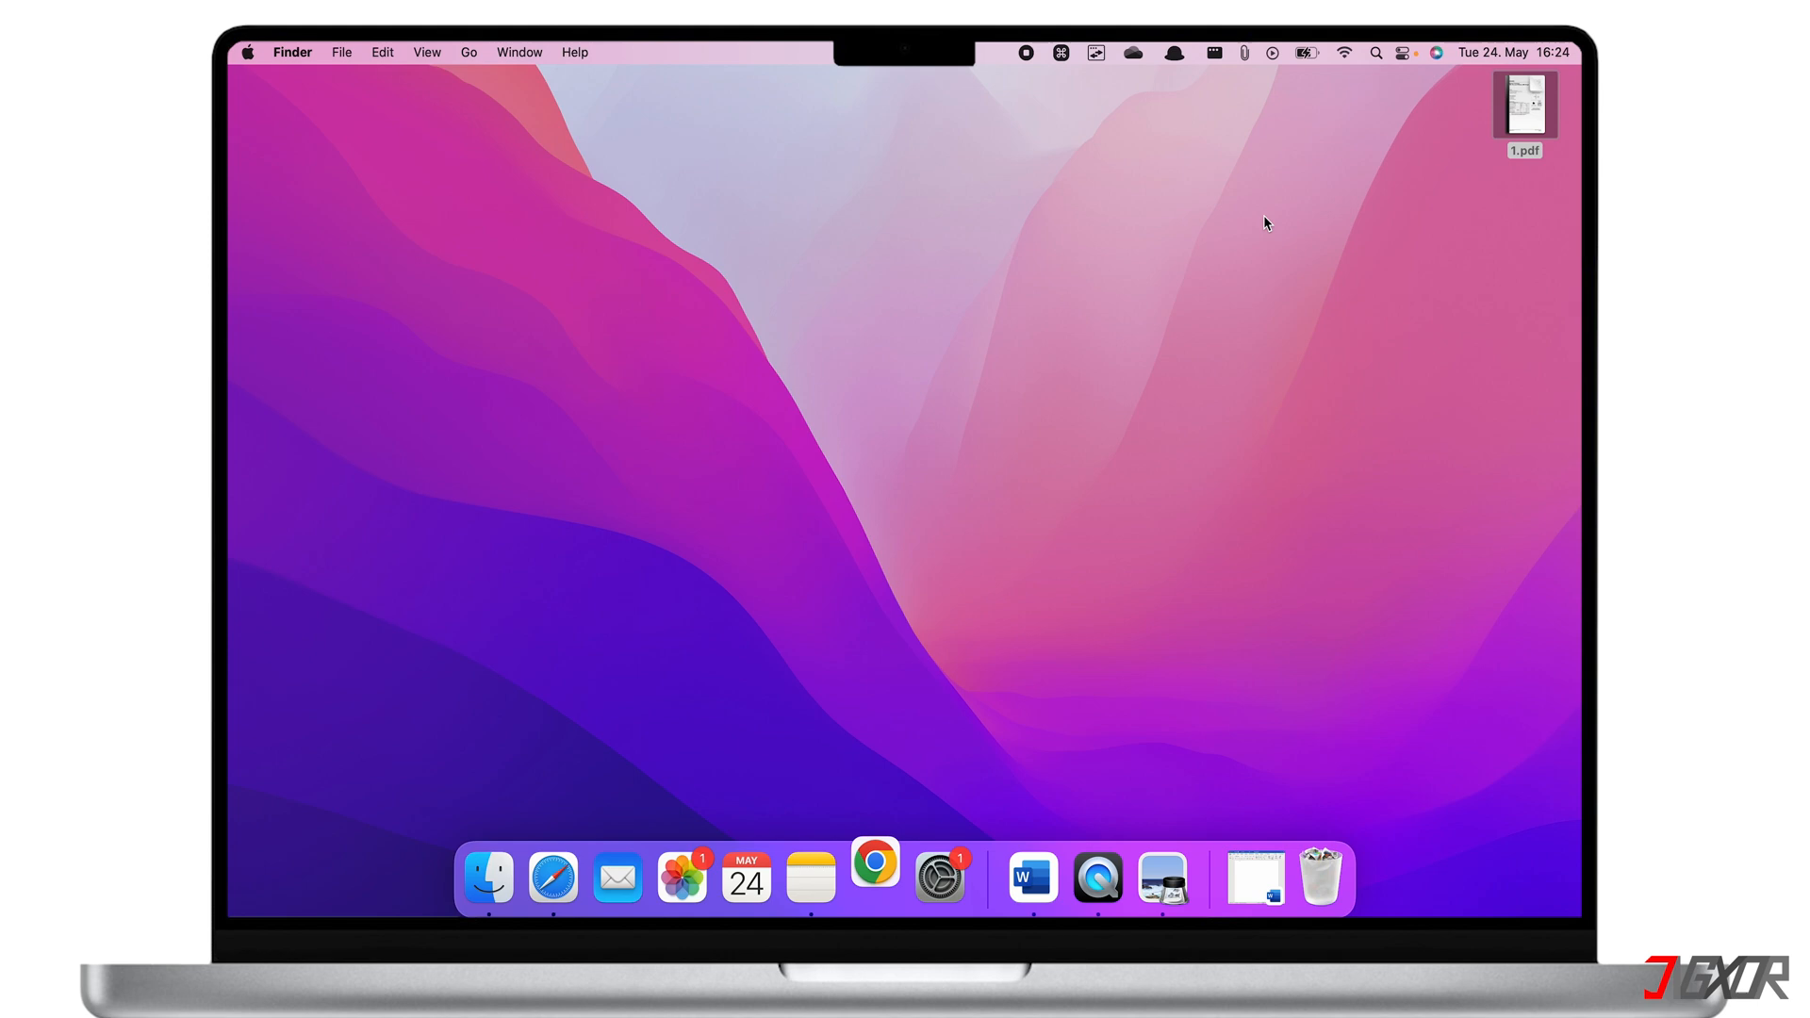
- Print 1.pdf from Chrome with the Save as PDF destination, naming the file 2
double_click(1524, 104)
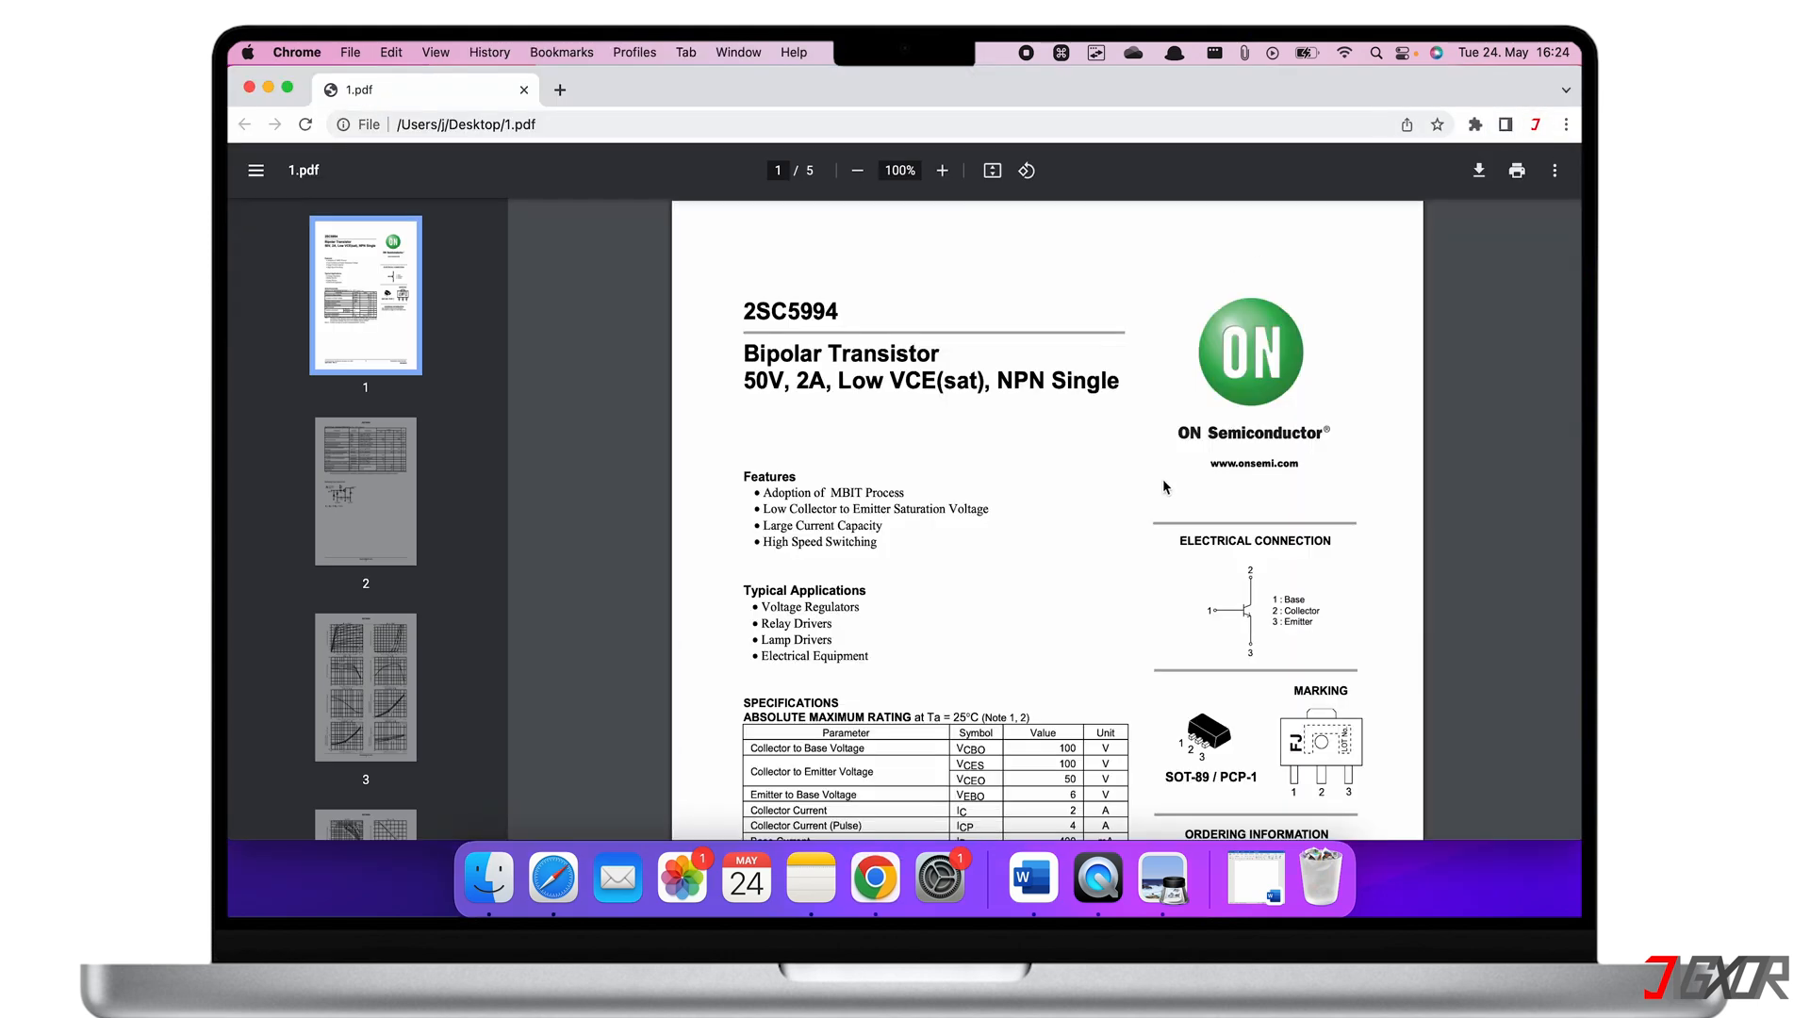
mouse_move(1491, 239)
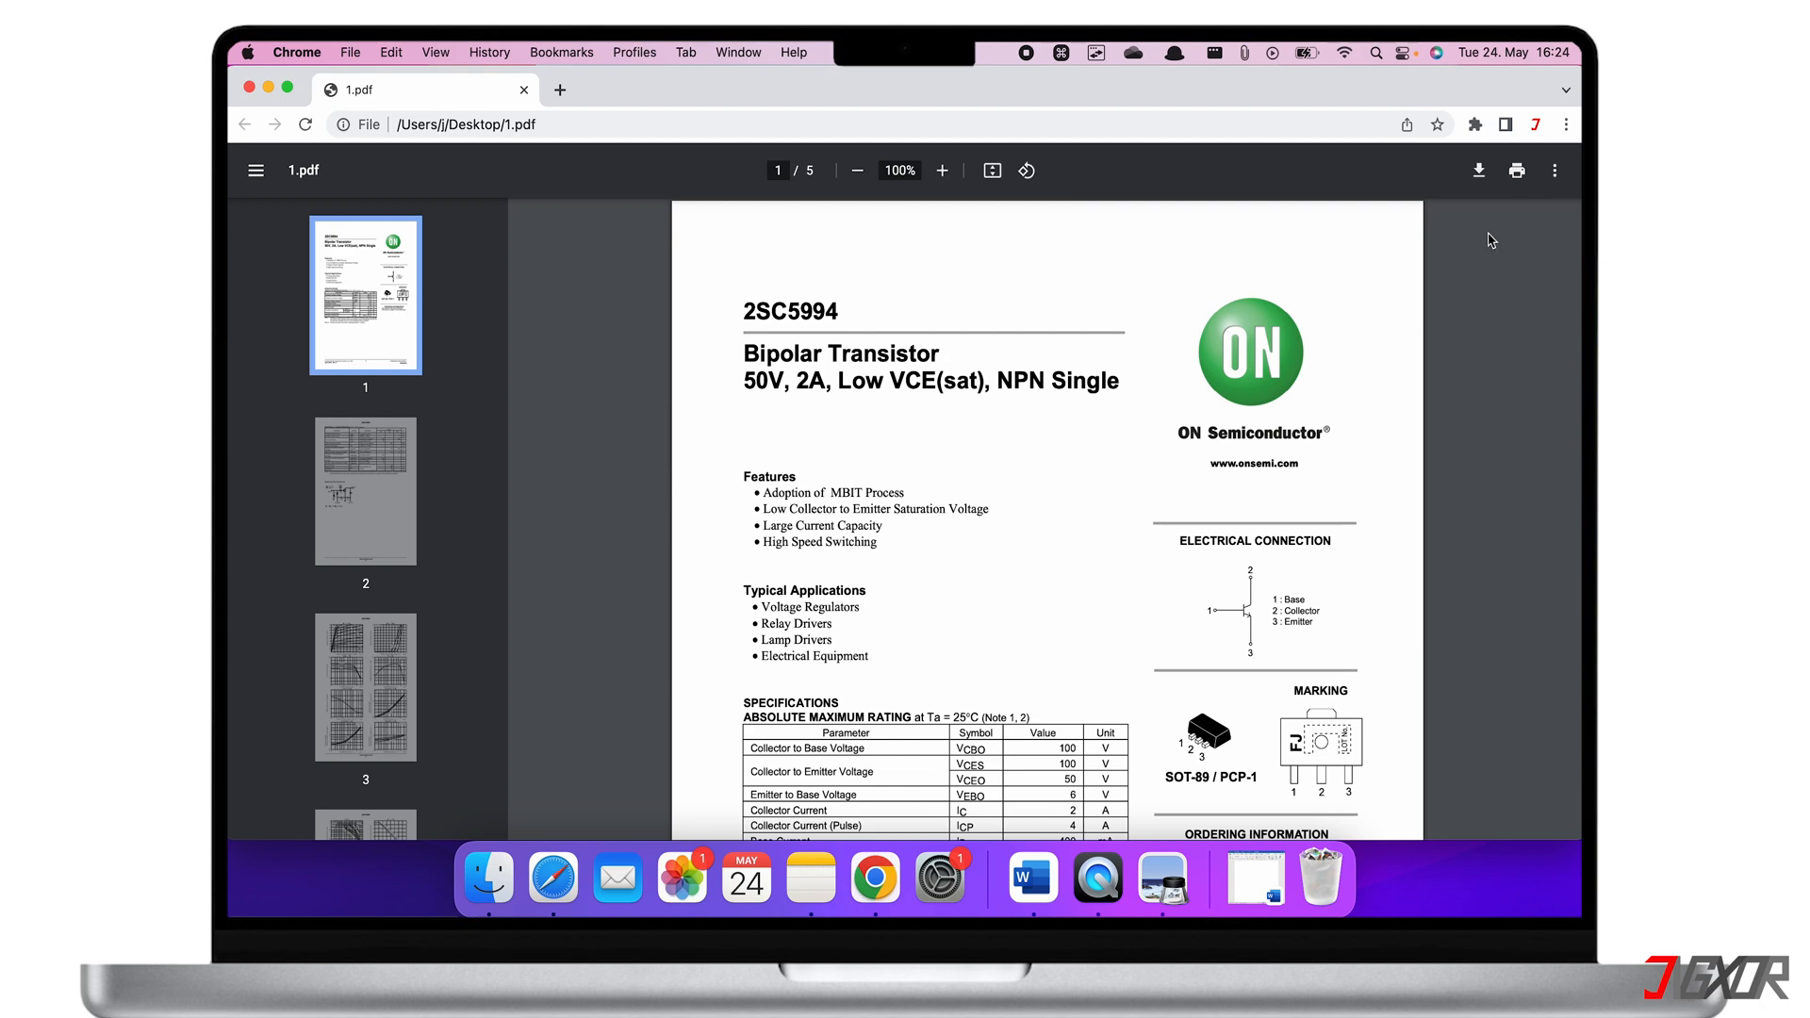
left_click(1515, 169)
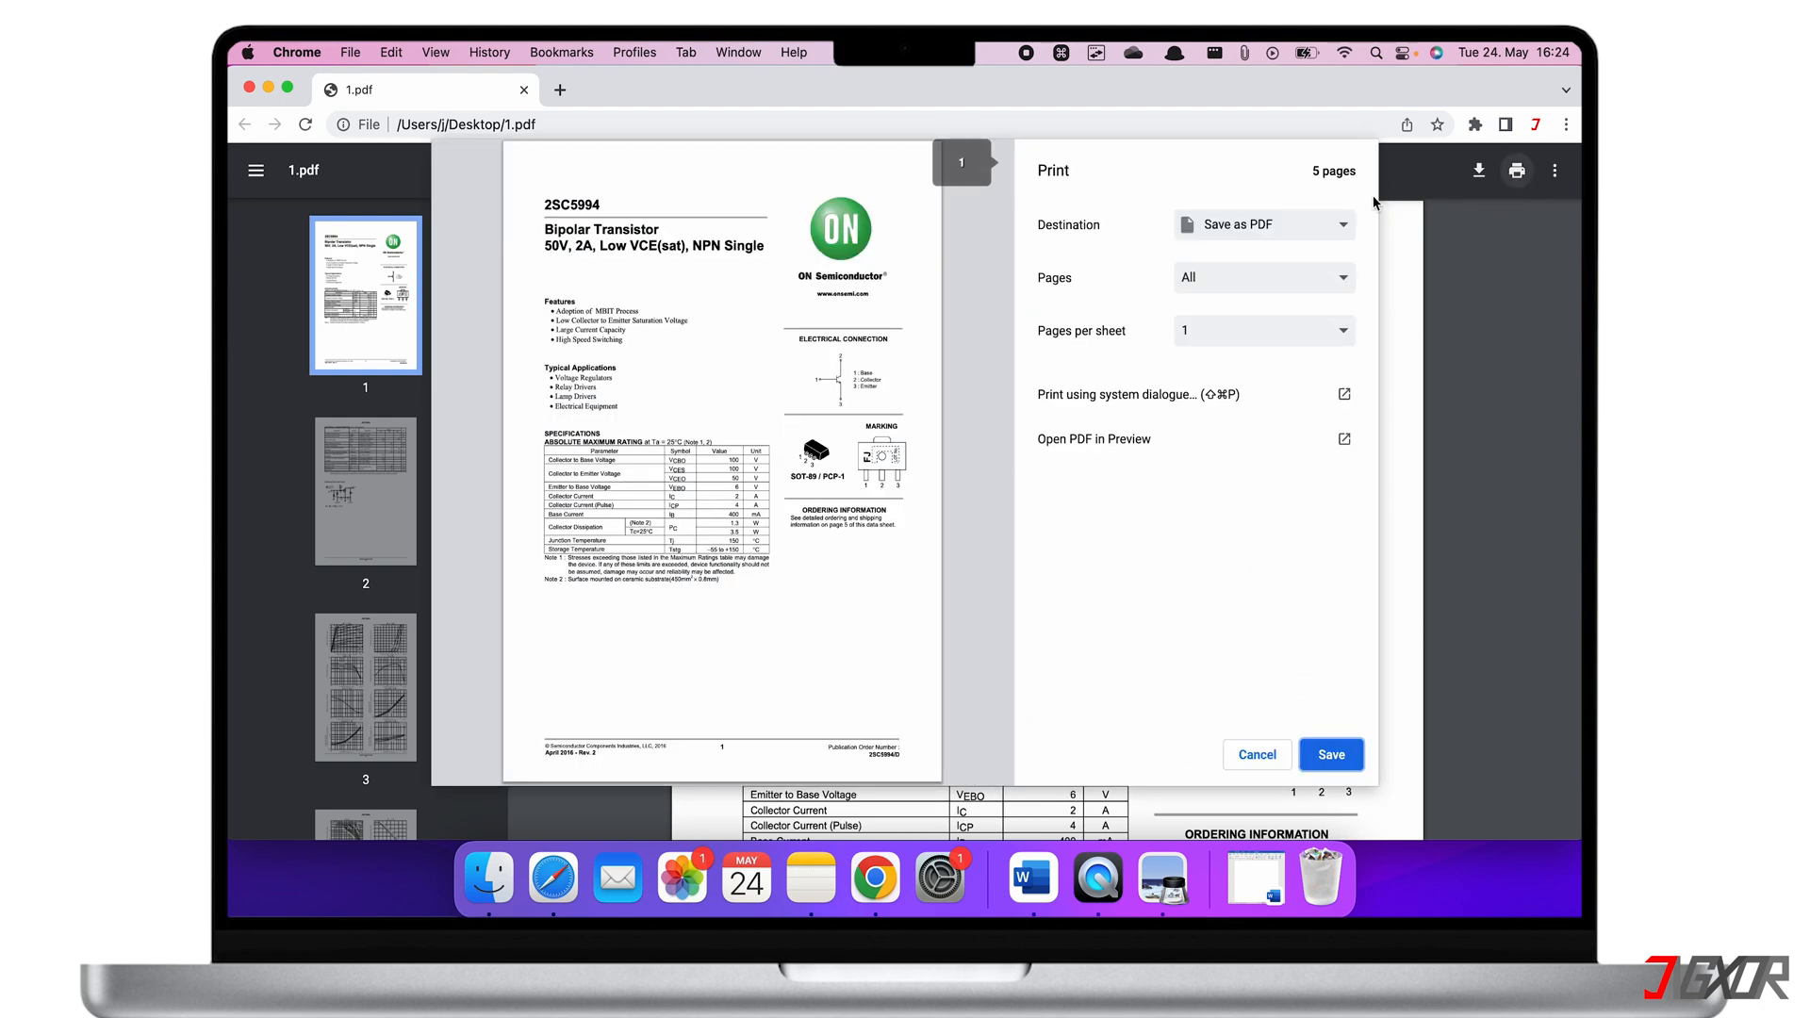
left_click(1264, 225)
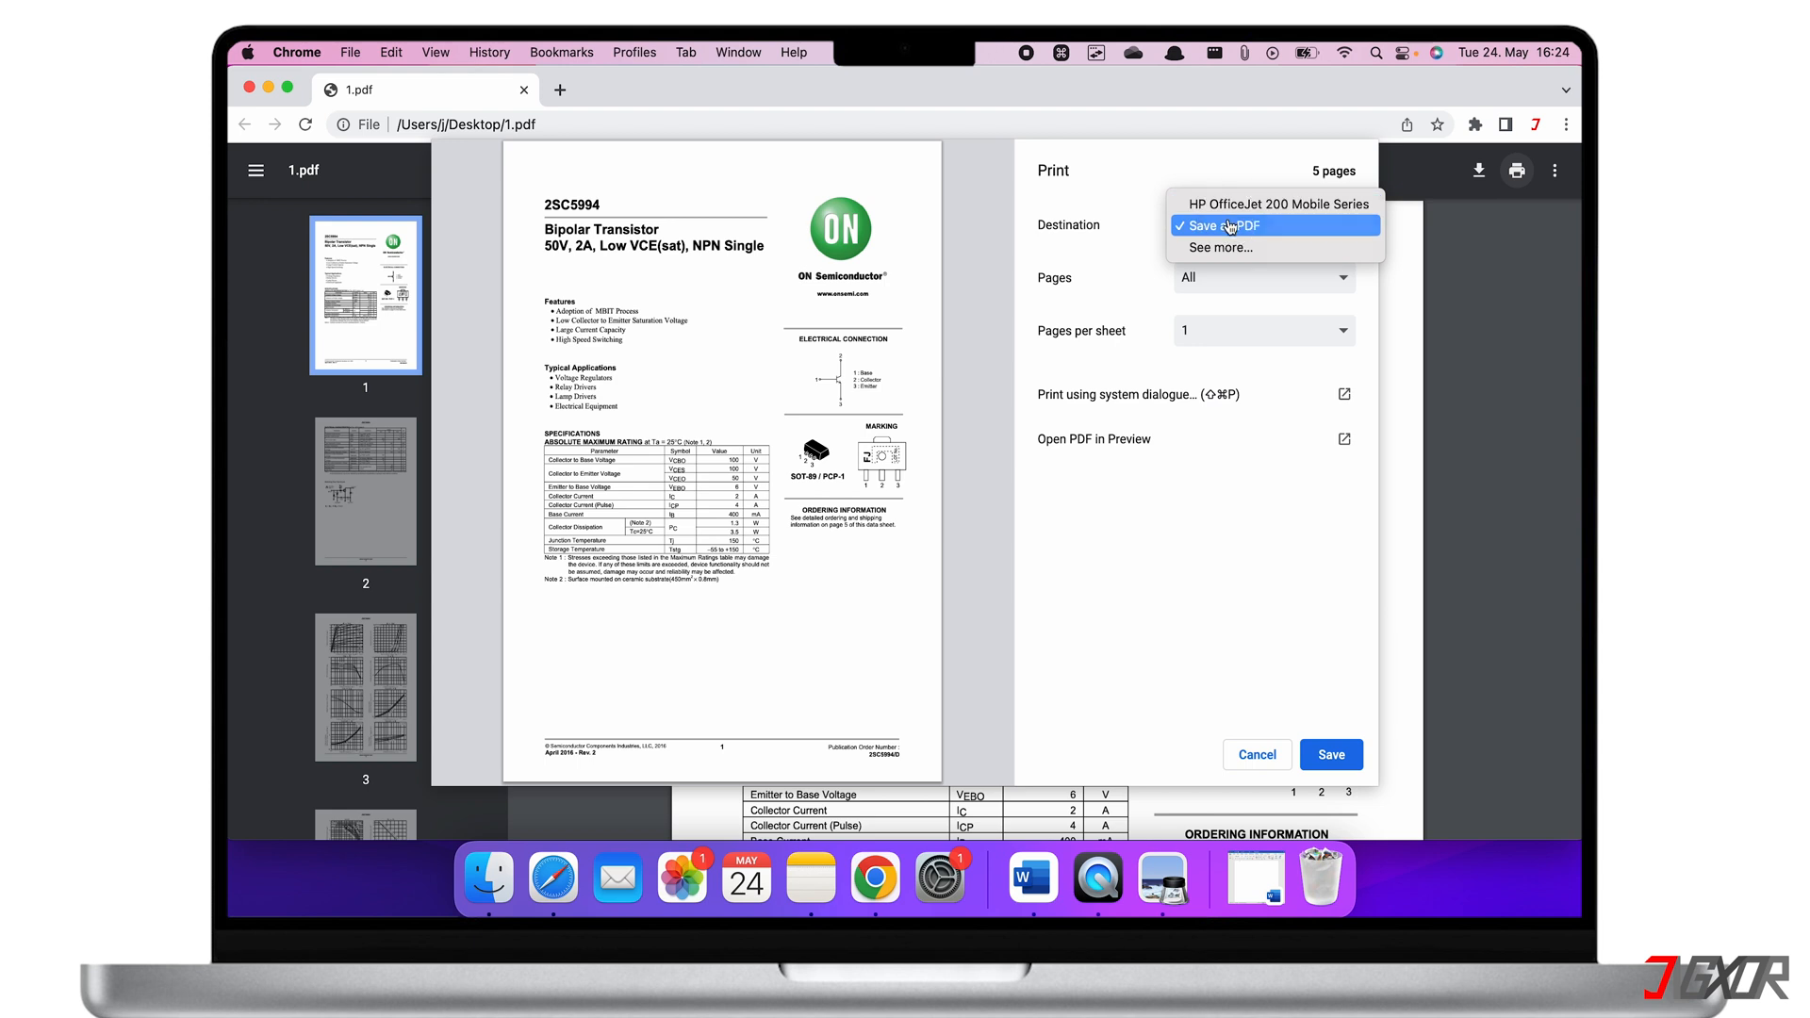
left_click(1330, 754)
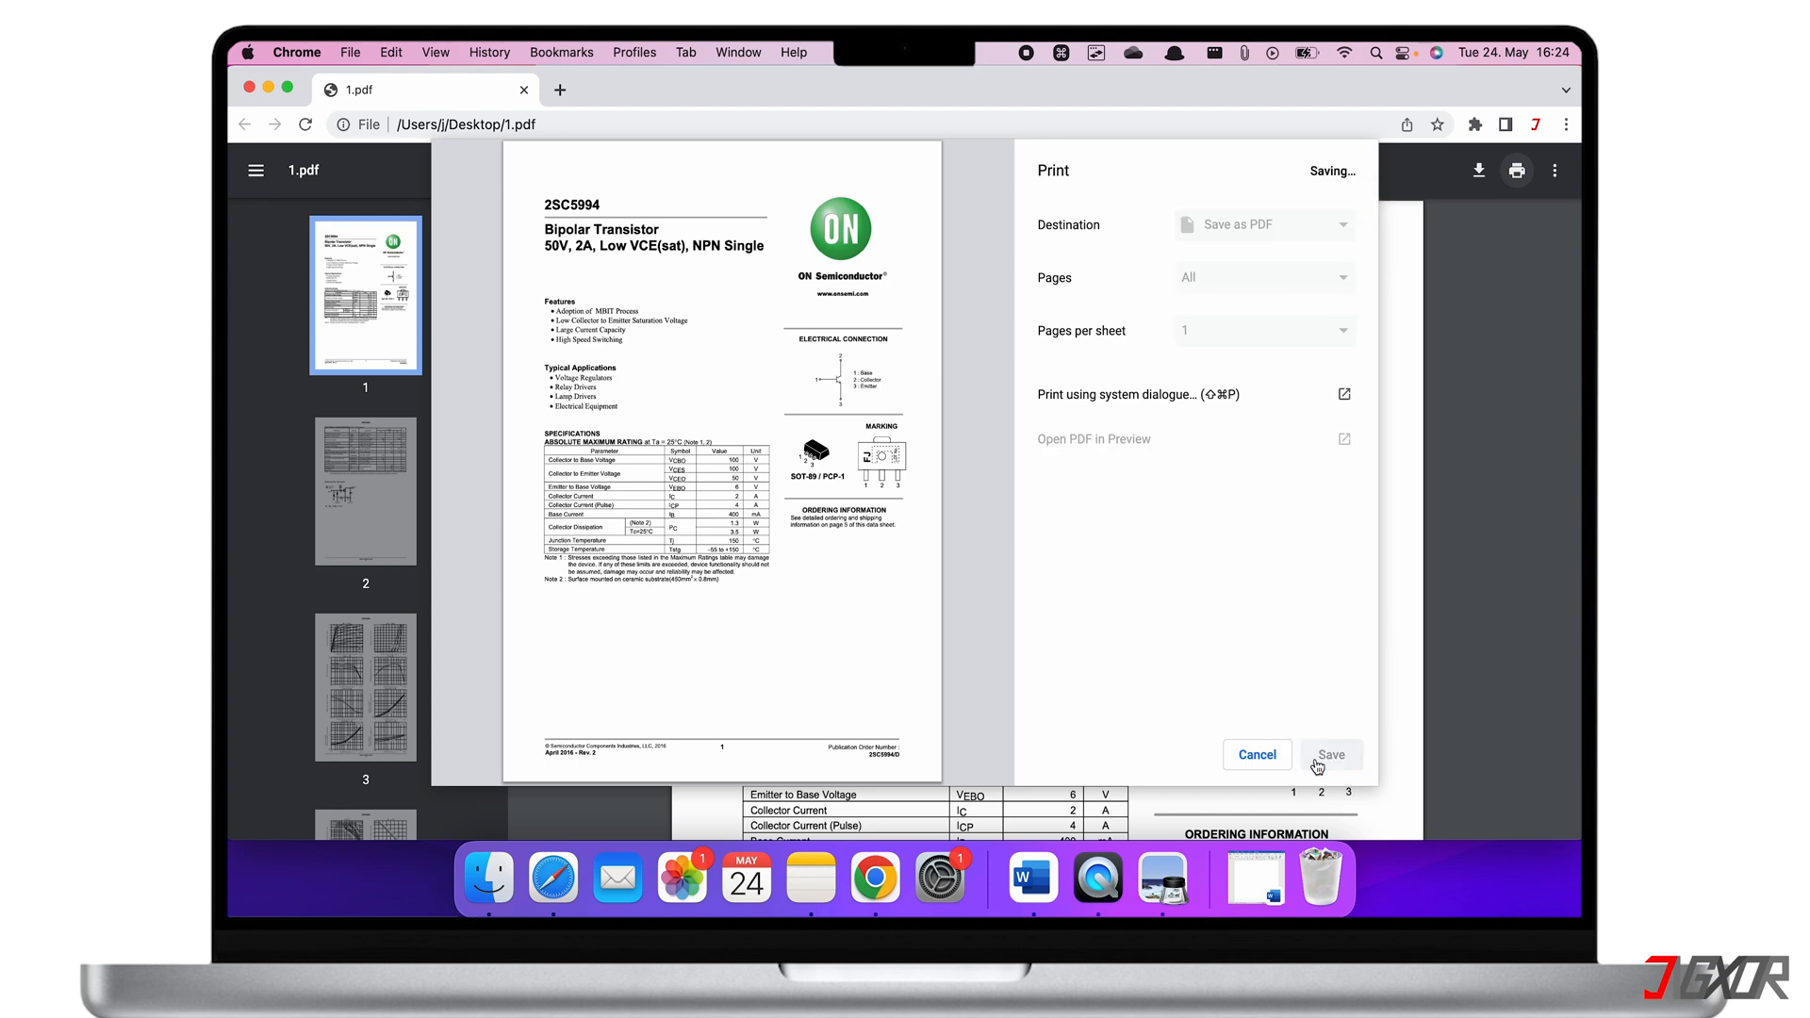
left_click(1331, 755)
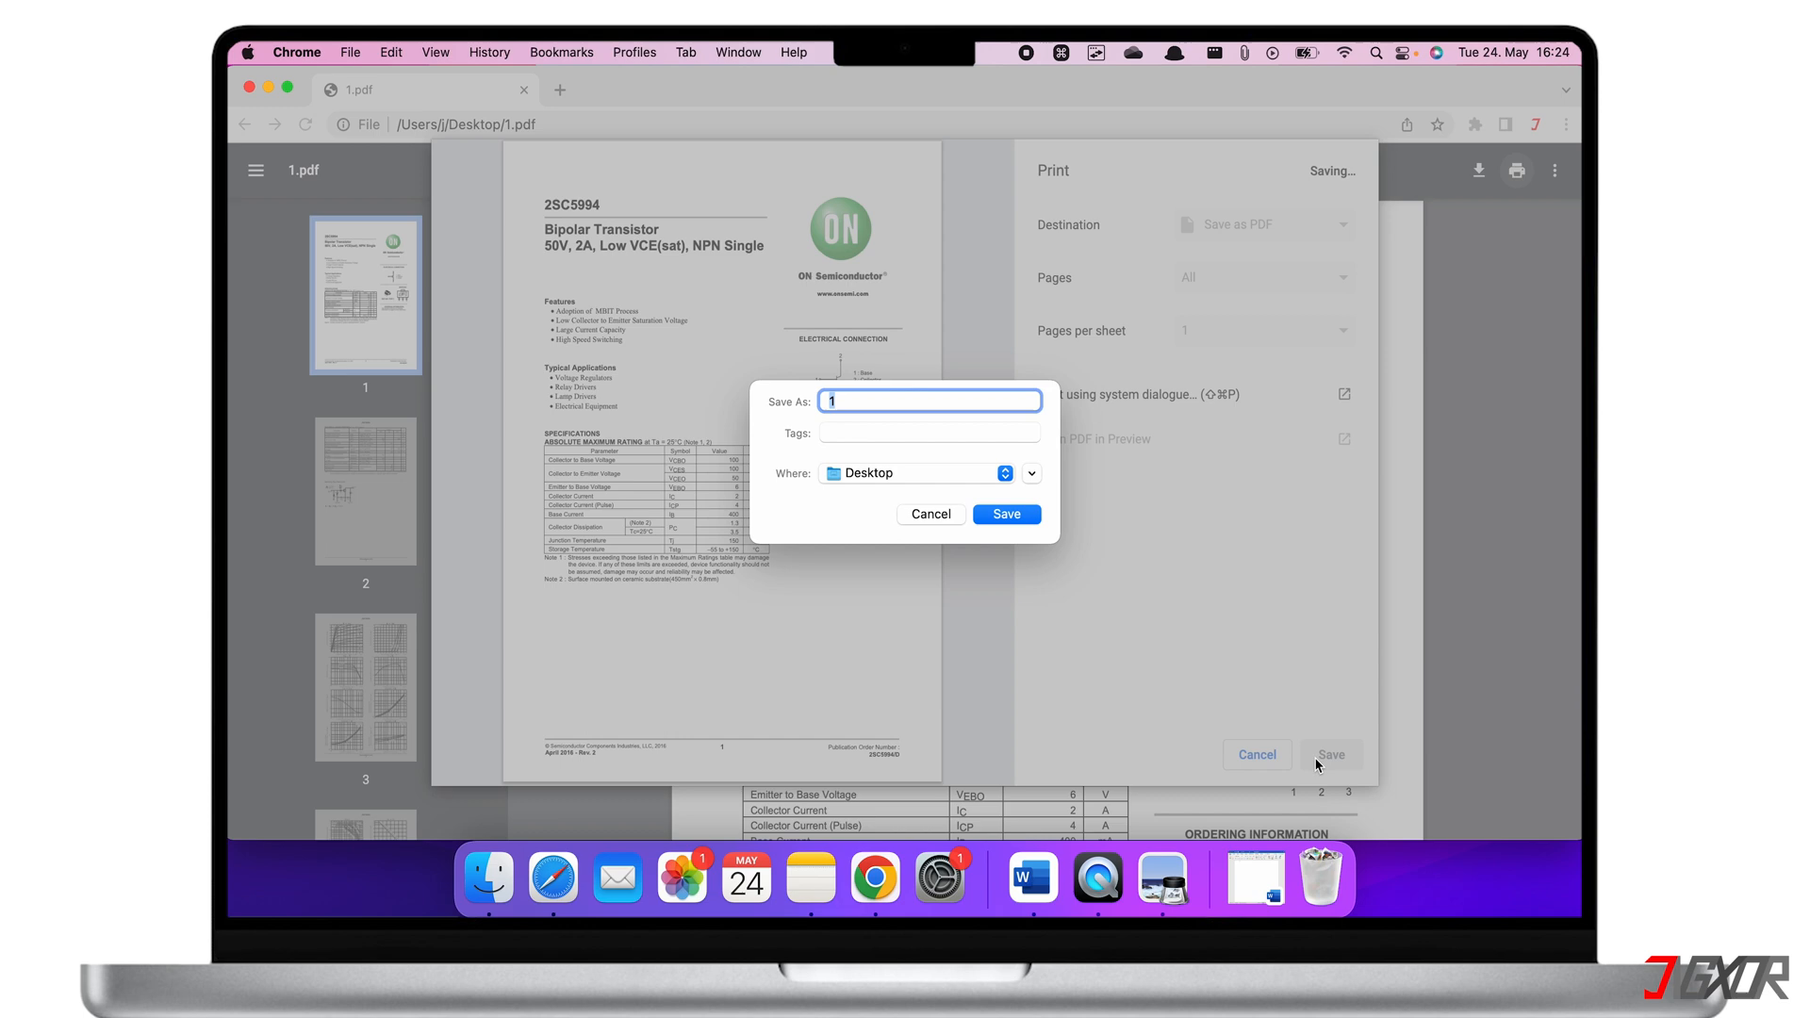
type("2")
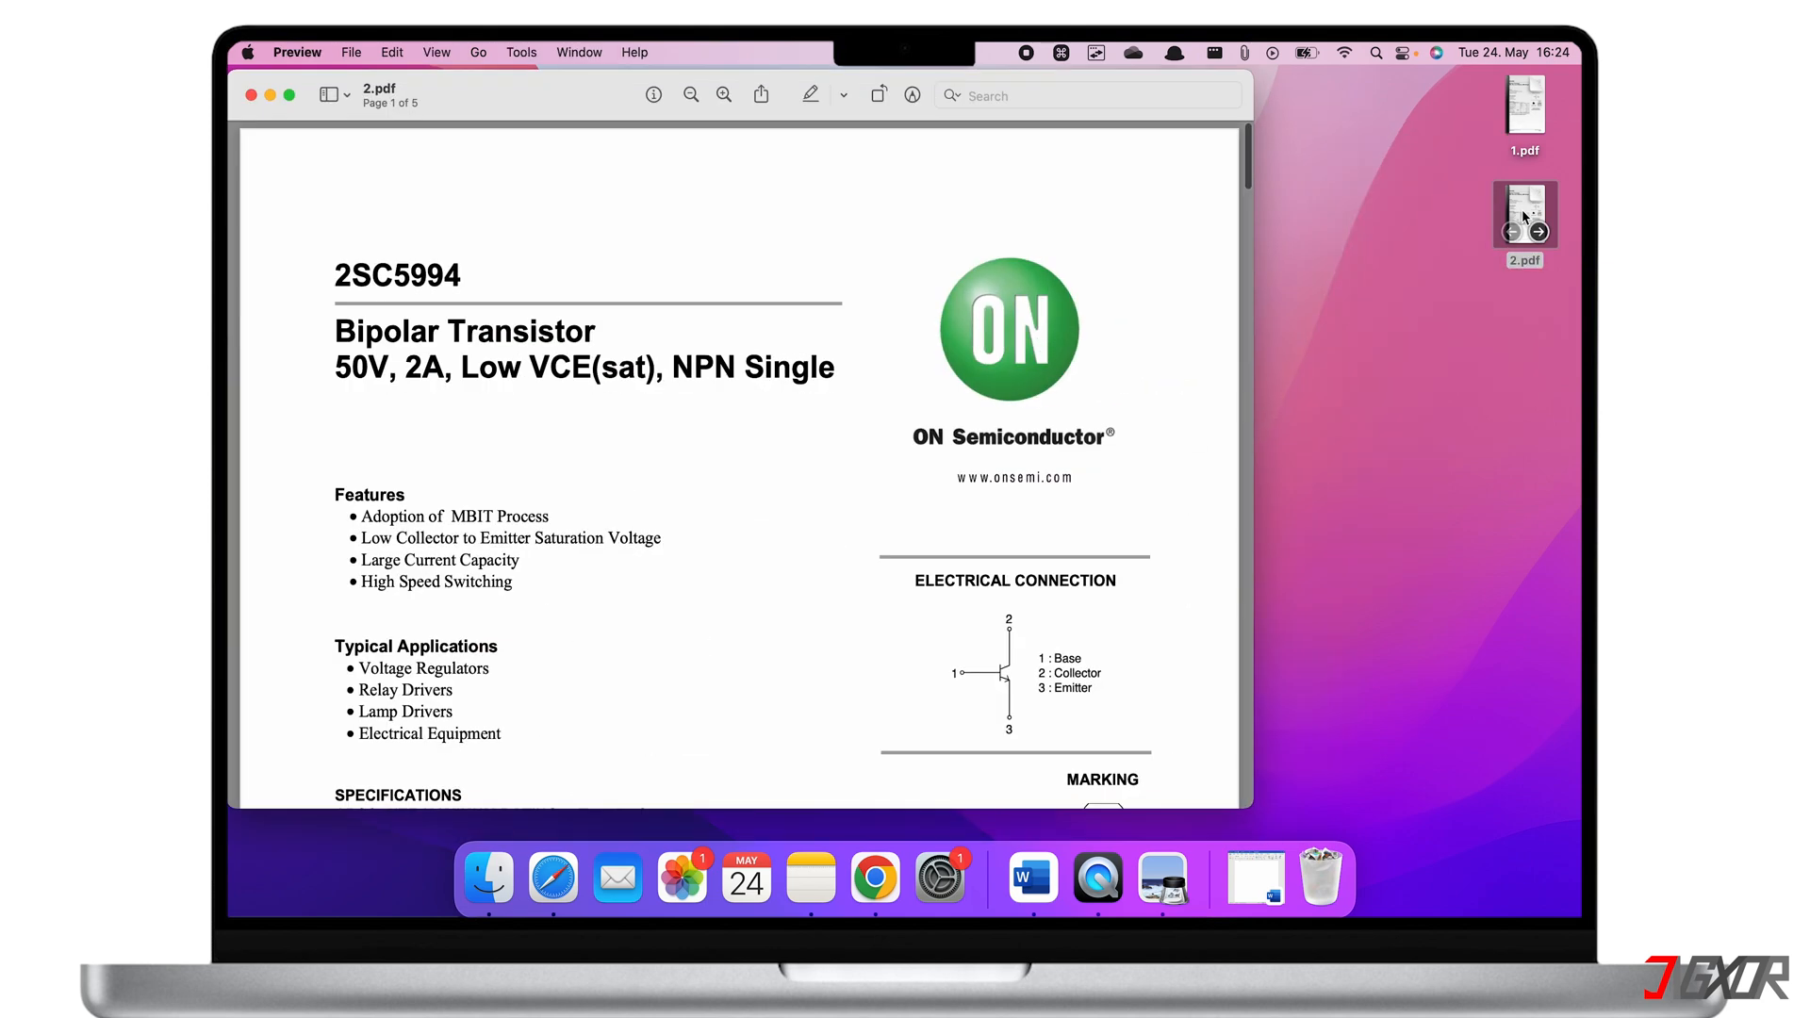
- Select the word 'Adoption' in 2.pdf and copy it
double_click(374, 516)
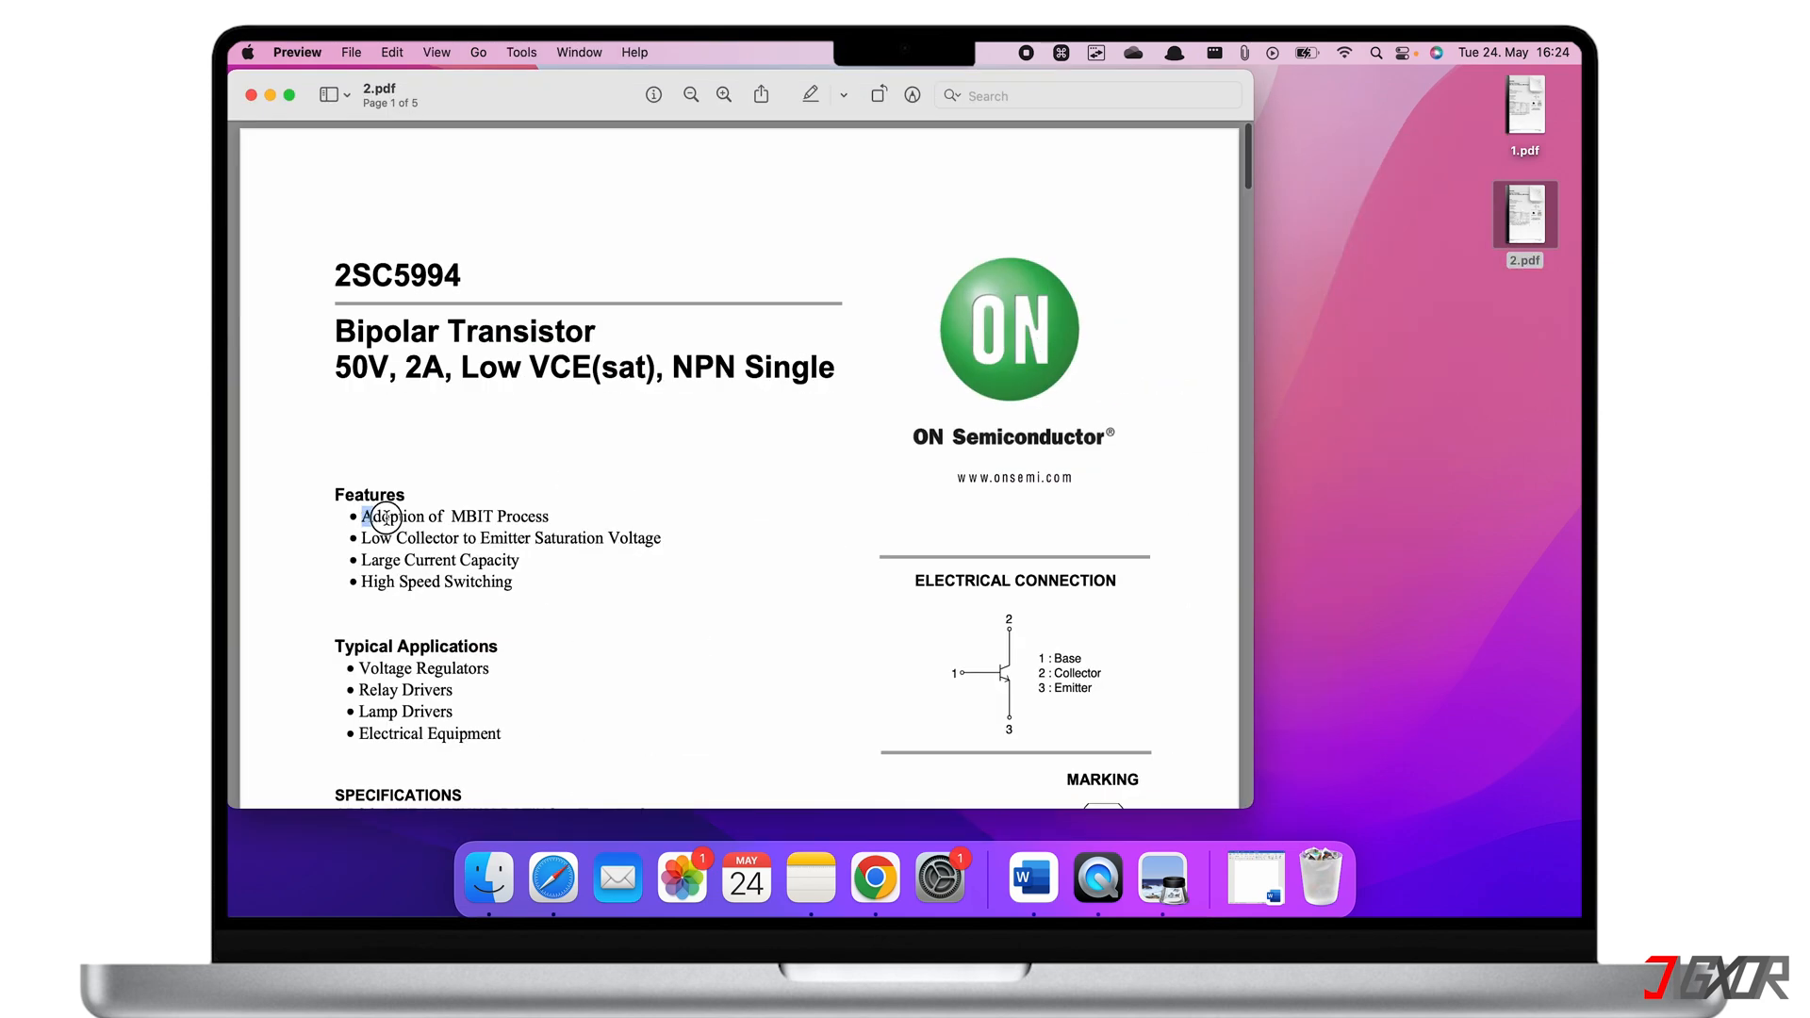
key("cmd+c")
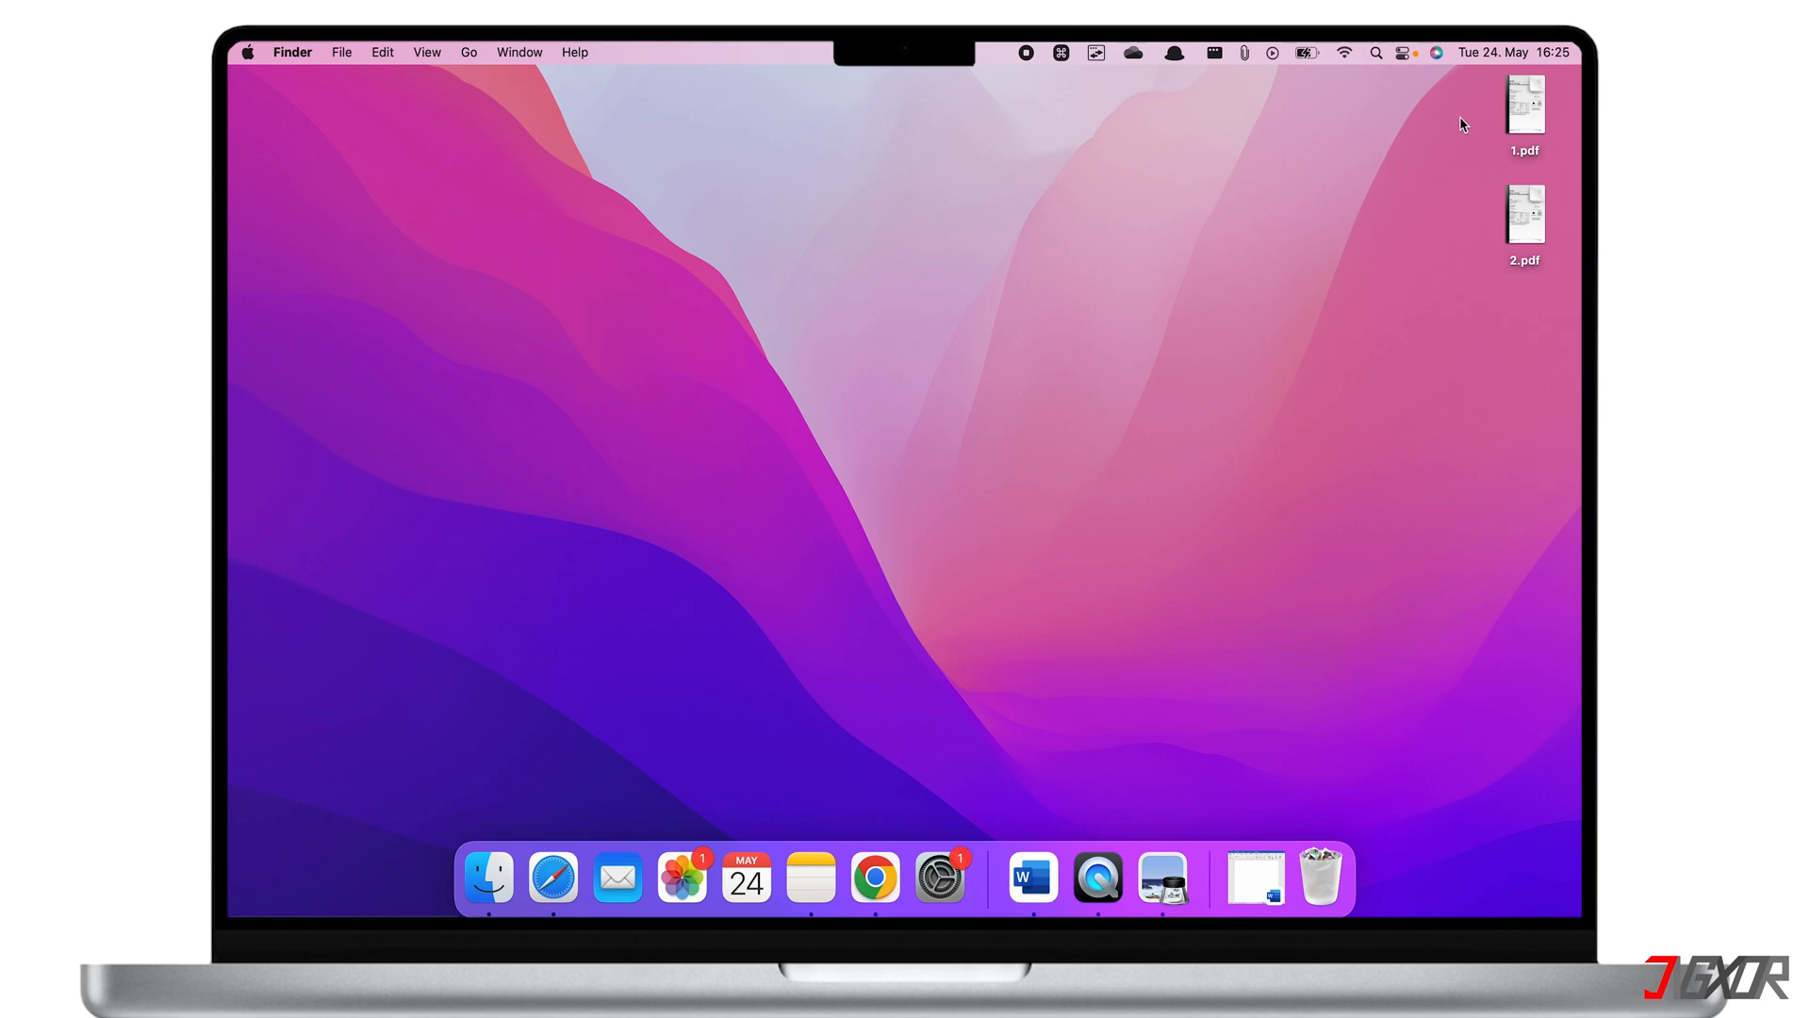
- Open 1.pdf and capture its Features list area with Shift-Command-4
double_click(1522, 103)
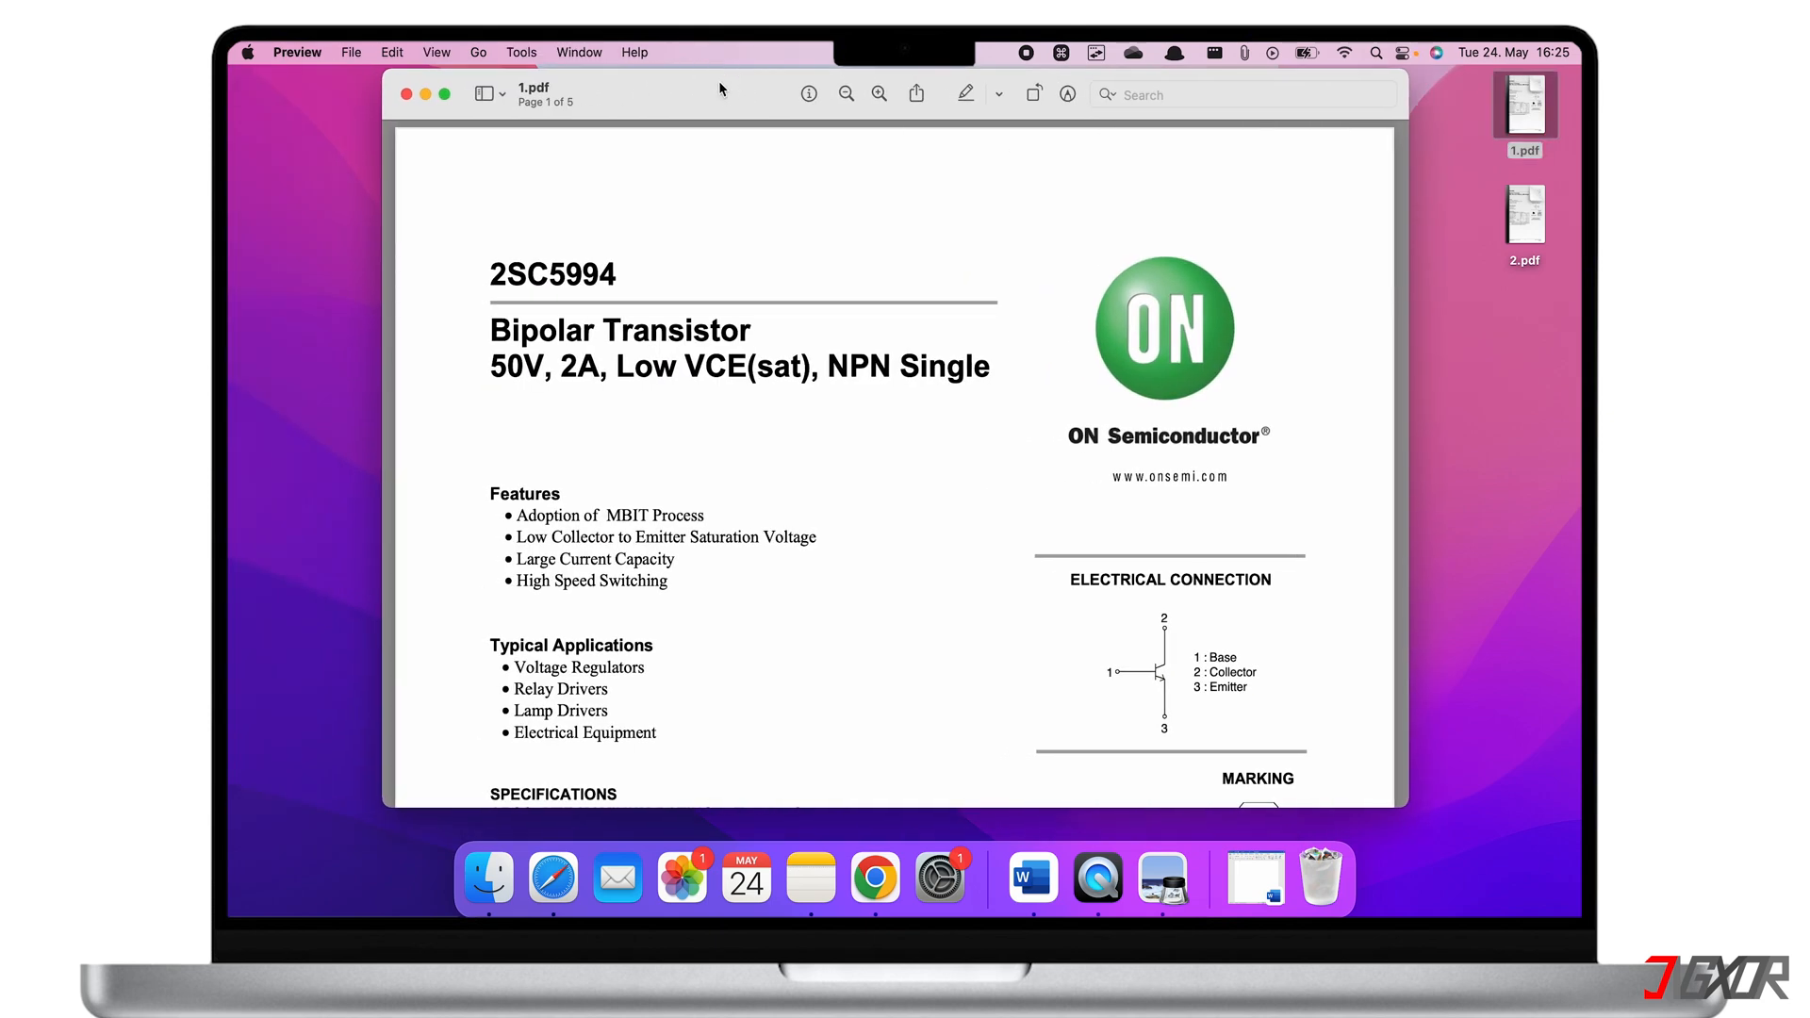
mouse_move(1031, 878)
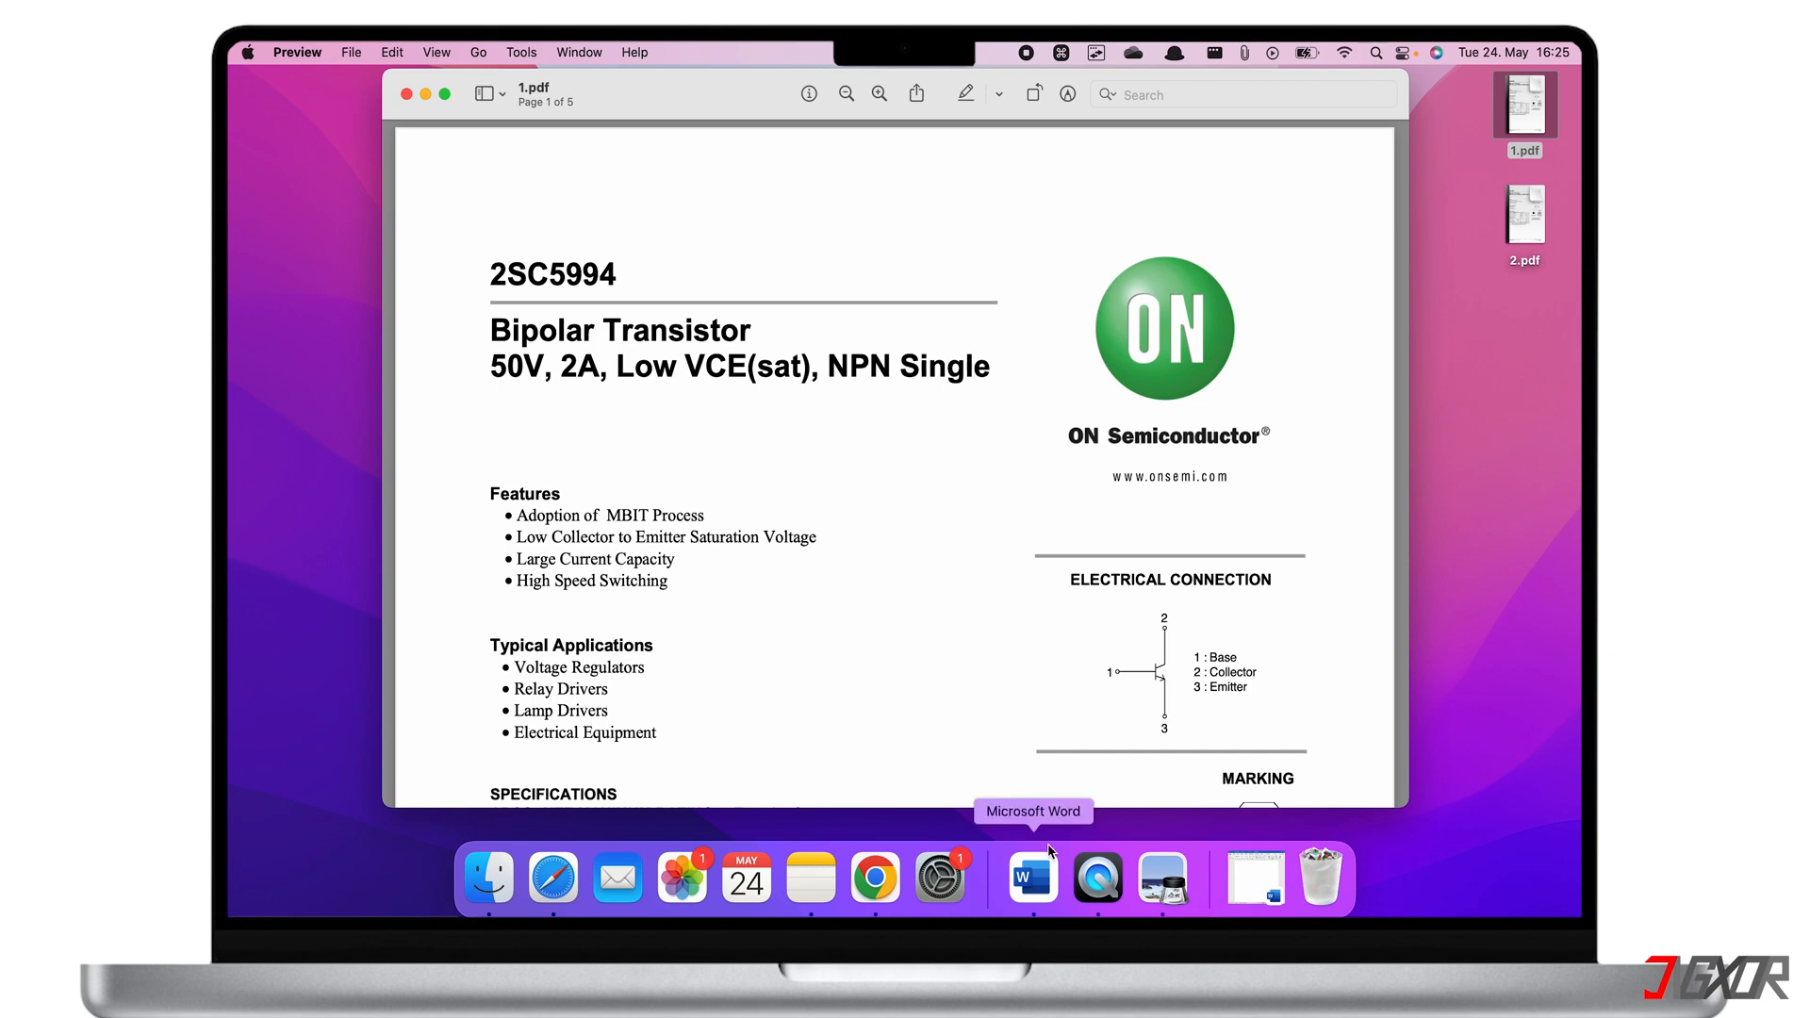
key("shift+command+4")
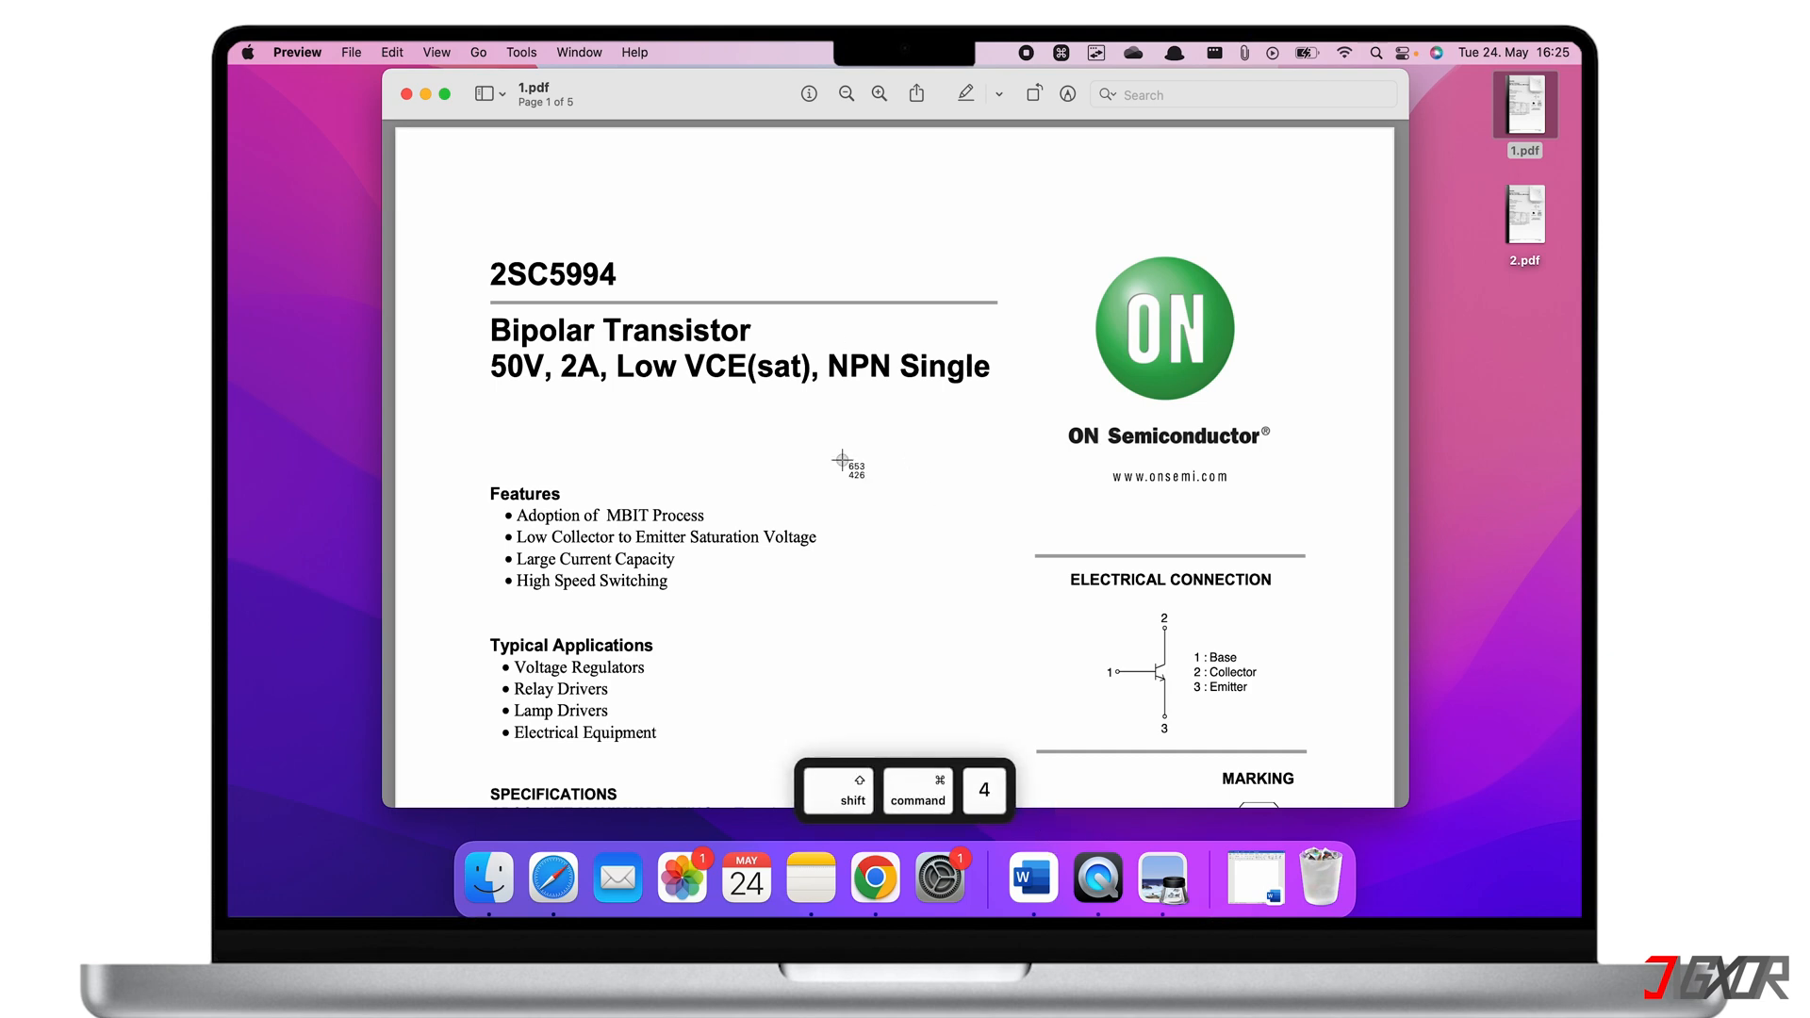
mouse_move(462, 465)
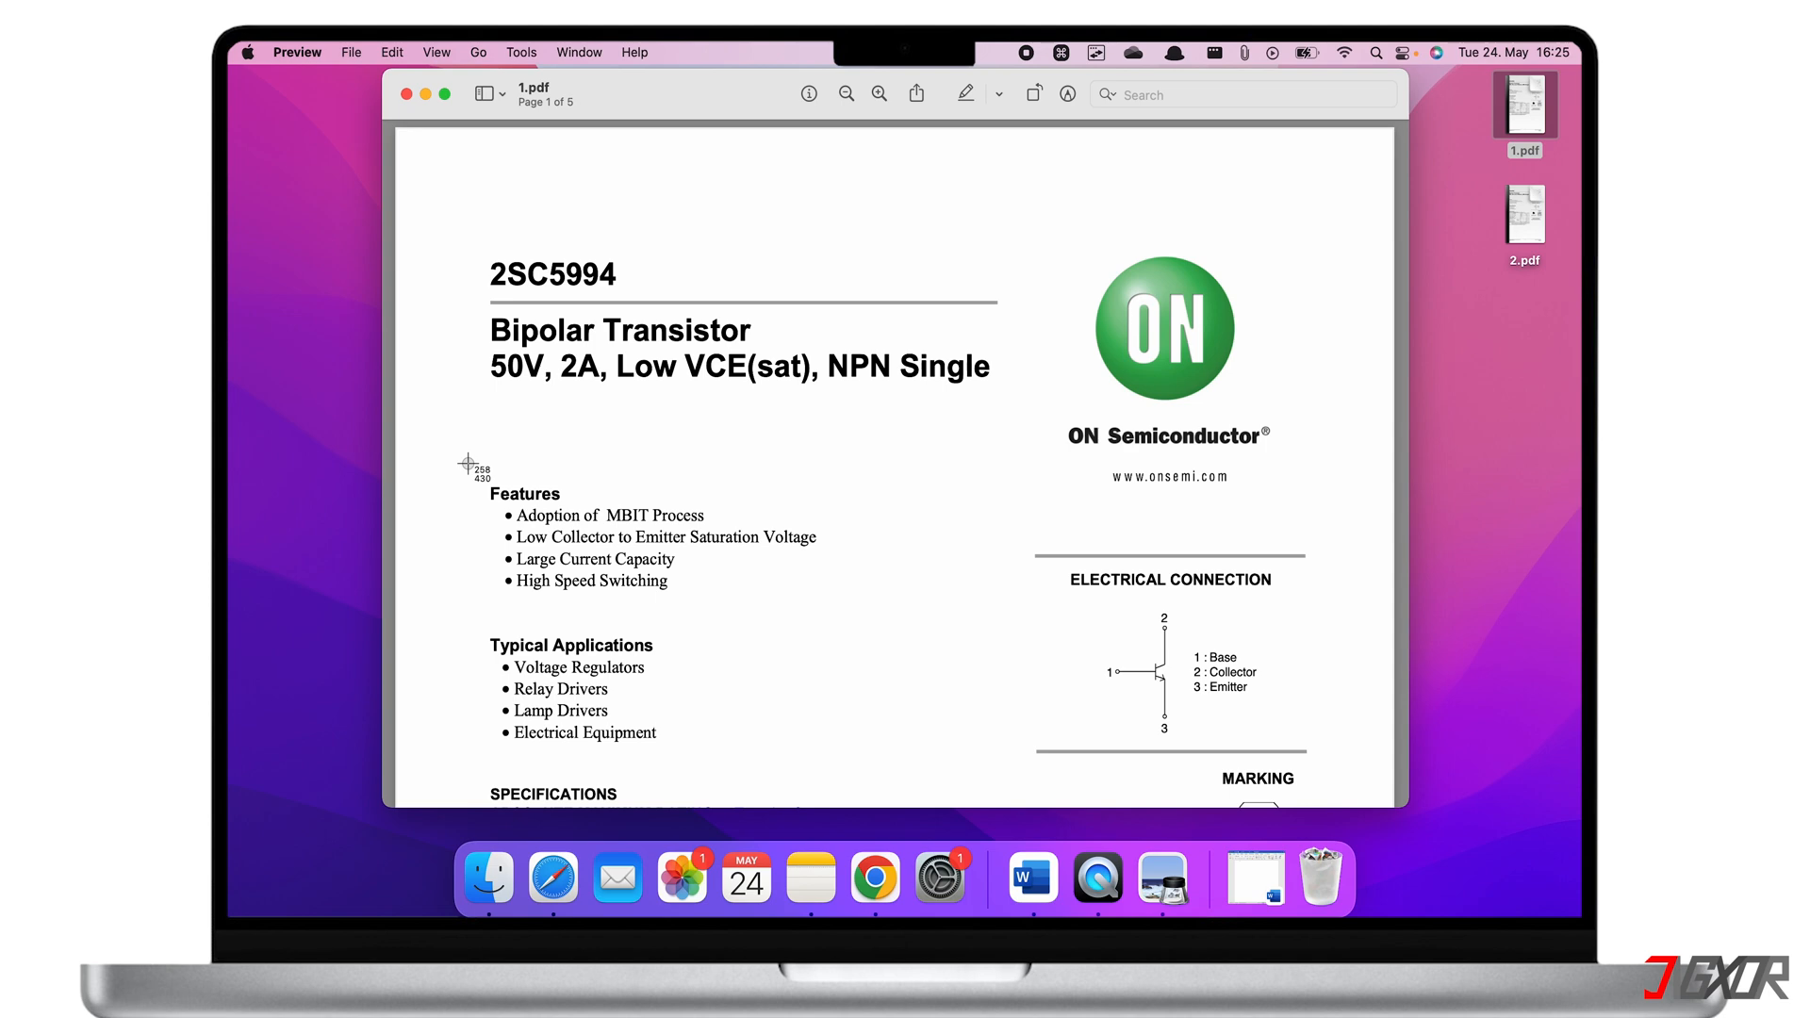
left_click_drag(467, 465, 643, 543)
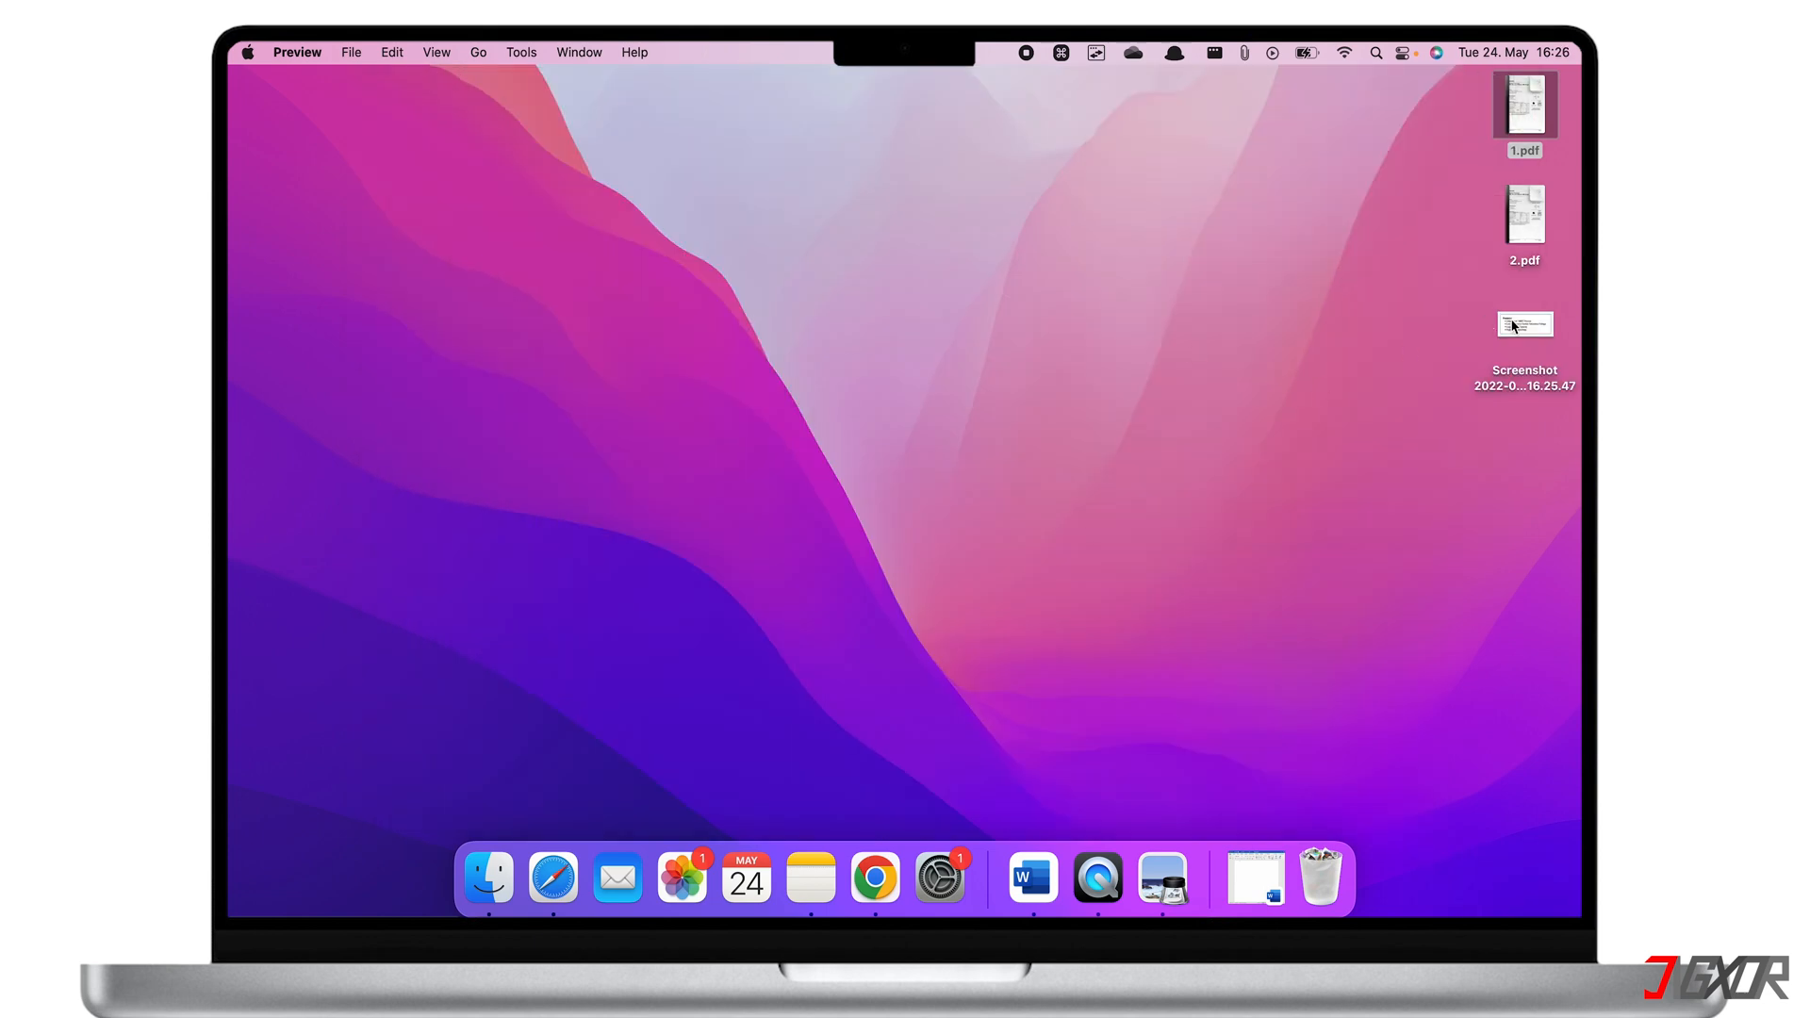
- Paste the screenshot's copied line into a new Word document, discard it, and close the screenshot
double_click(1524, 325)
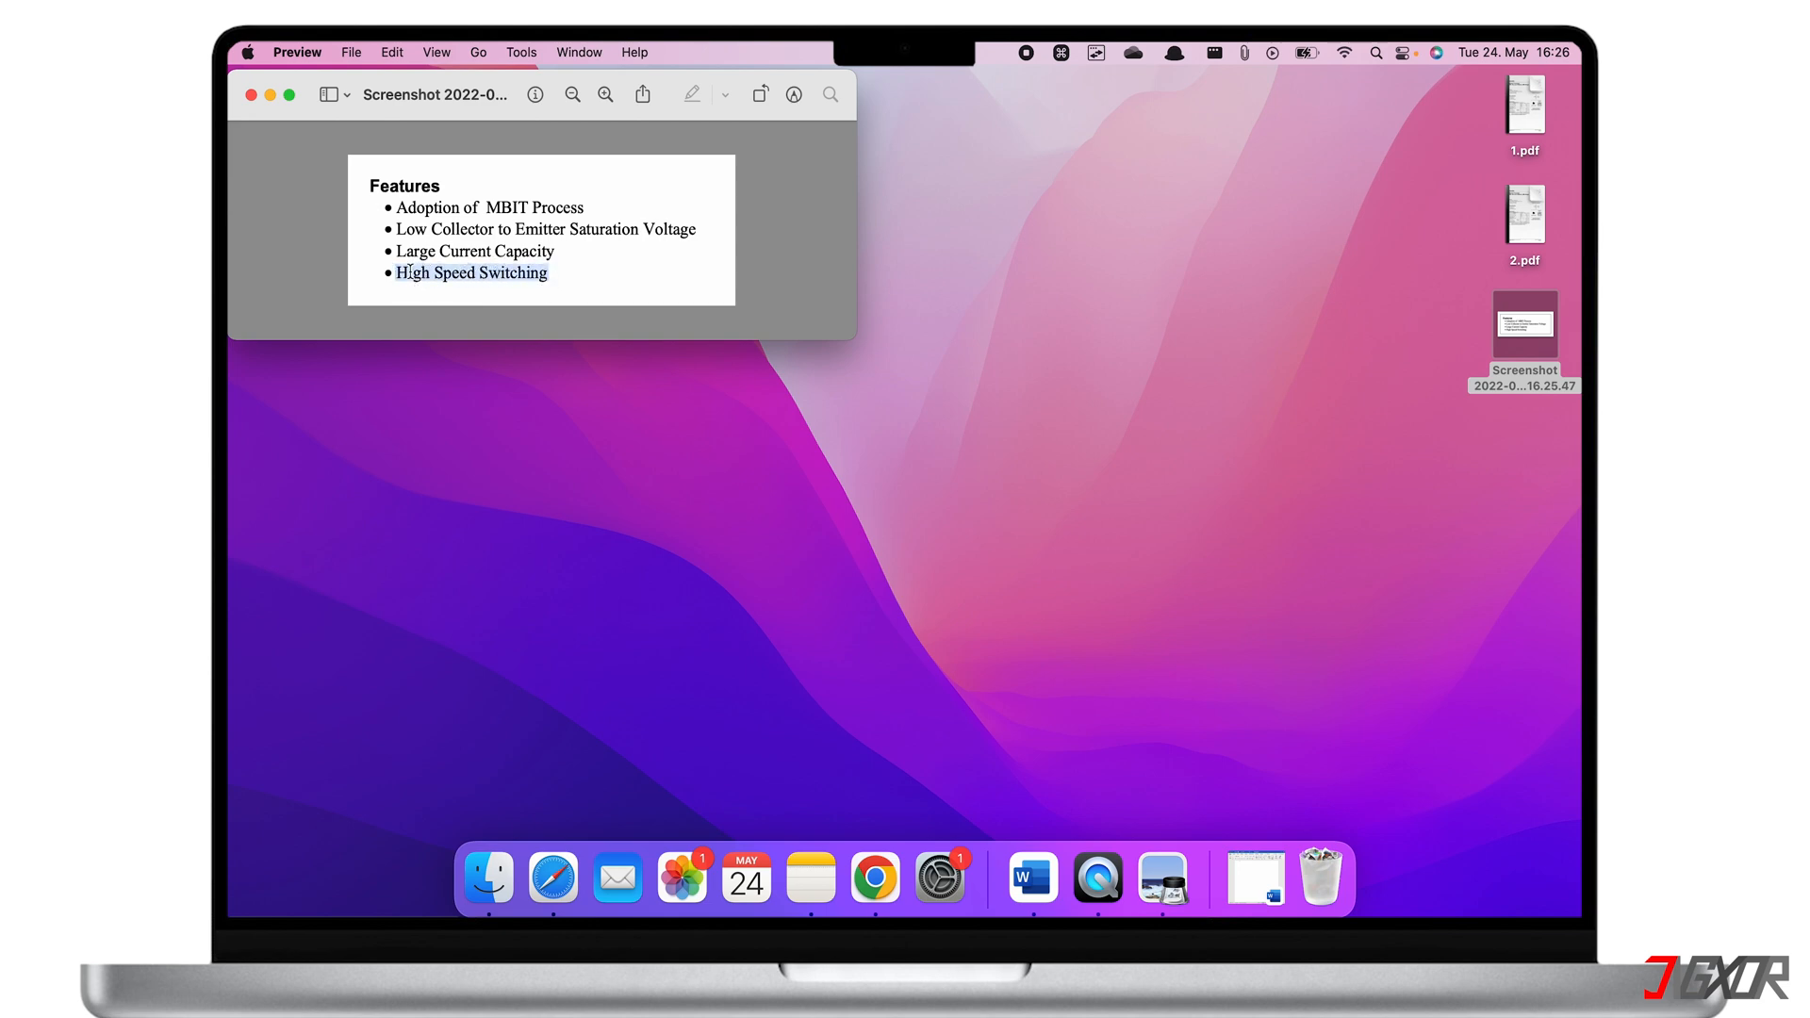
left_click(1061, 878)
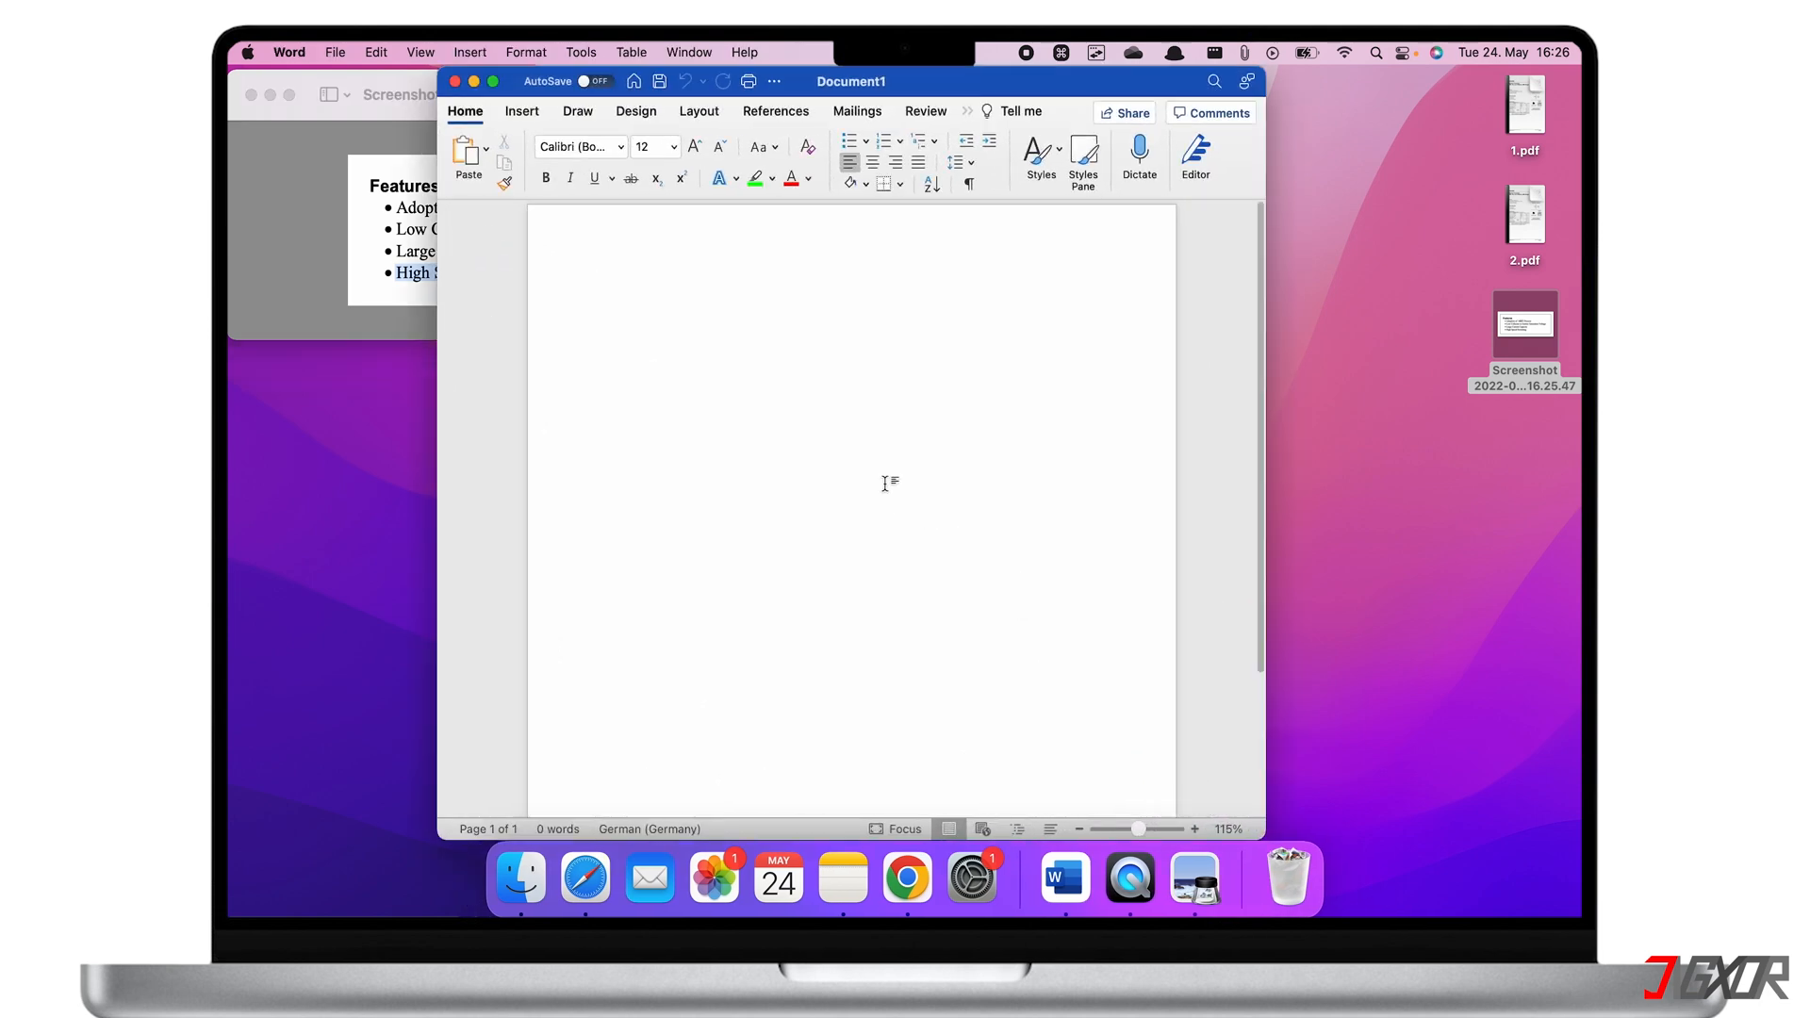
key("cmd+v")
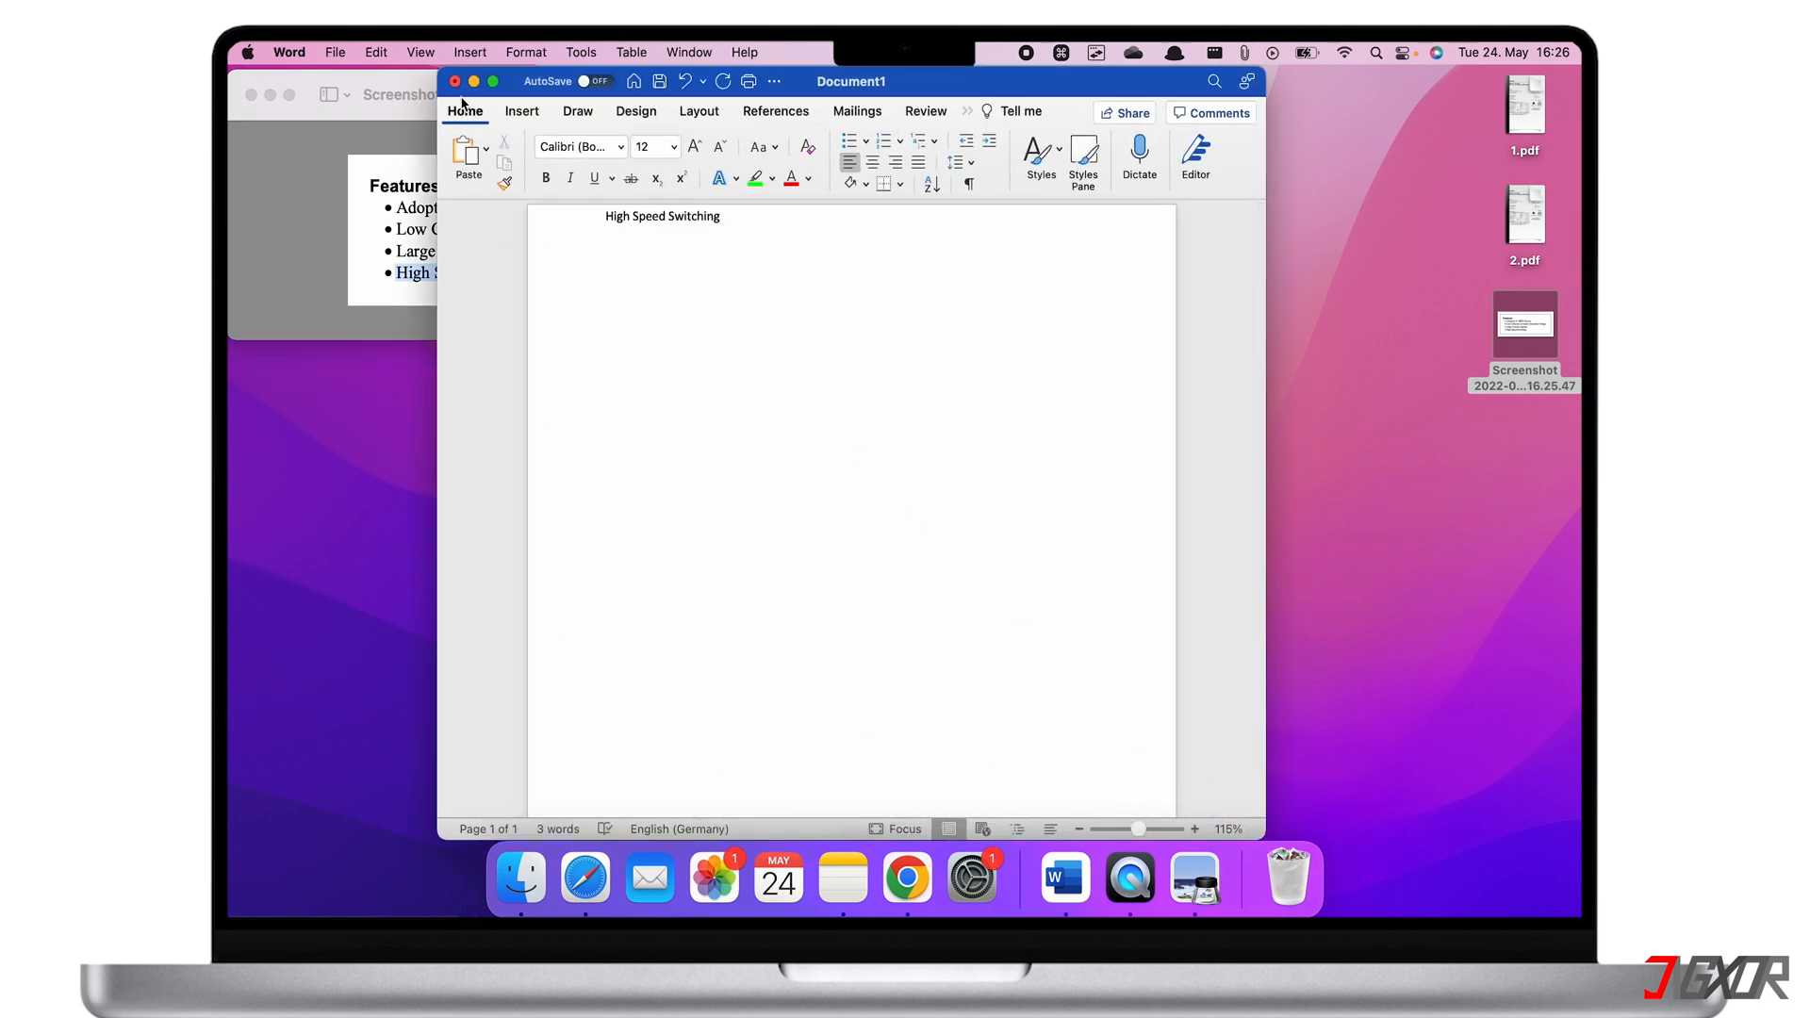
left_click(456, 81)
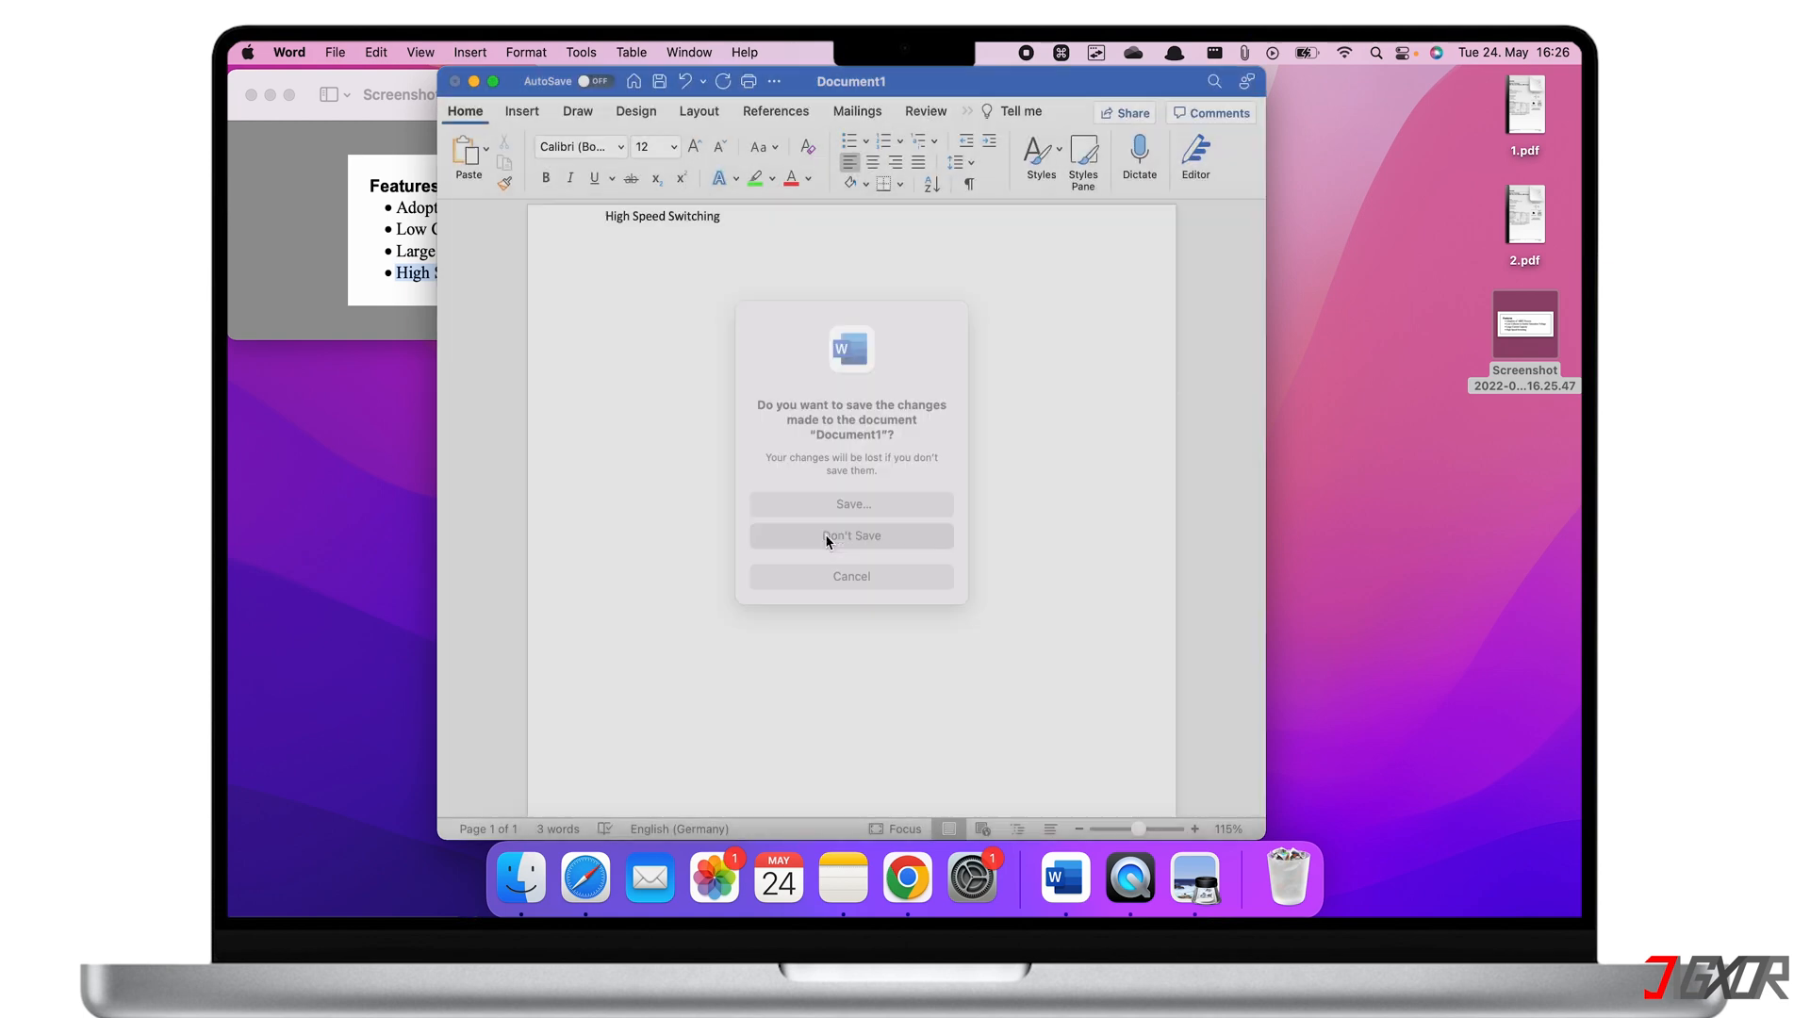
left_click(851, 535)
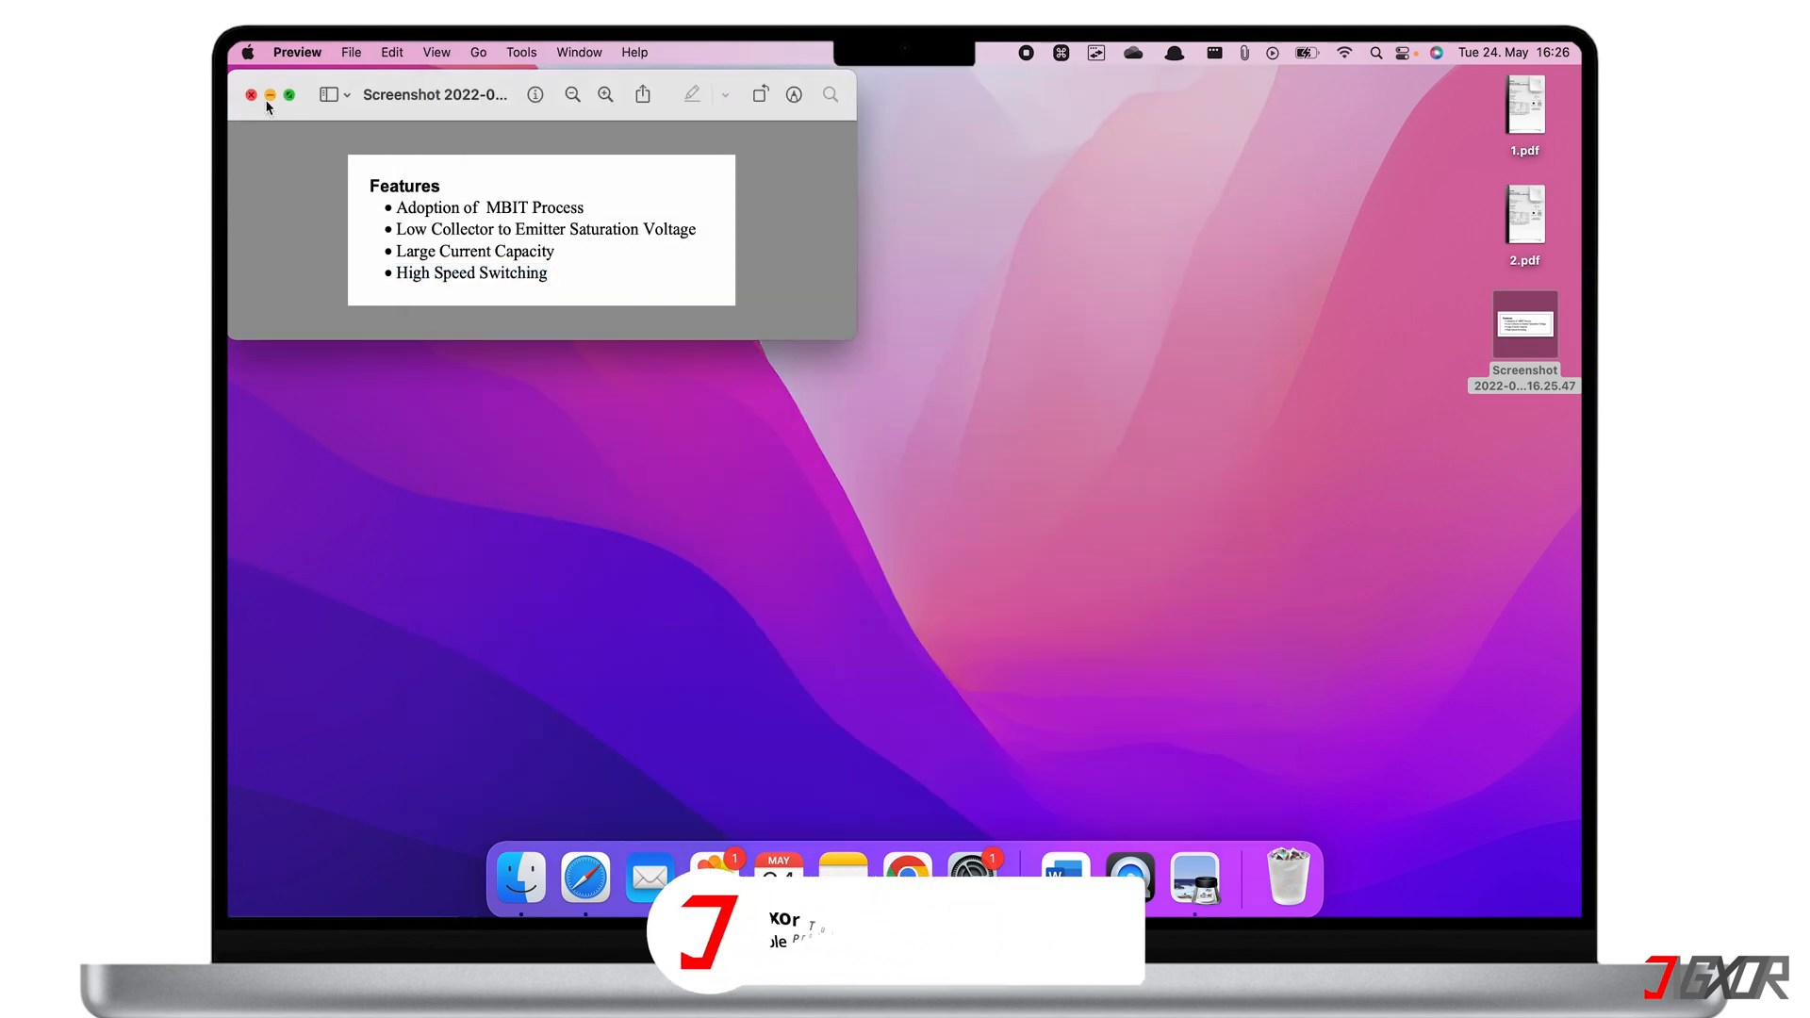
left_click(249, 94)
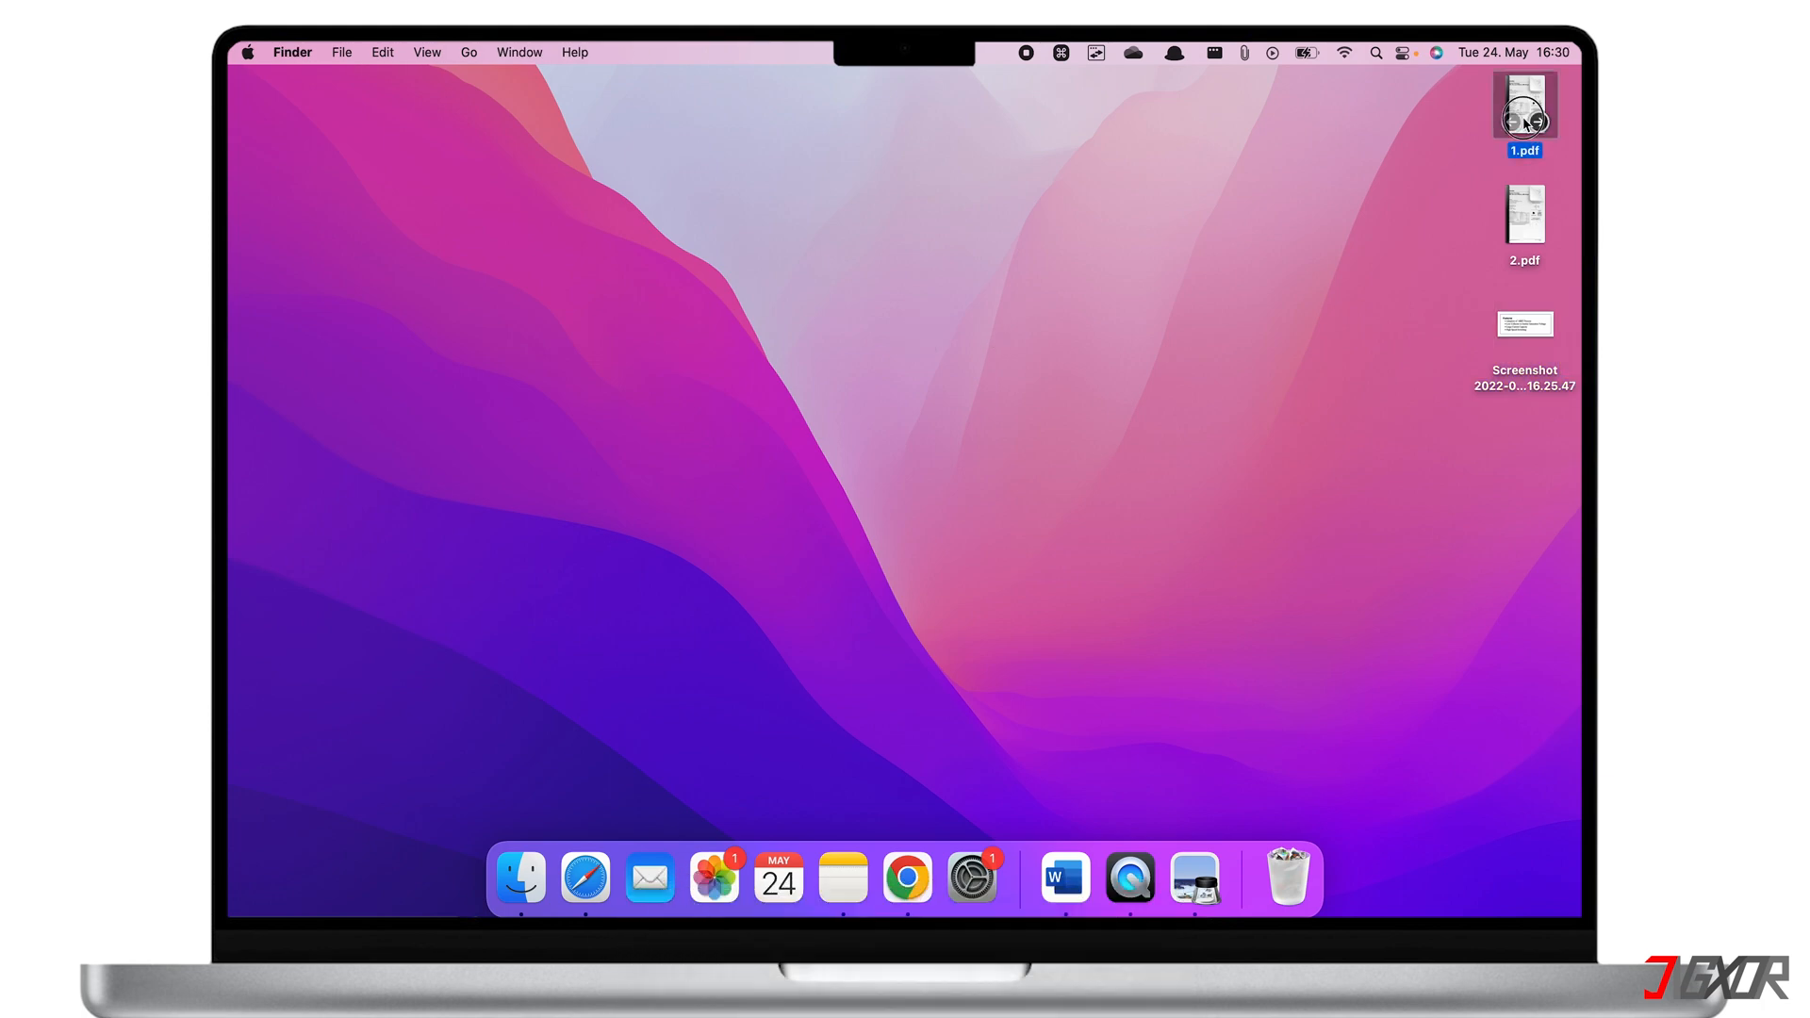
- Export 1.pdf from the File menu as PNG image 3 at 300 pixels per inch
left_click(353, 52)
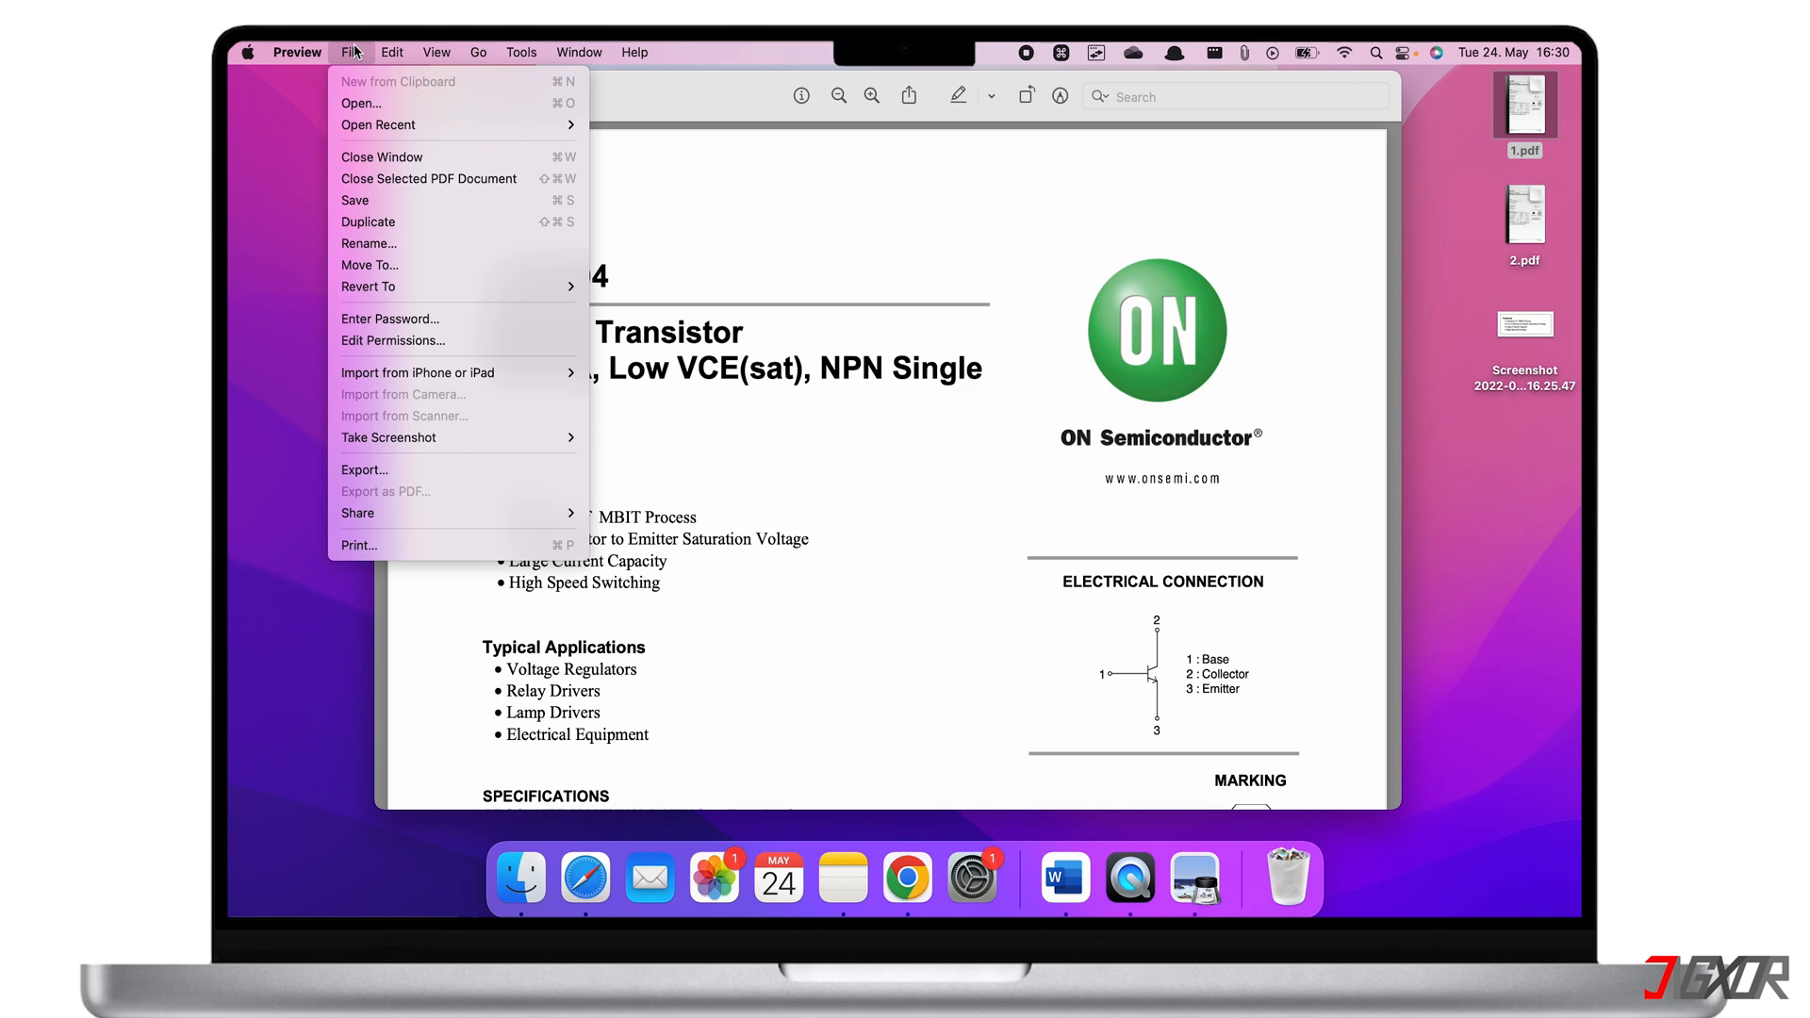
left_click(447, 472)
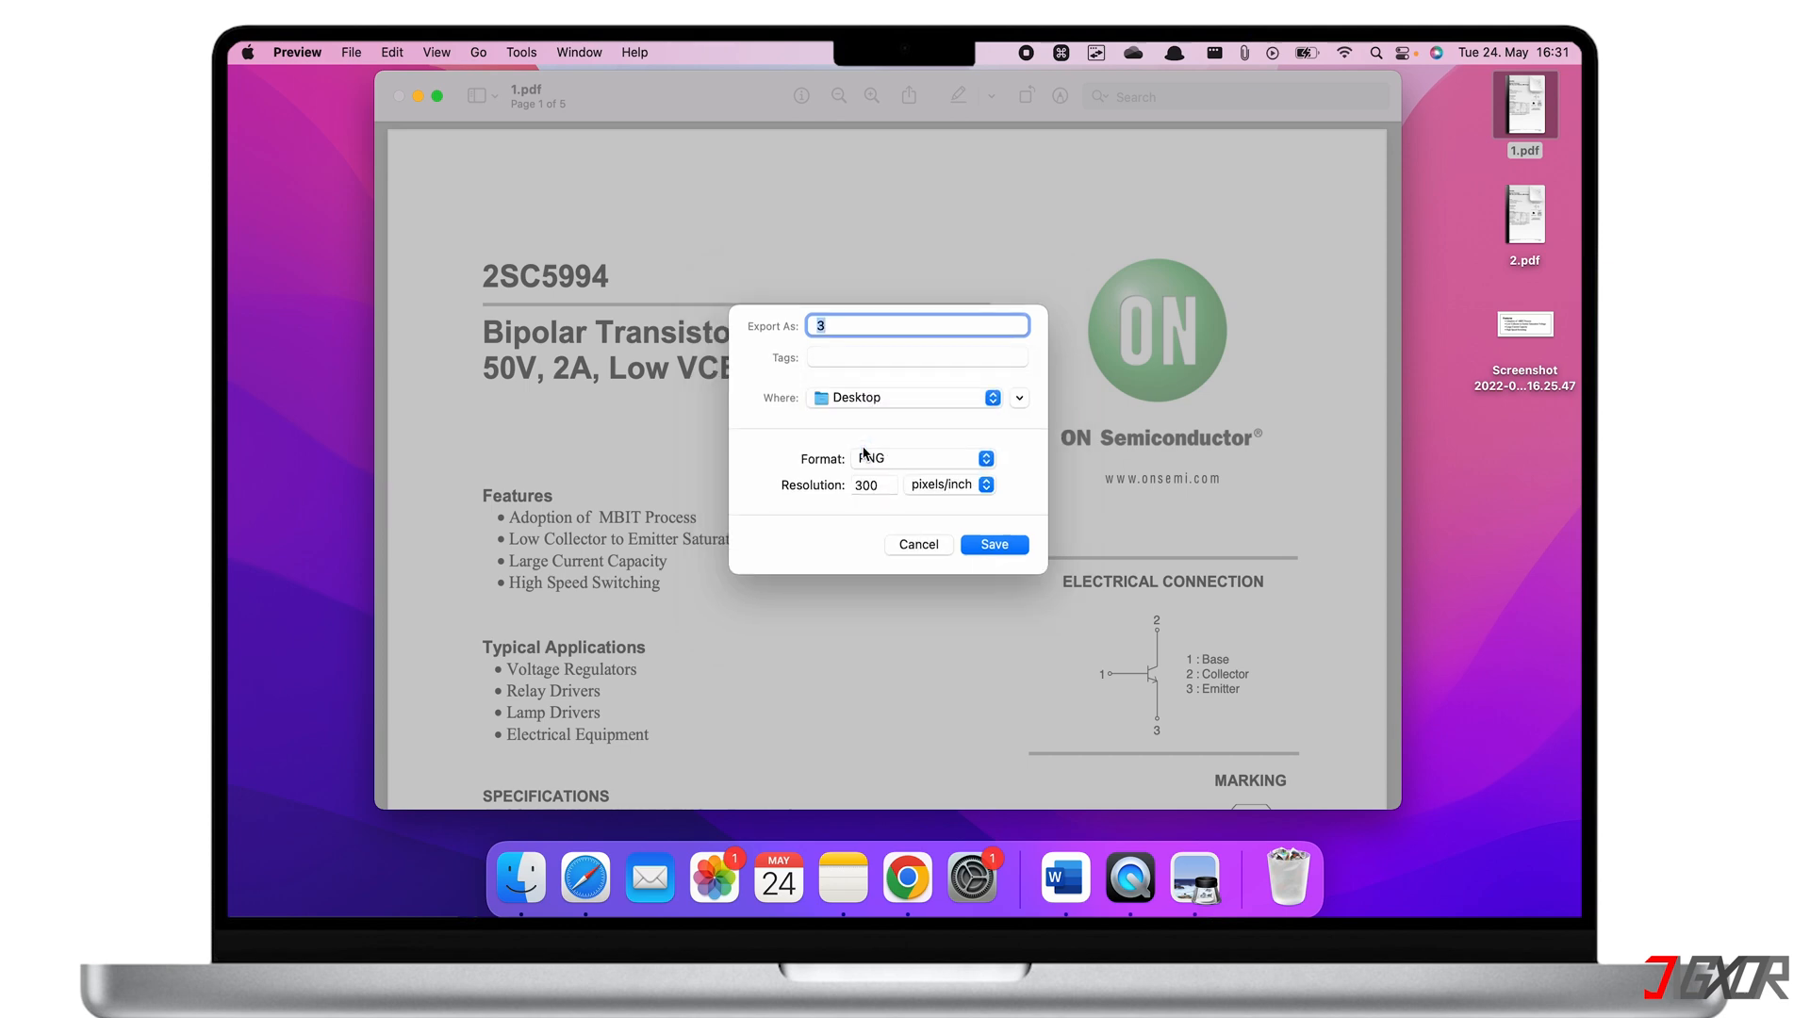
left_click(871, 483)
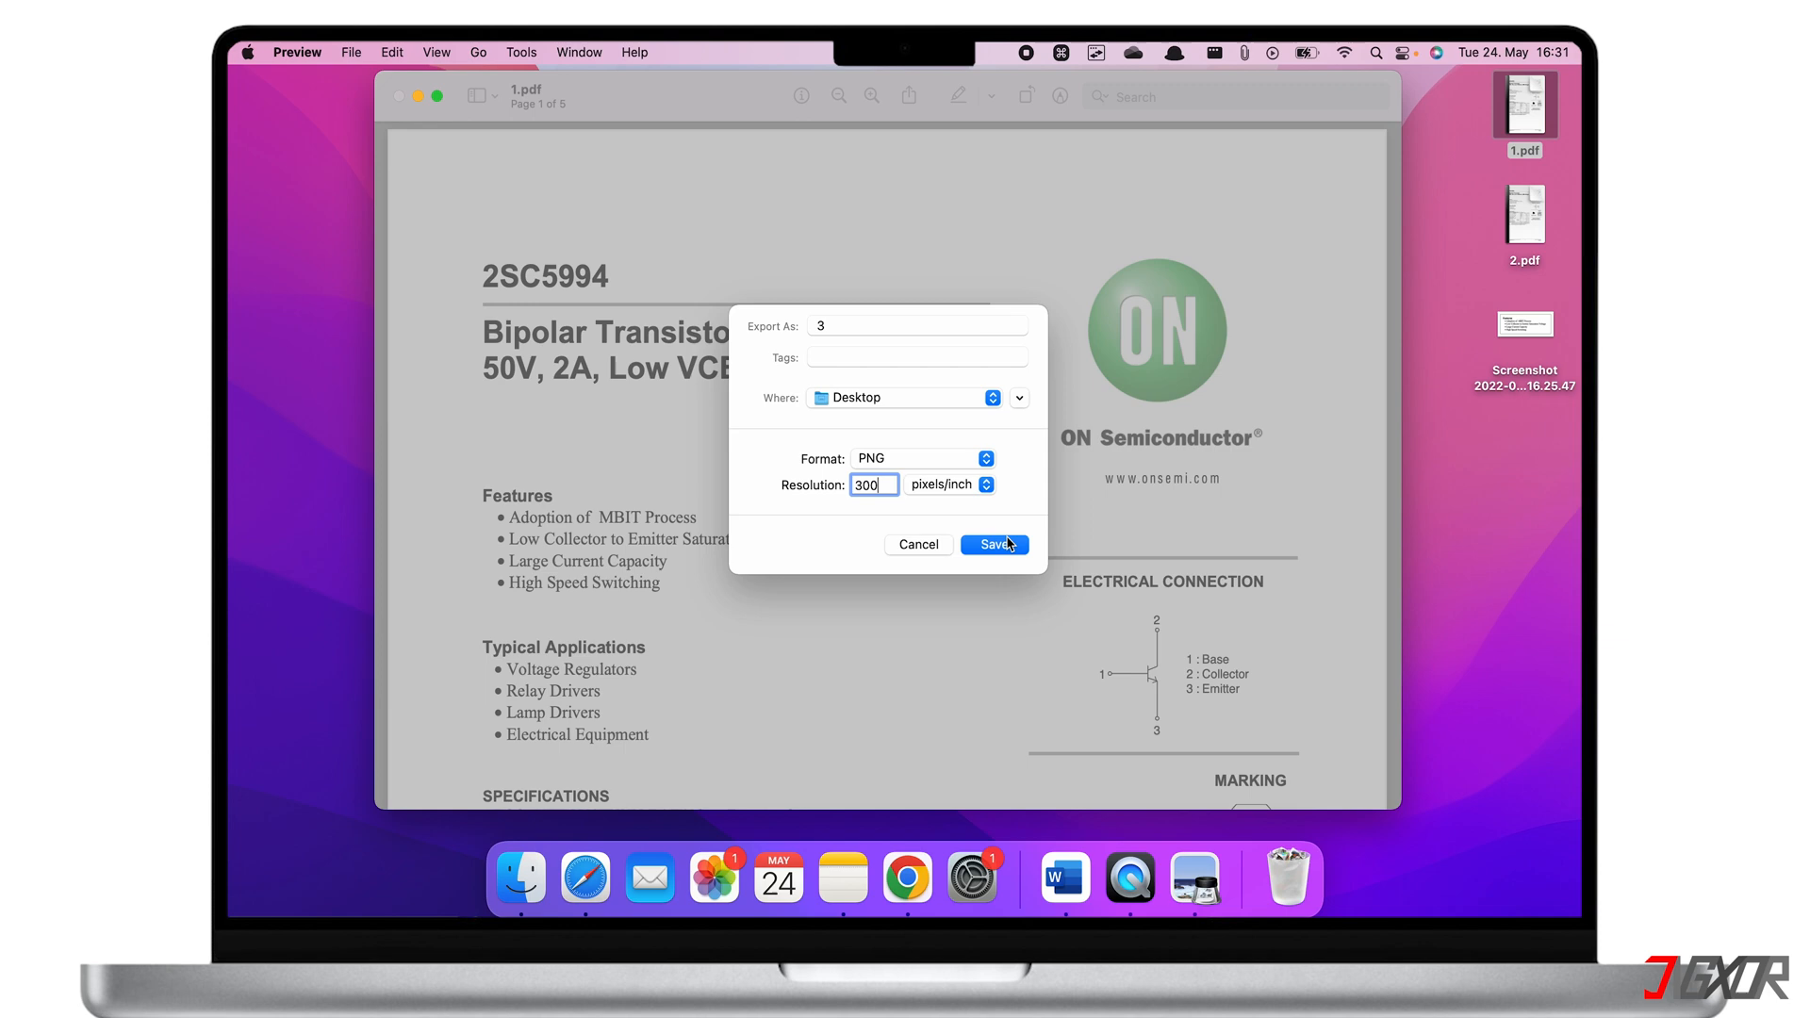
left_click(993, 544)
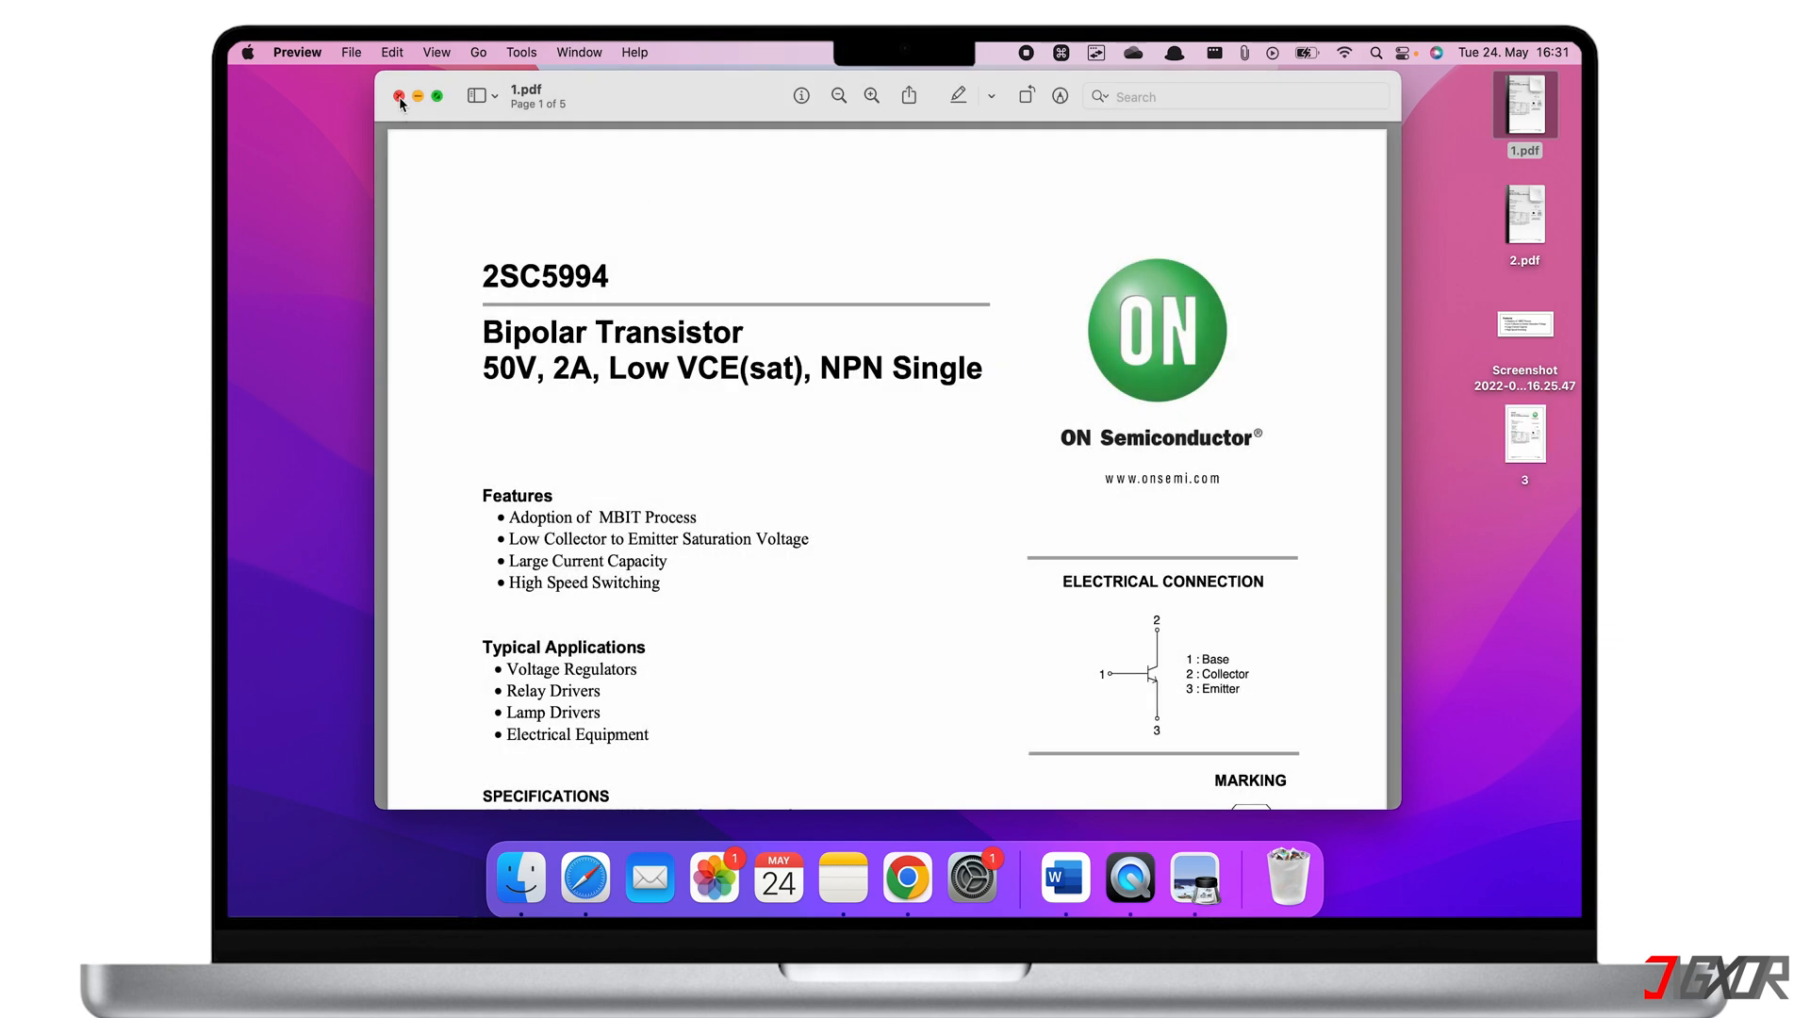
- Close 1.pdf, open exported file 3, scroll it, and try selecting the Turn-On Time text
left_click(398, 96)
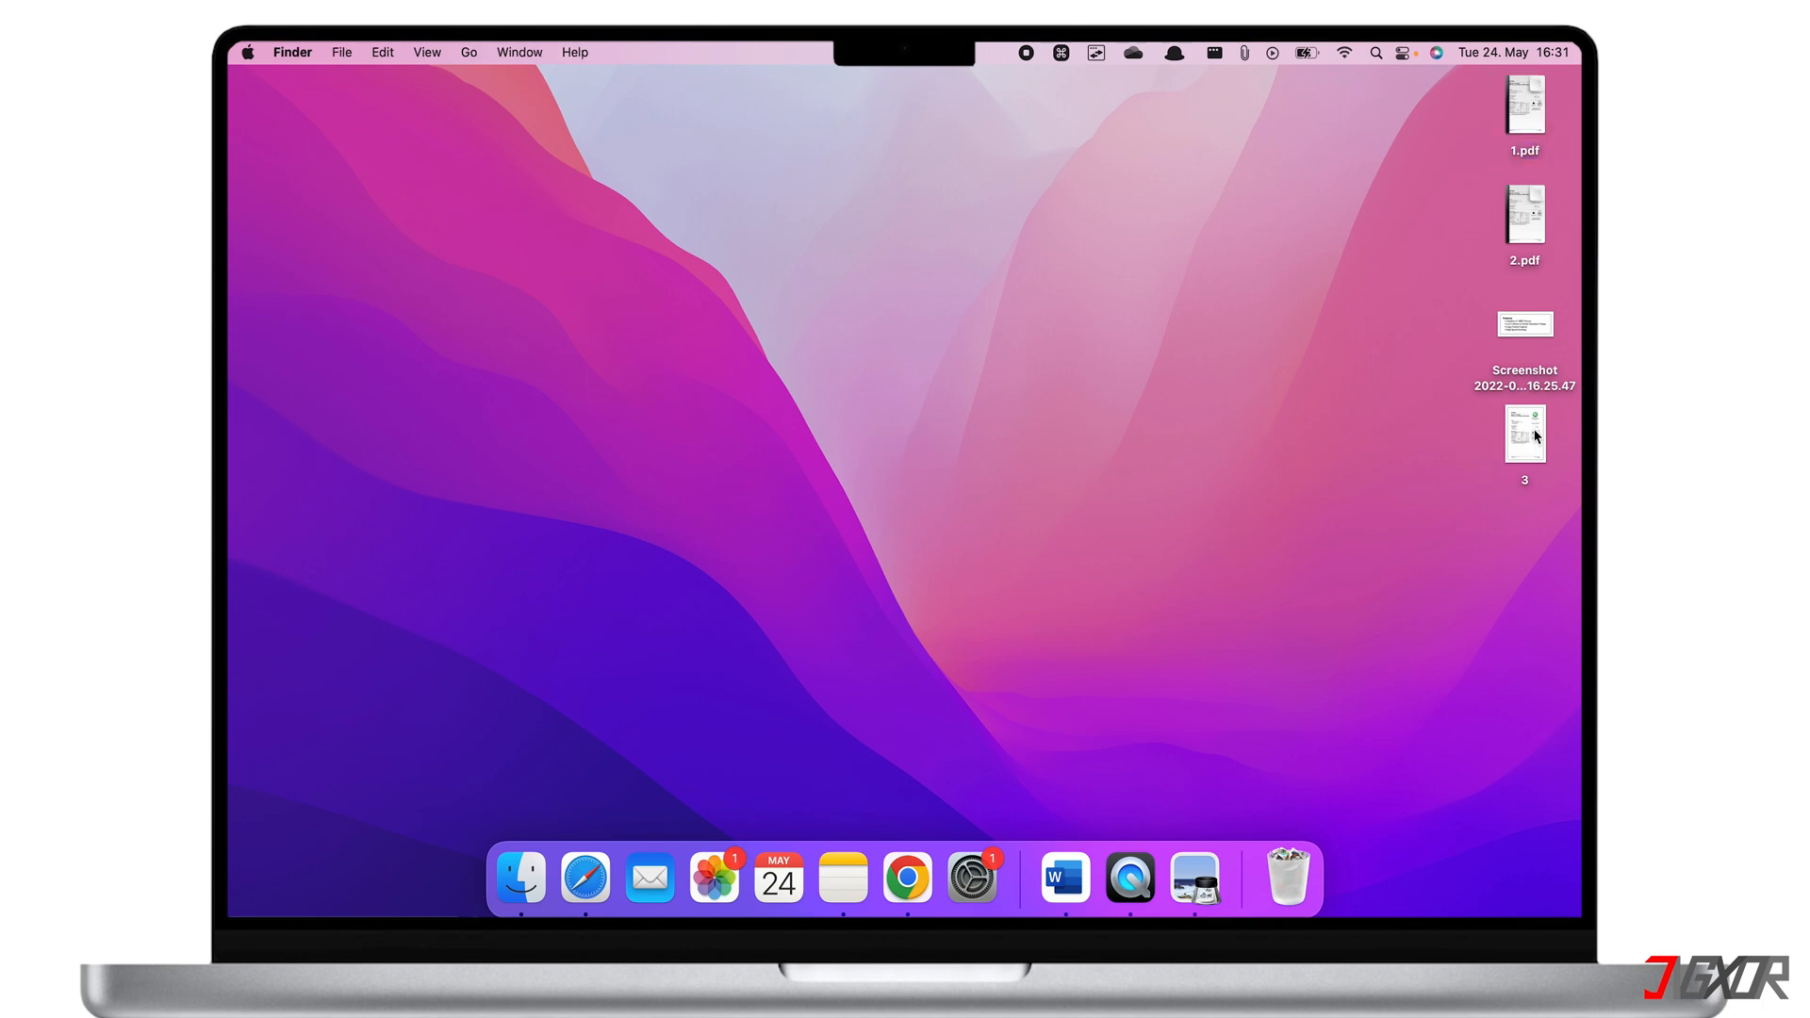
double_click(1523, 433)
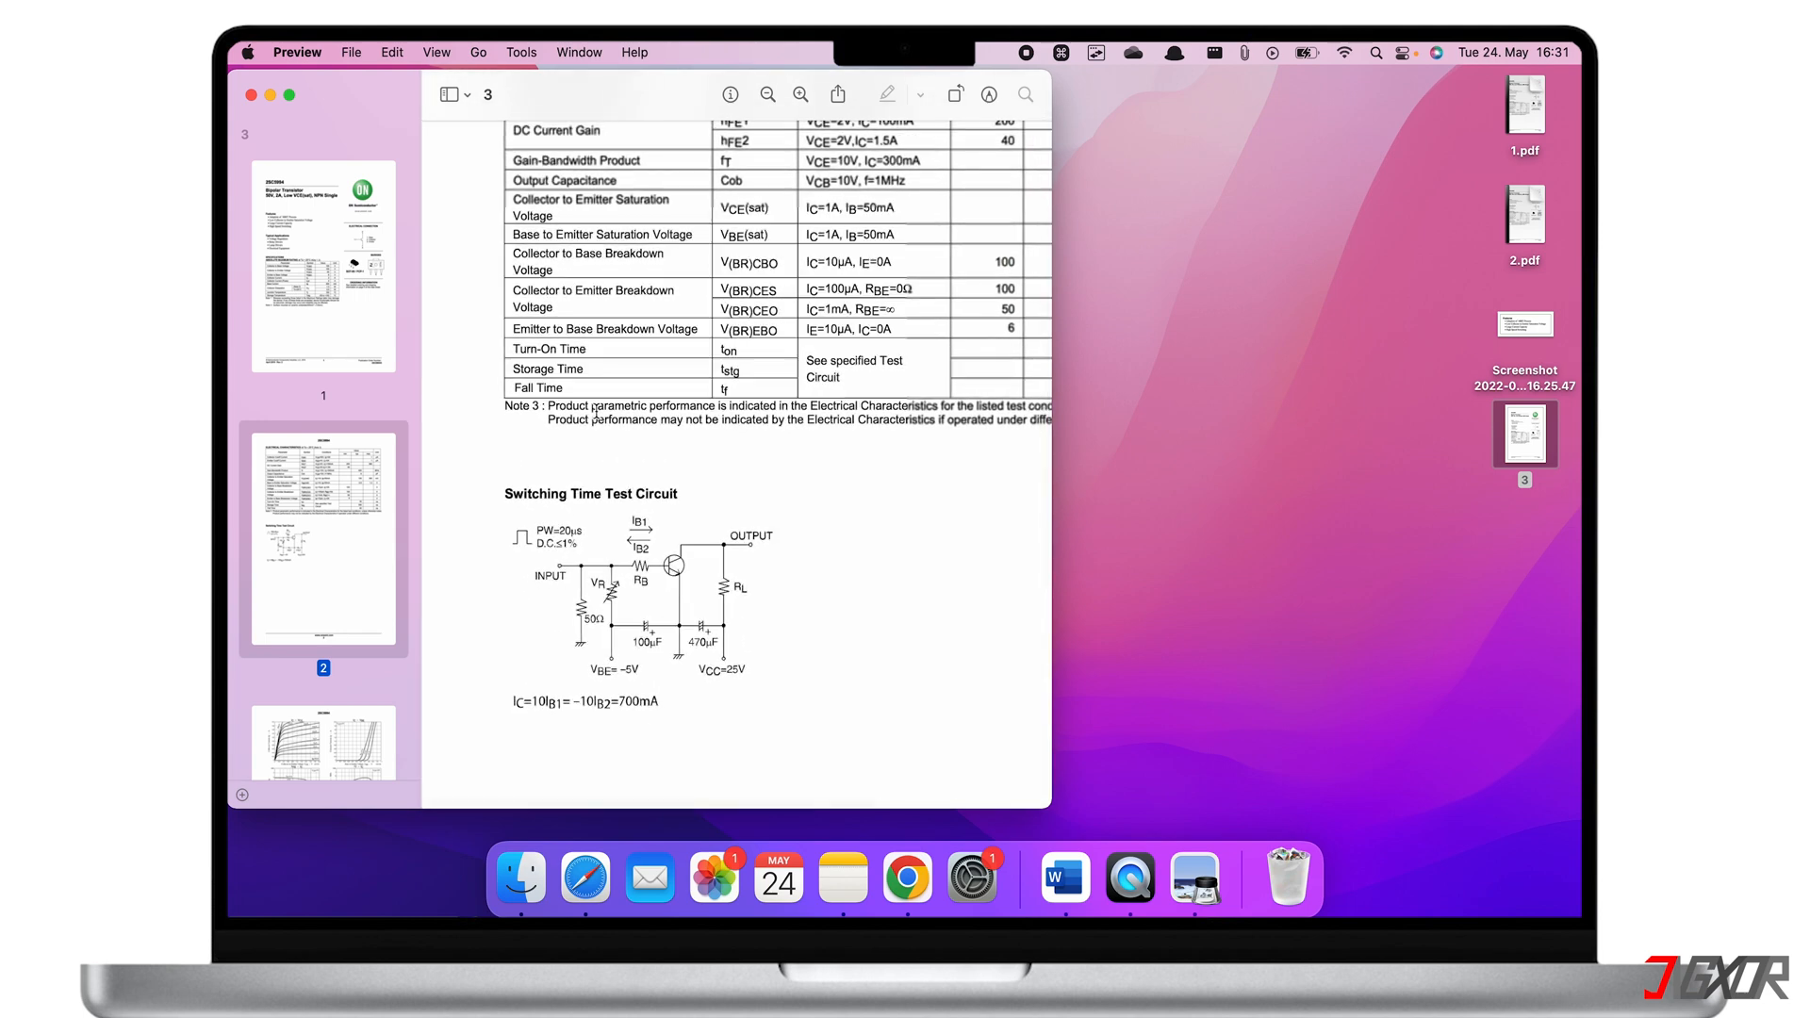
scroll("down", 3)
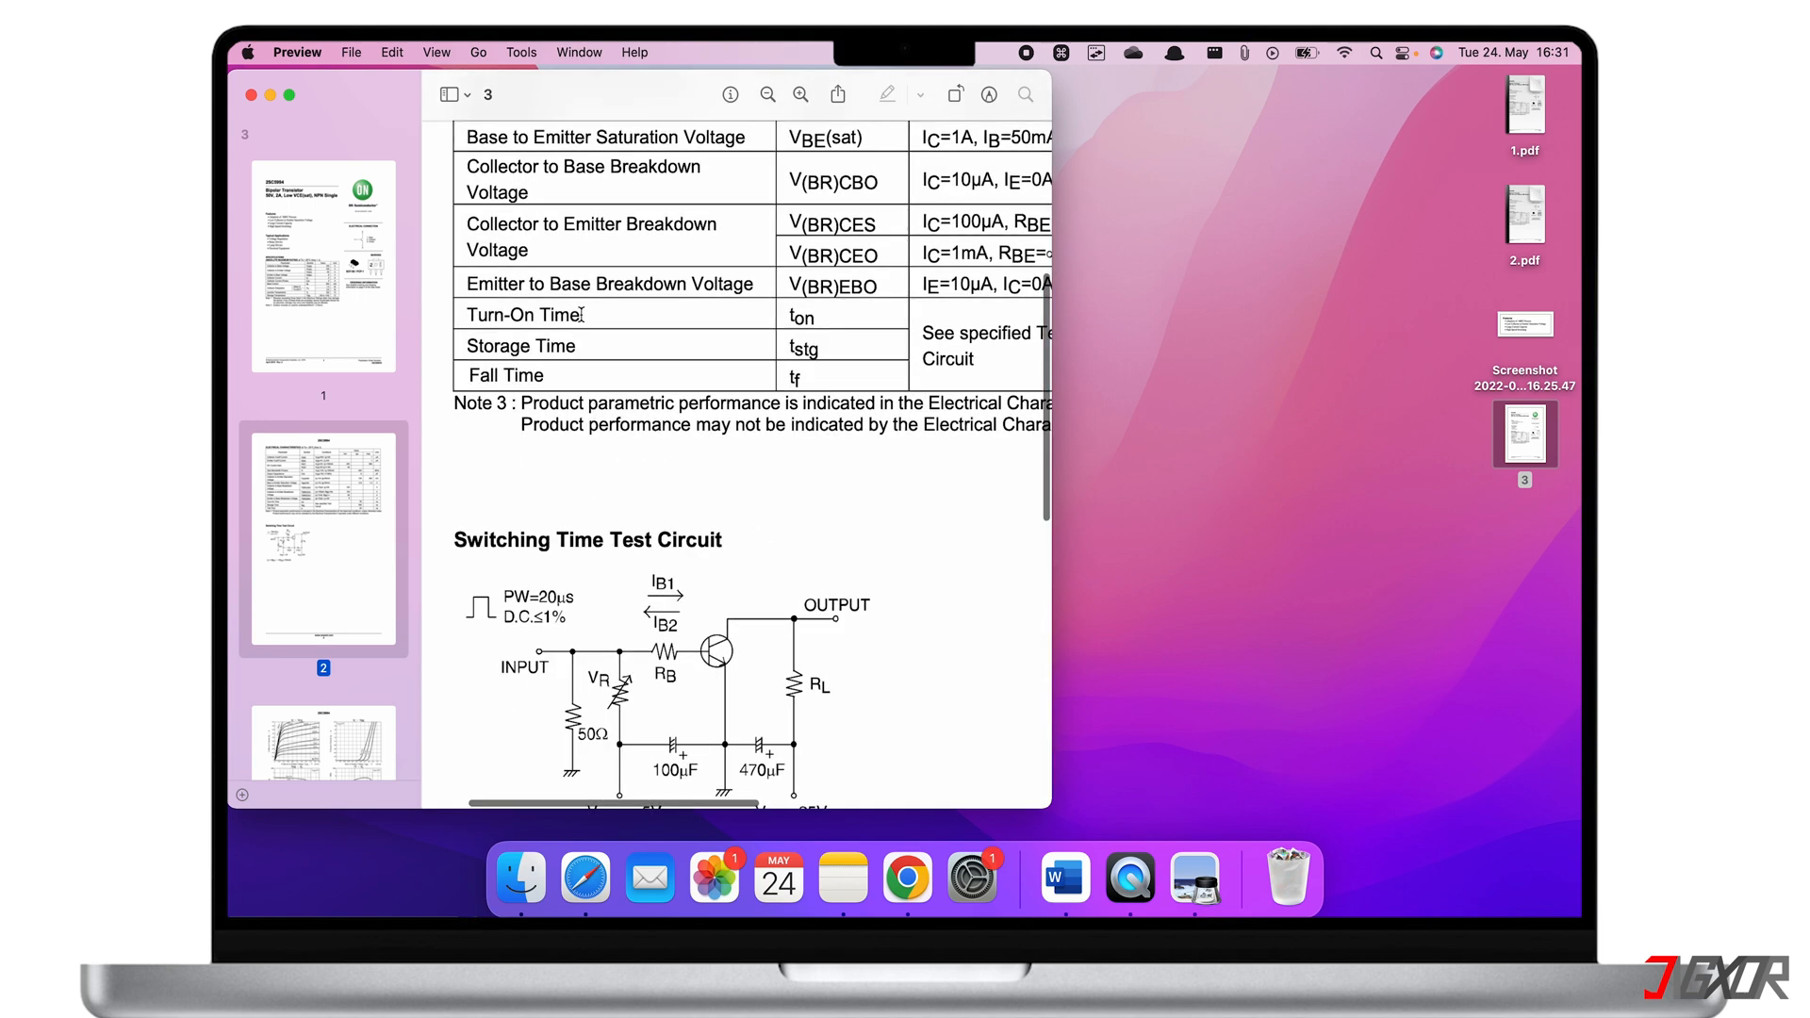
double_click(521, 314)
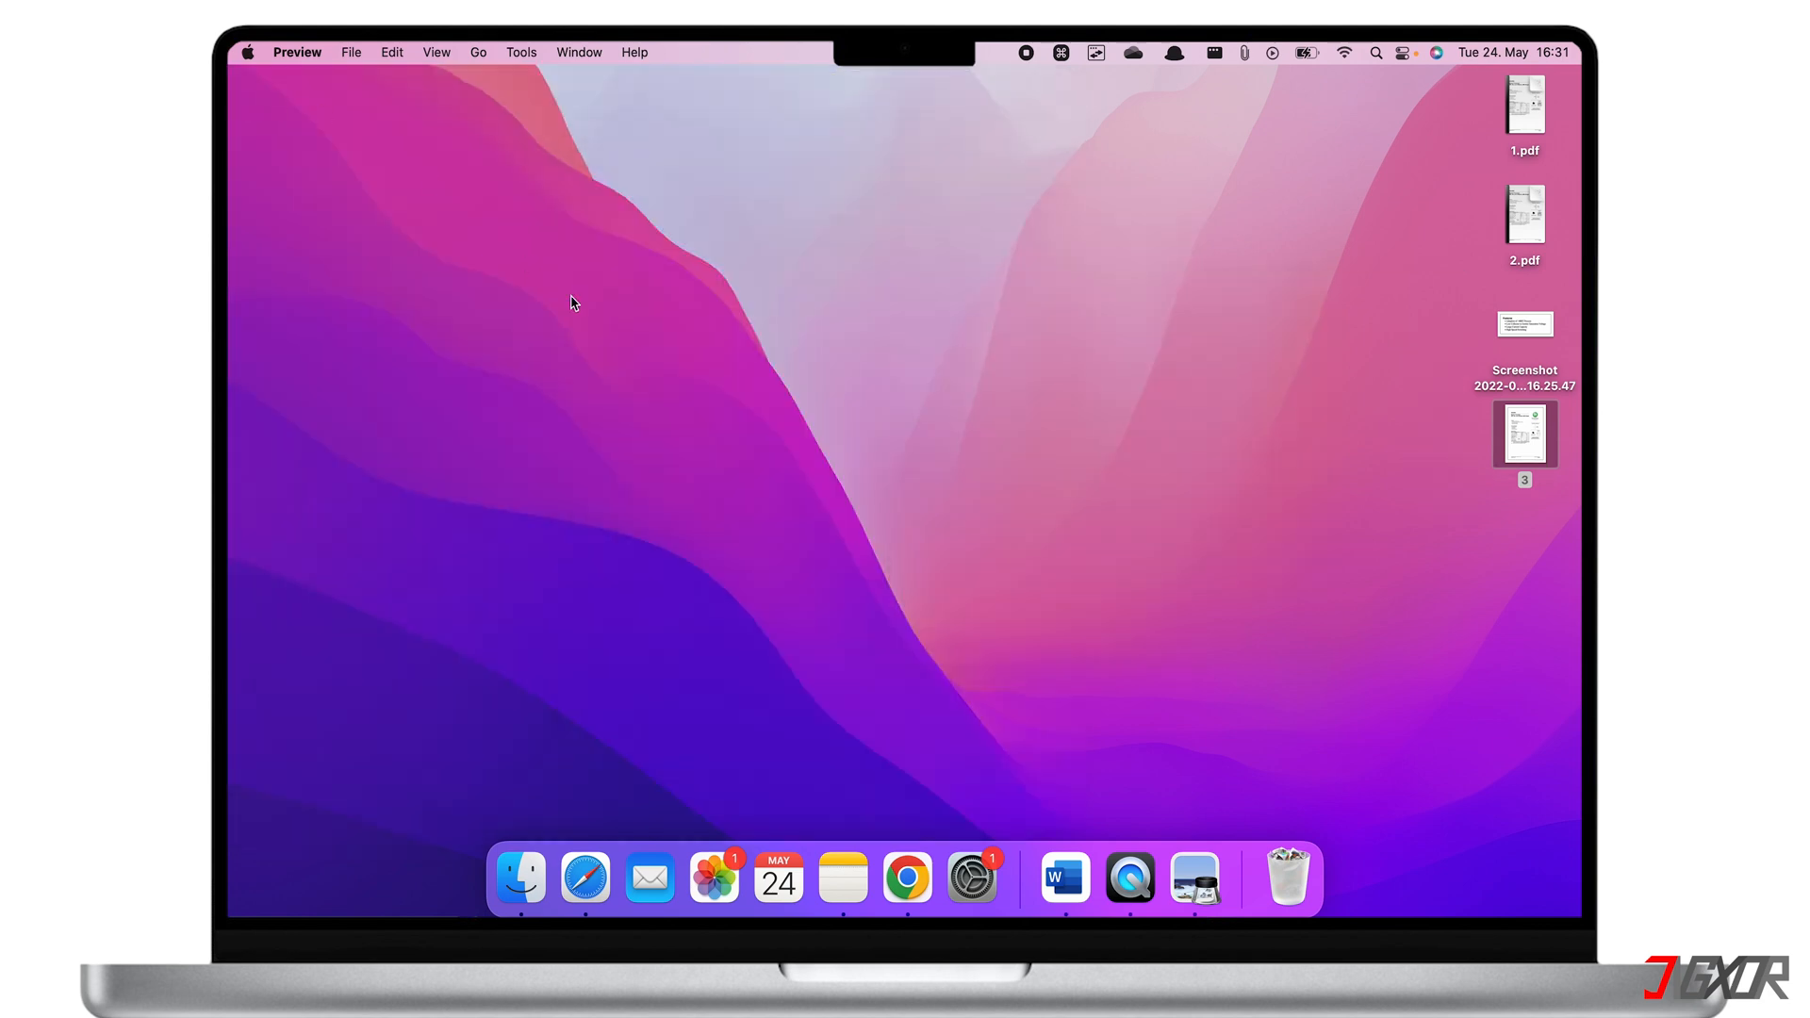
mouse_move(777, 416)
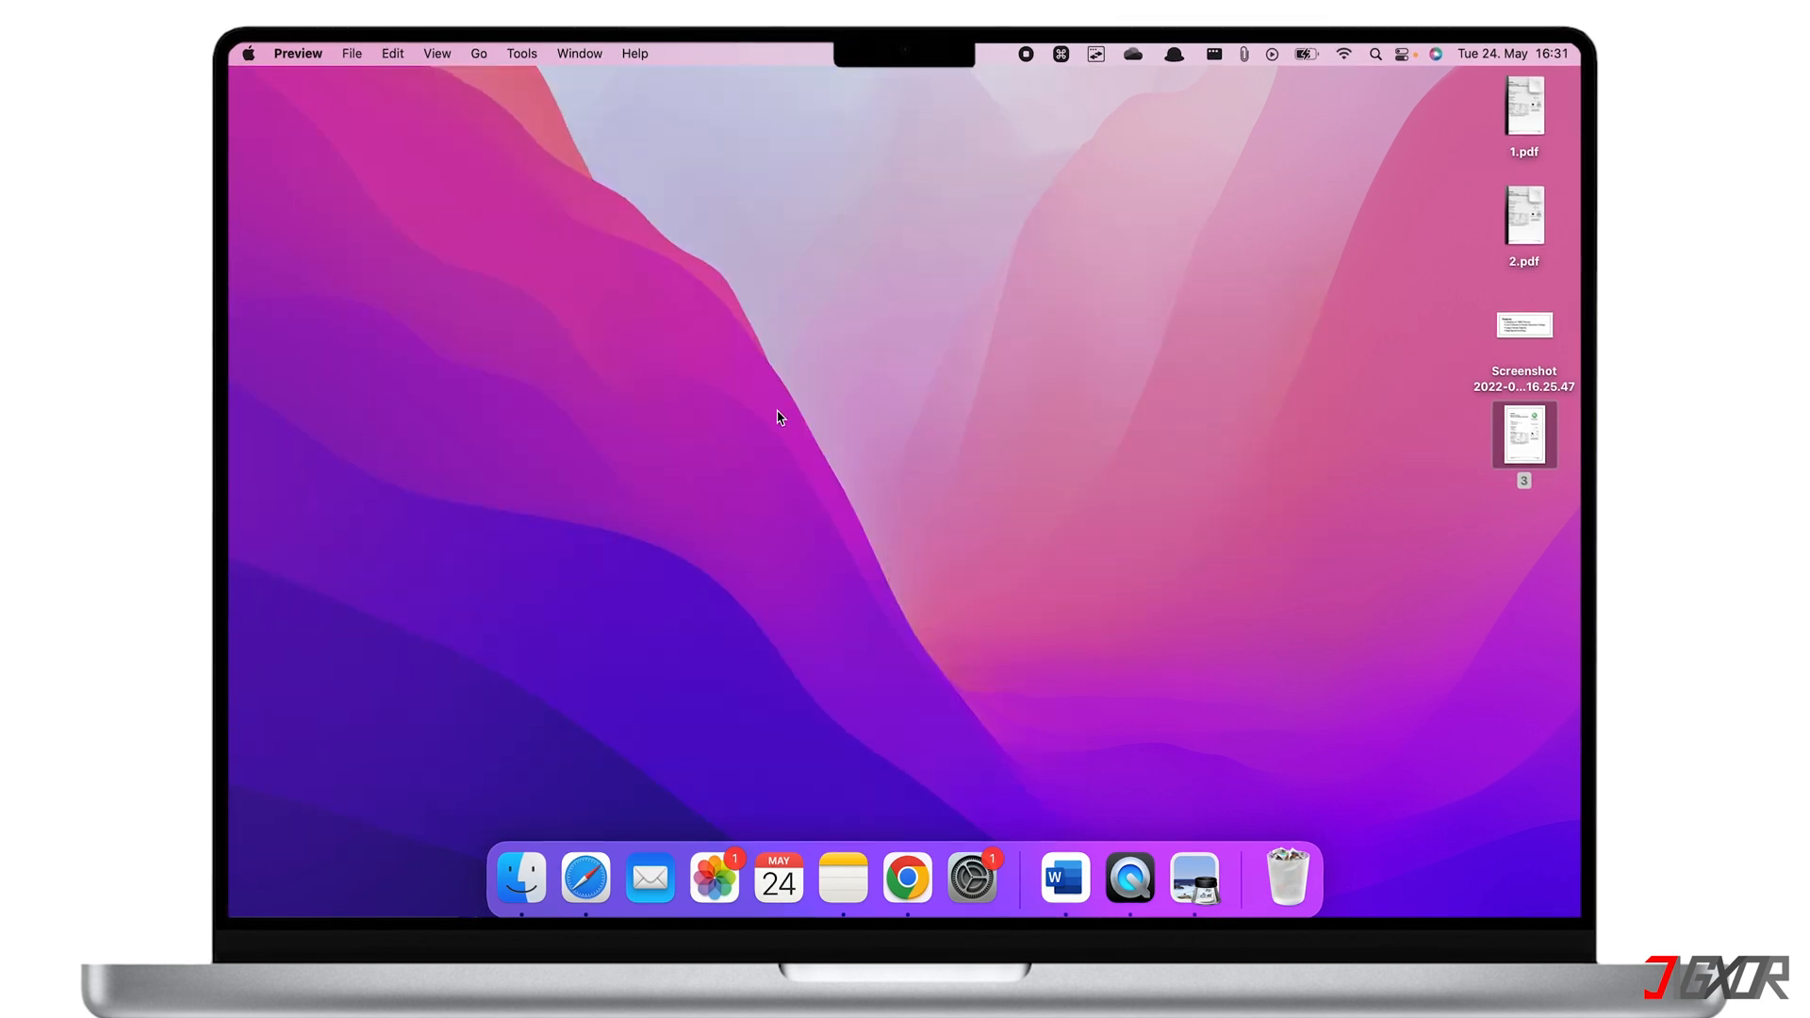